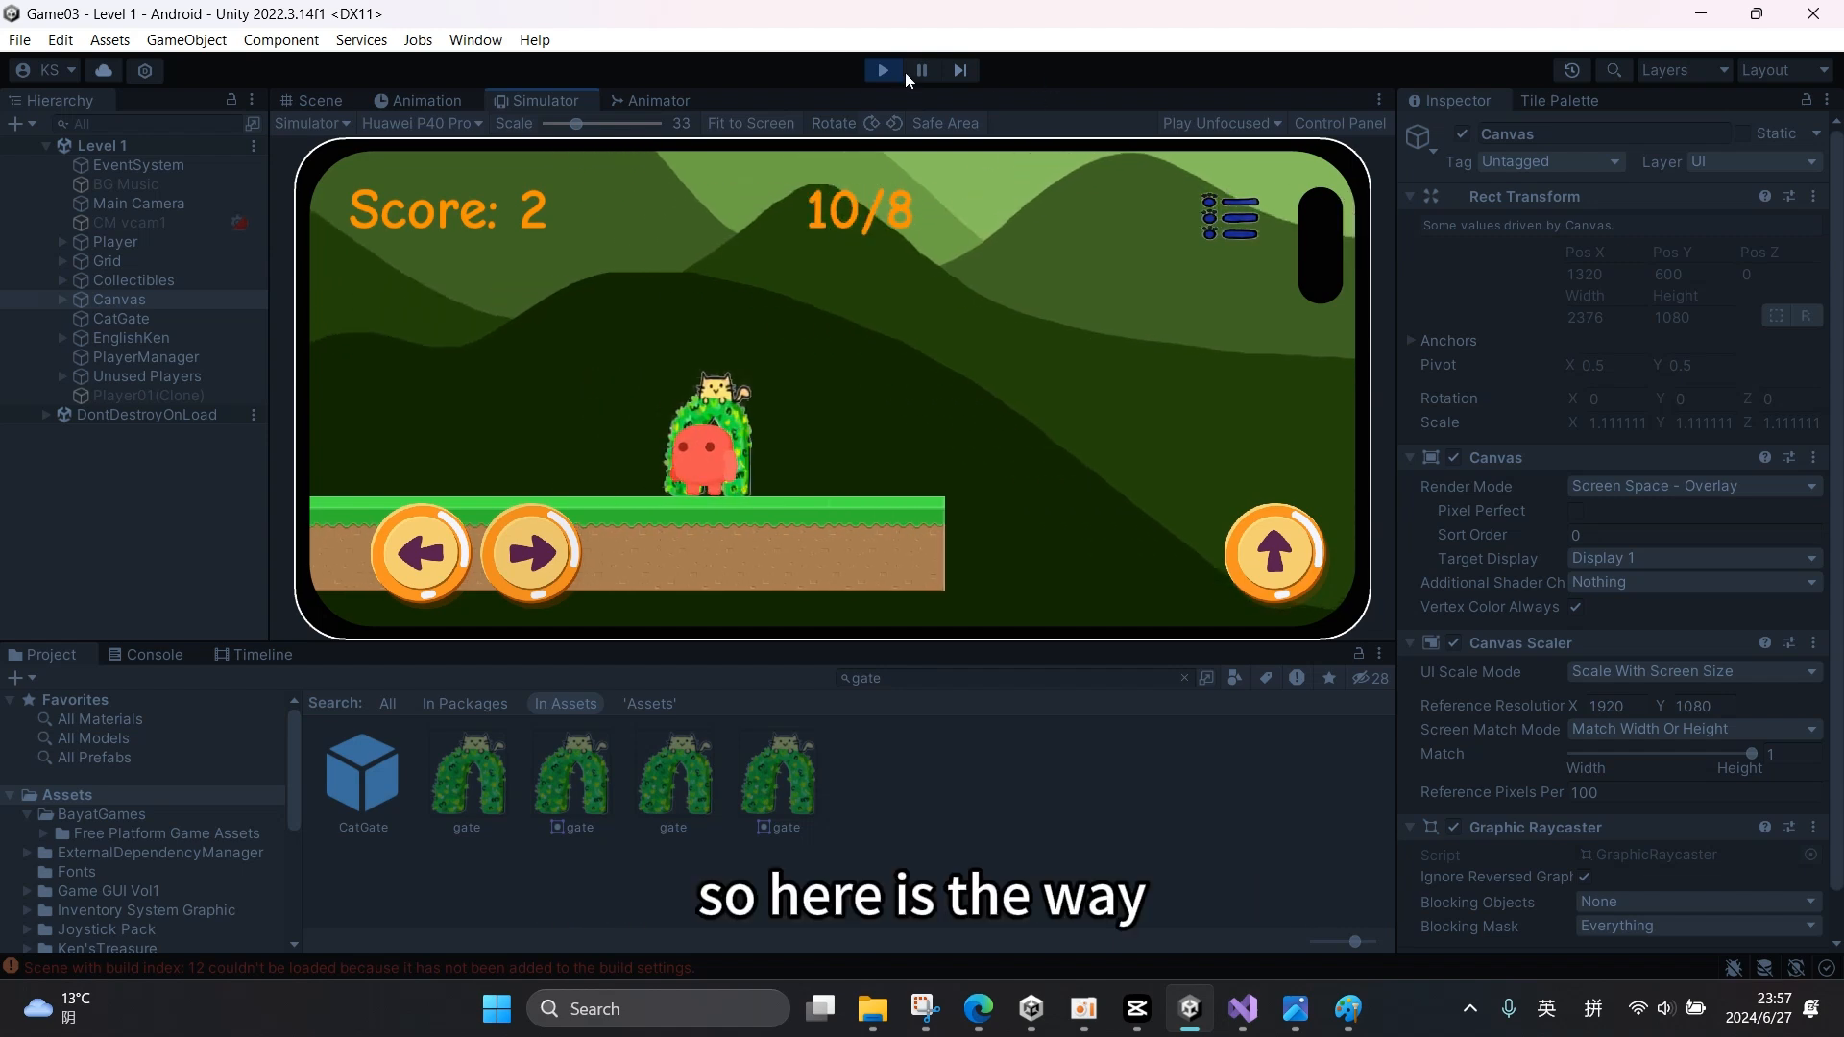
- Select the gate sprite asset and show its image file in its folder on disk
left_click(672, 776)
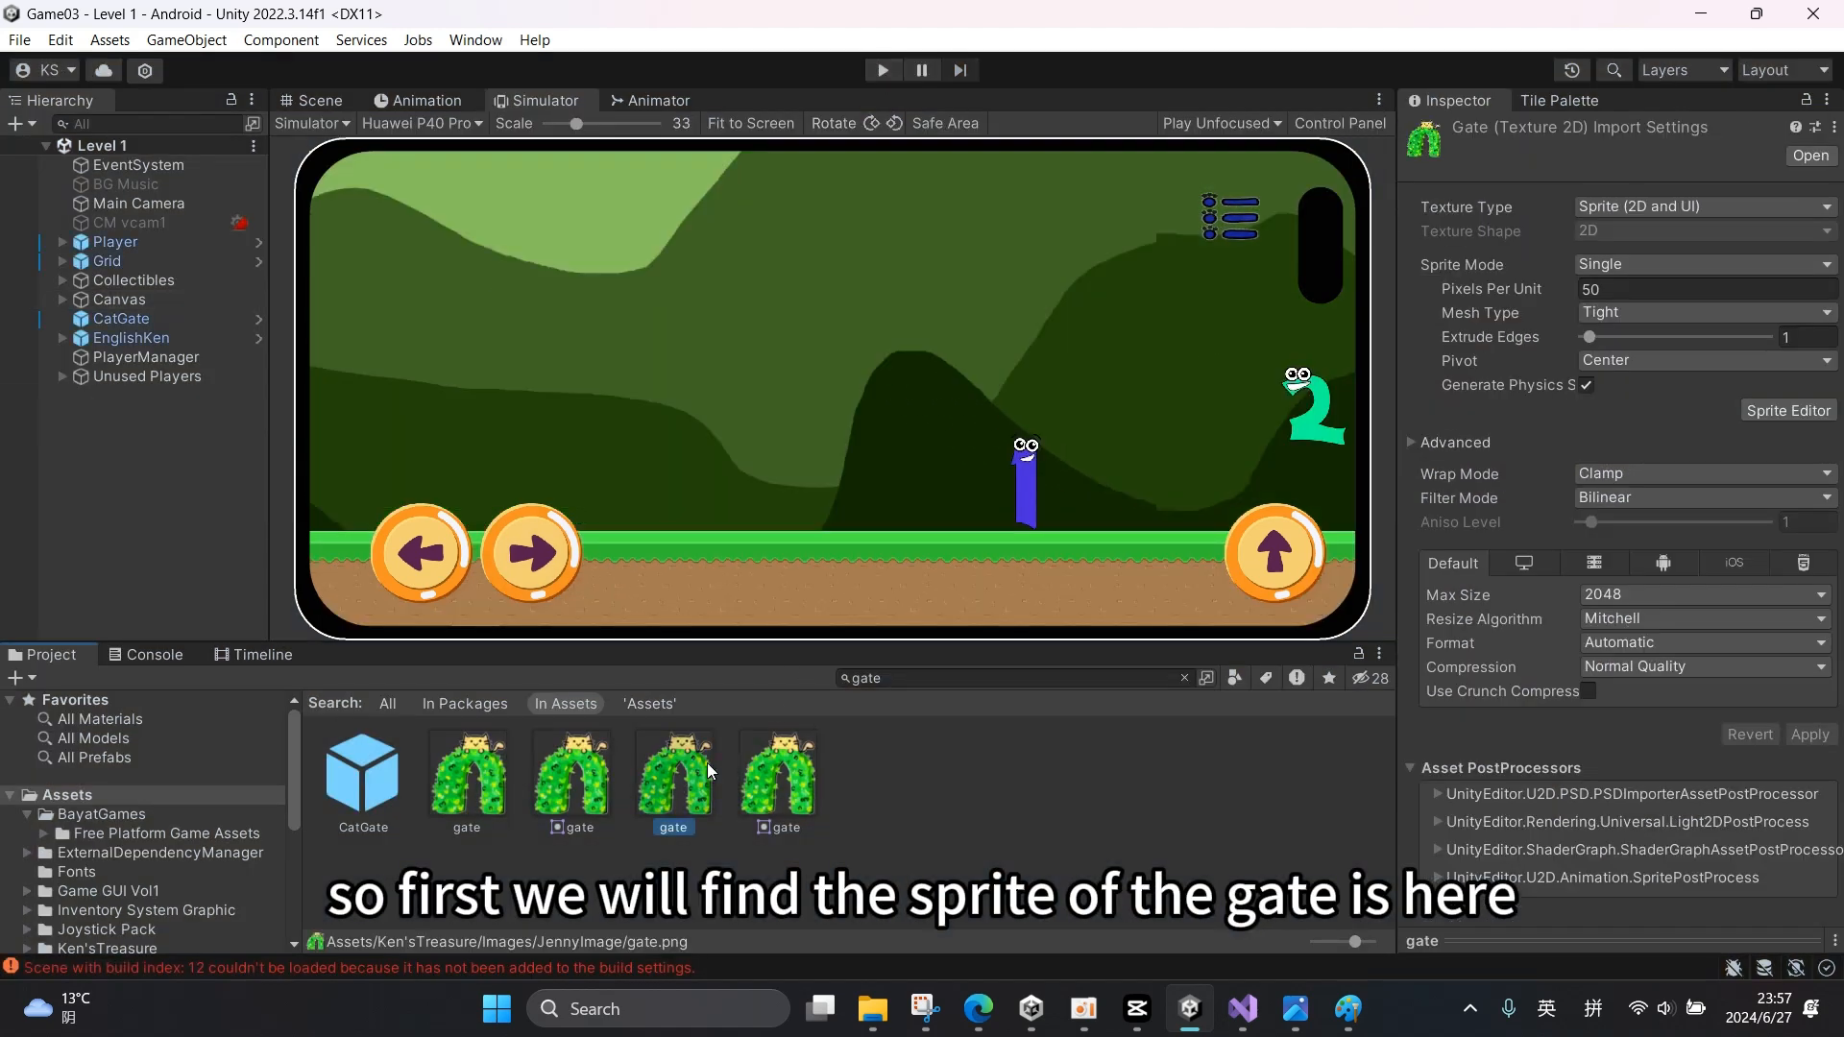
right_click(672, 774)
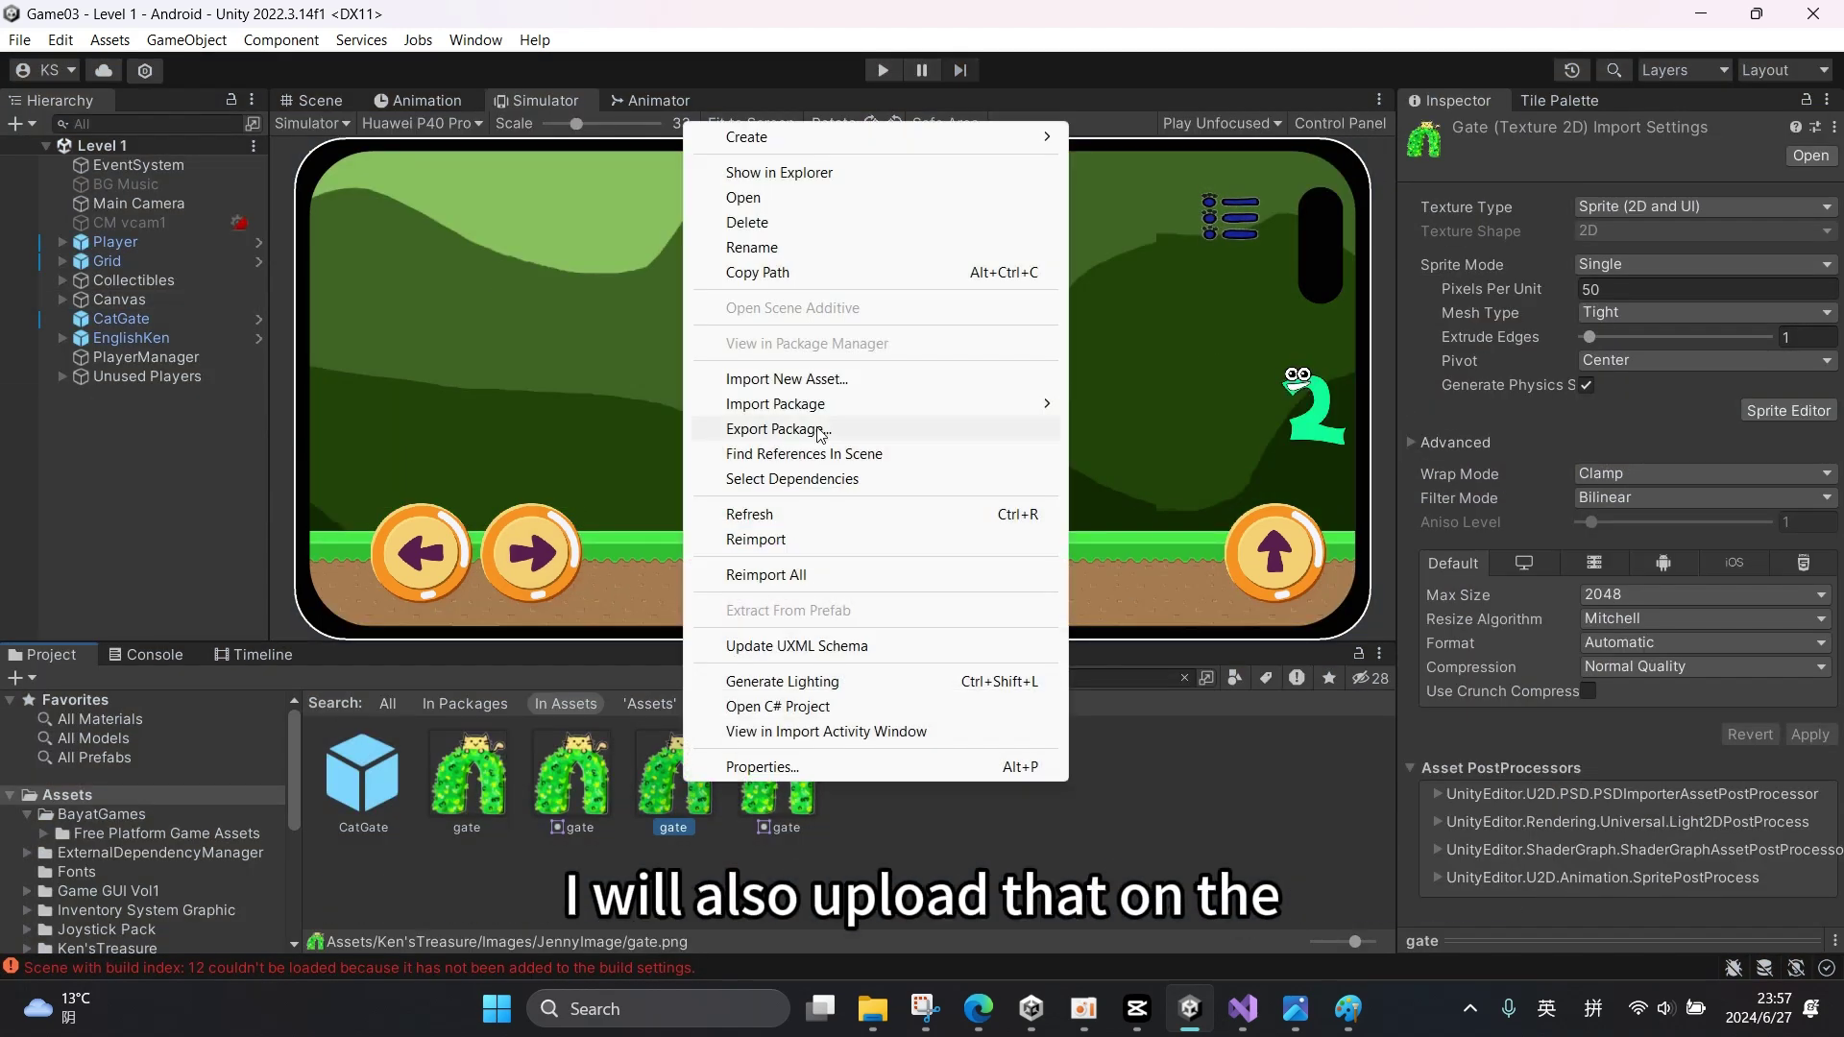
left_click(779, 173)
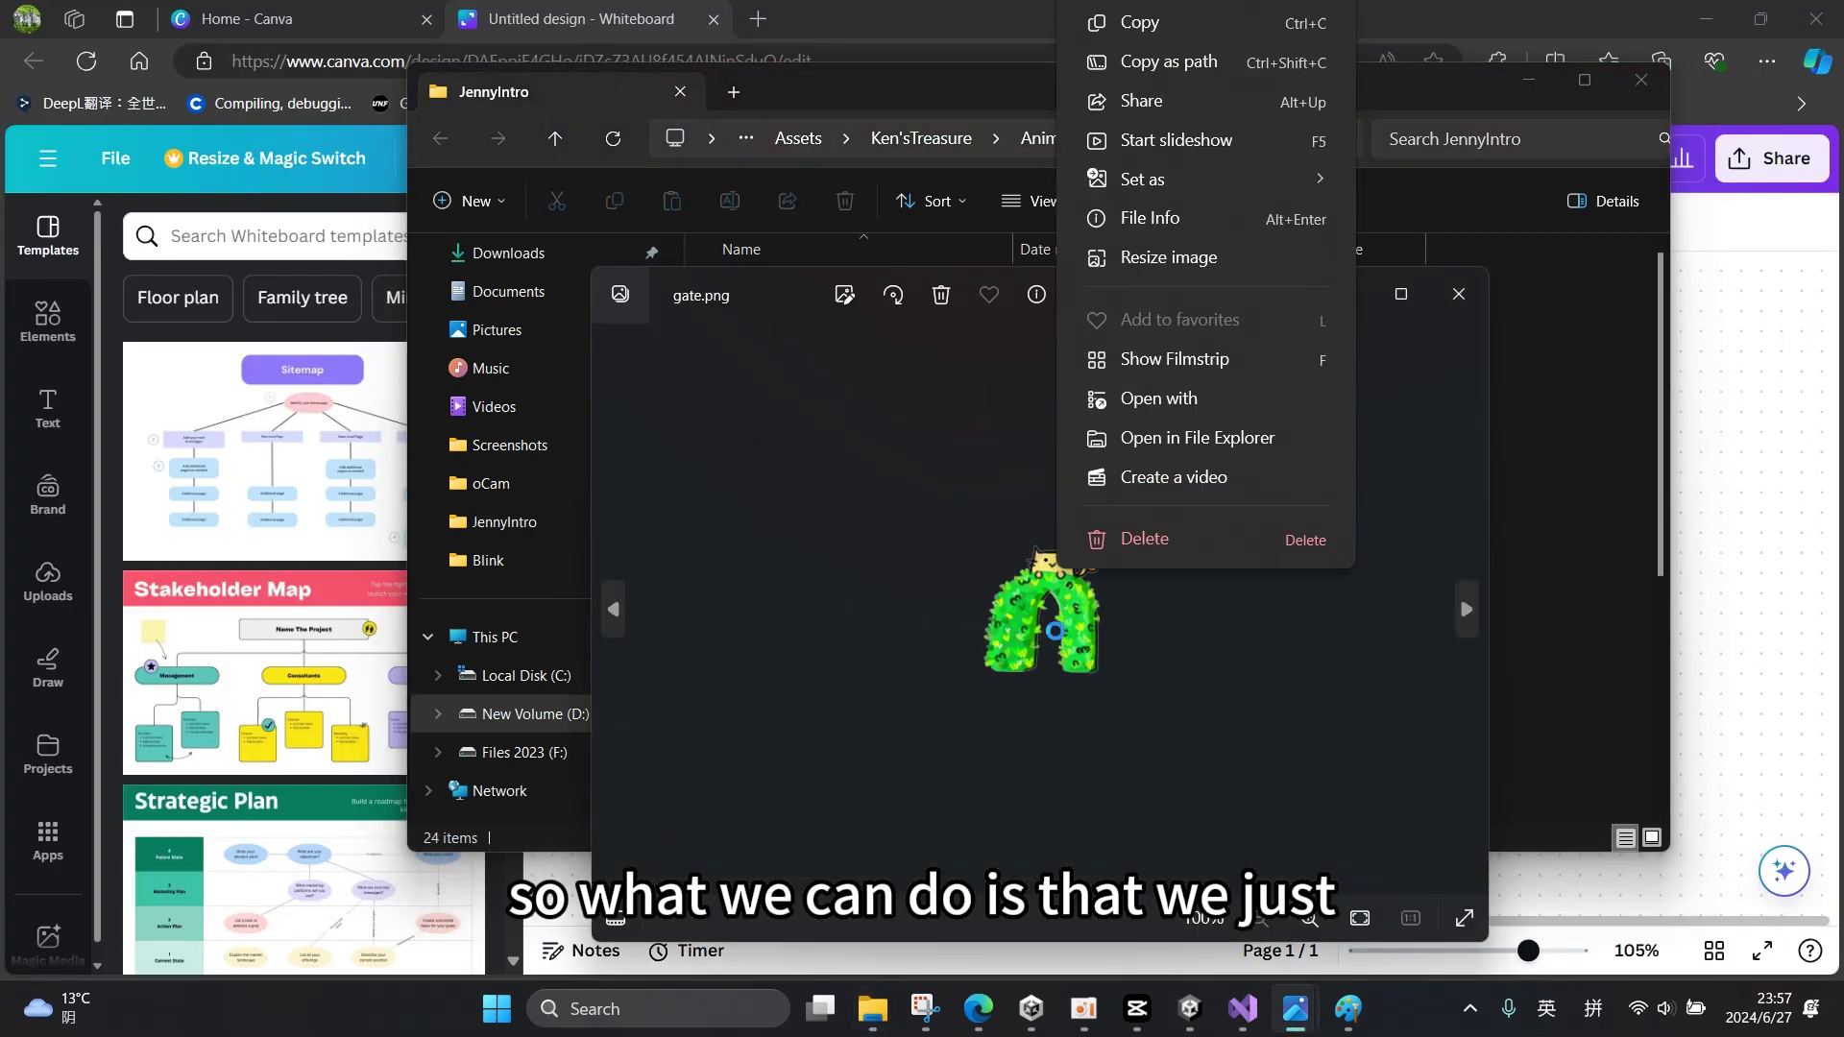
- Copy the gate image from Photos and paste it onto the Canva whiteboard
left_click(1138, 21)
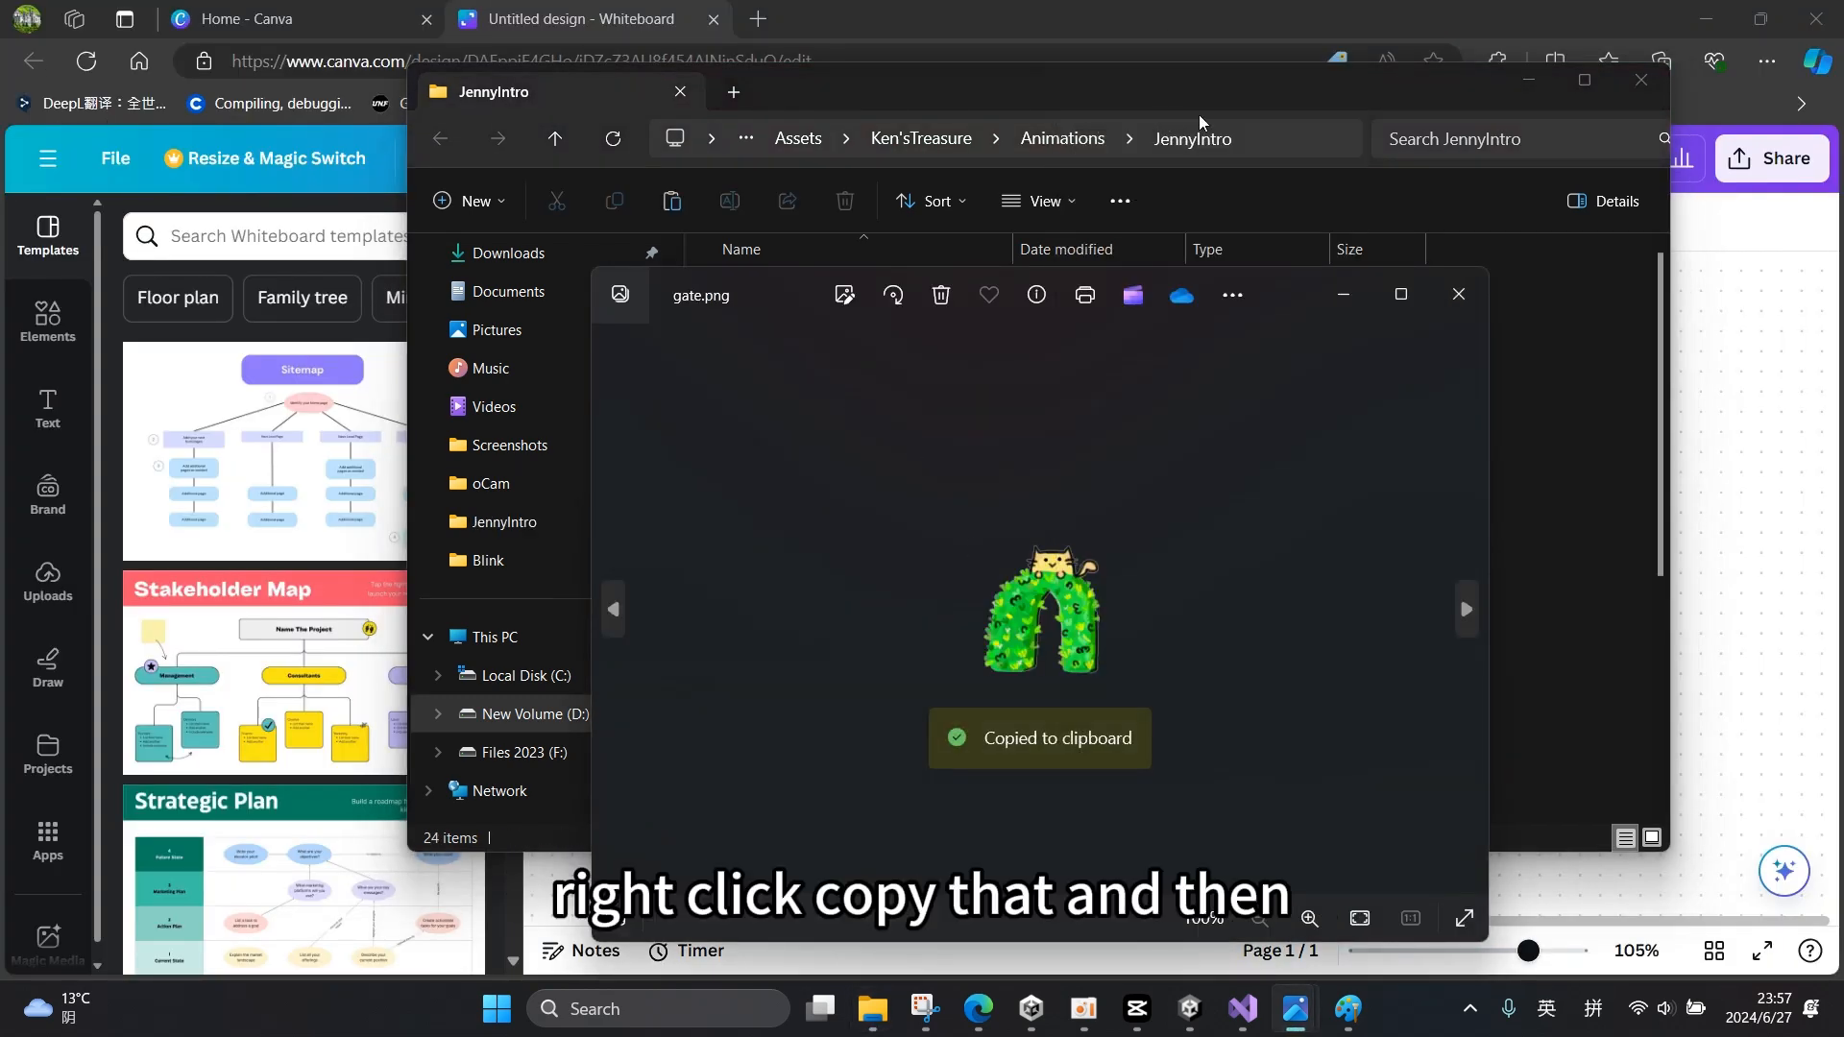
left_click(1458, 294)
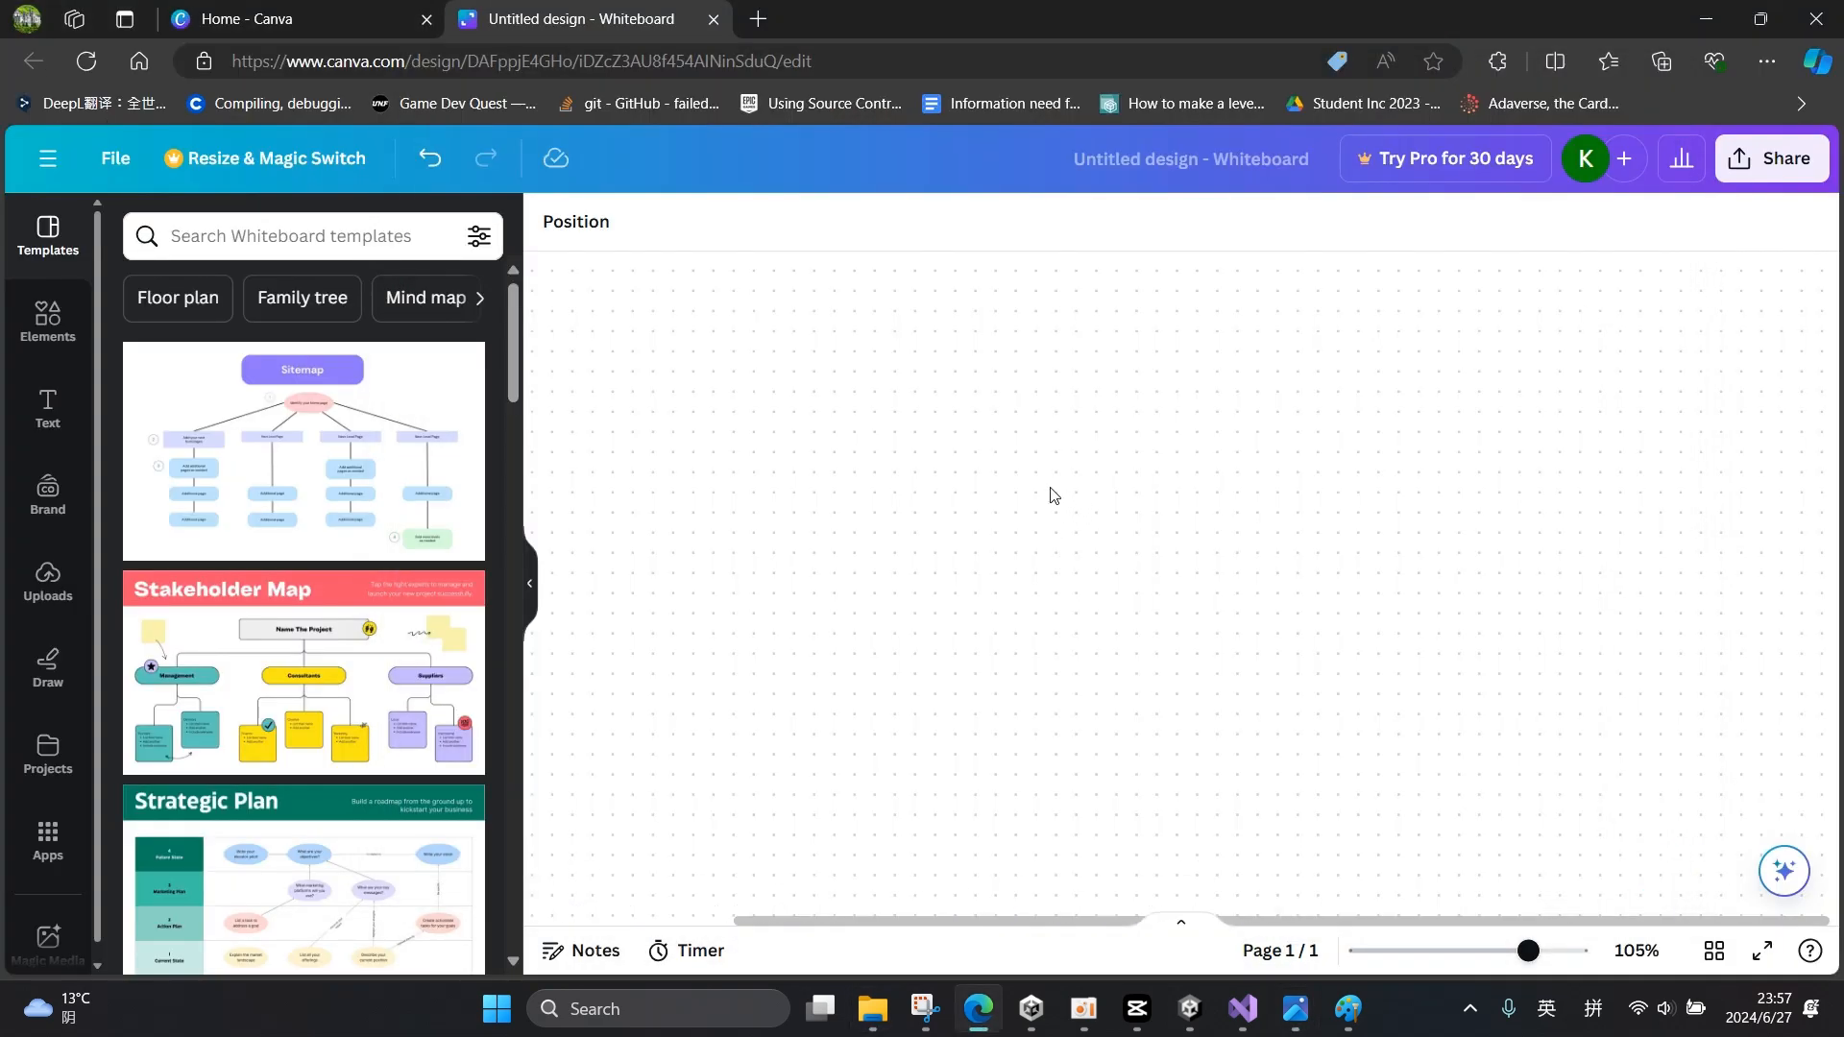
key("Ctrl+V")
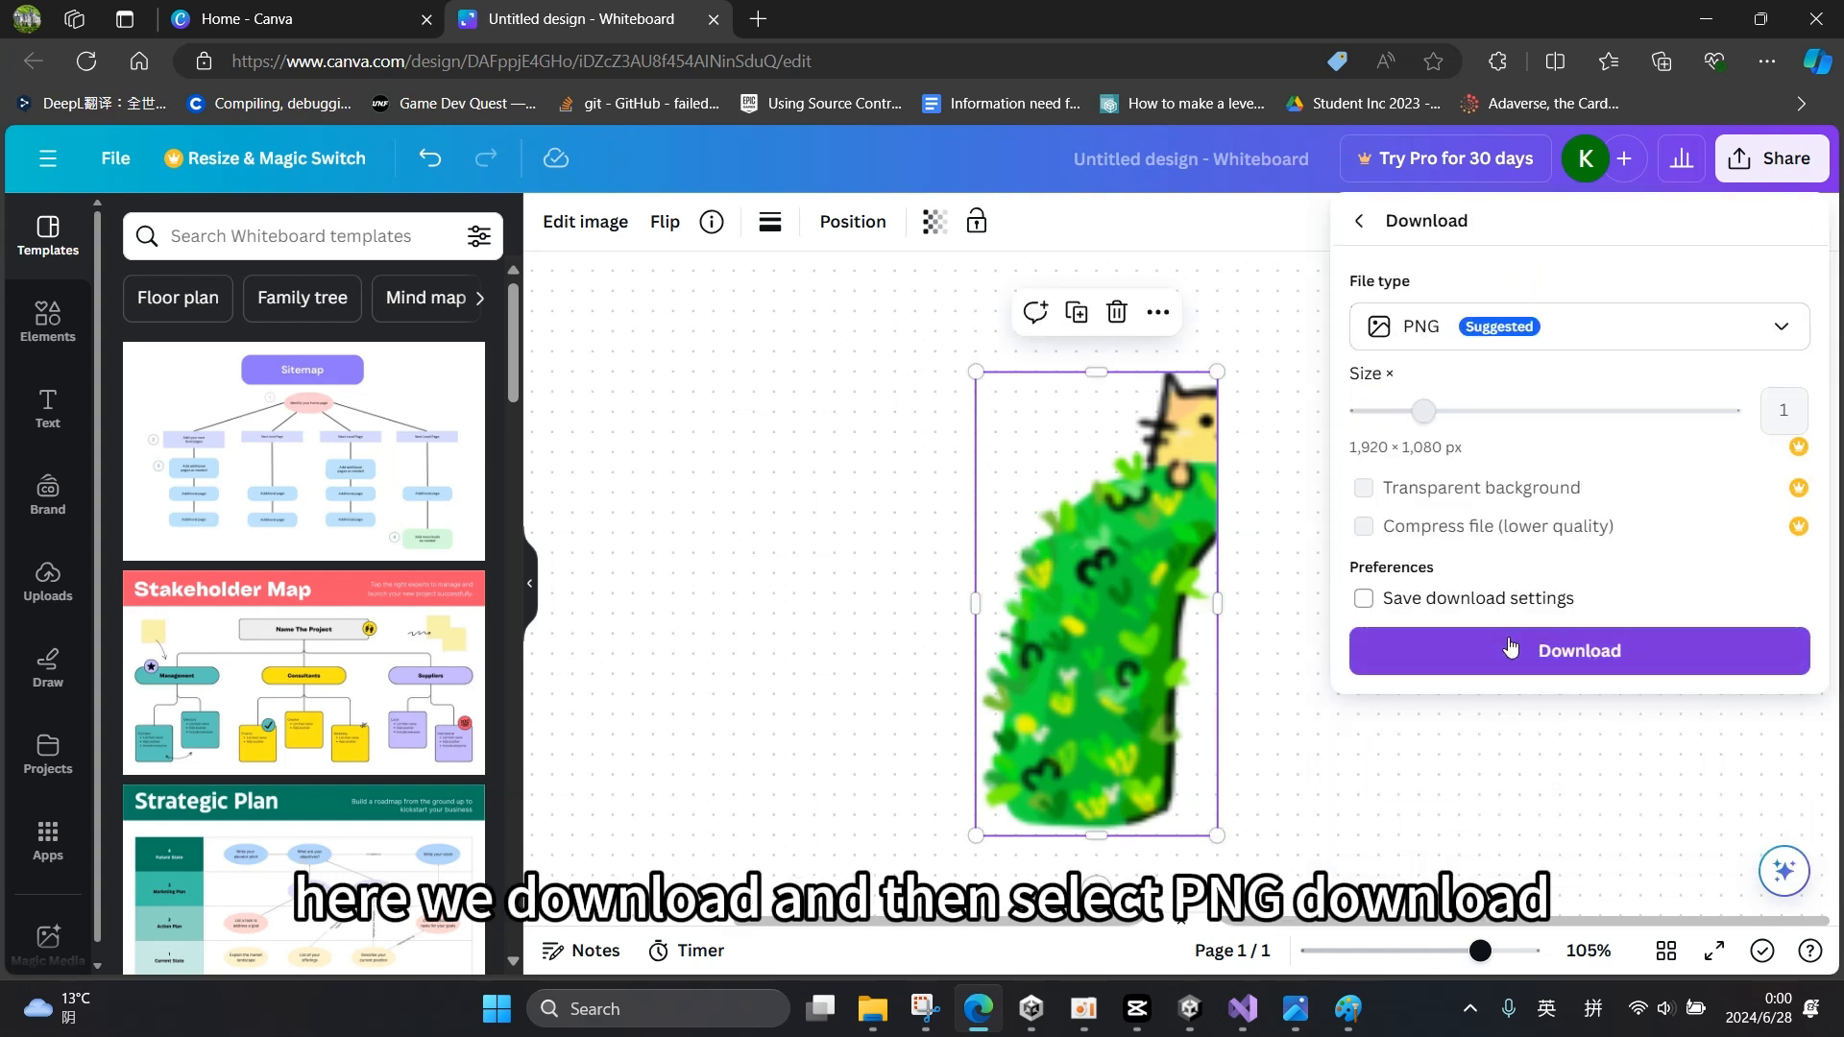
- Download the left half as PNG, crop to the right half and download it too
left_click(1579, 651)
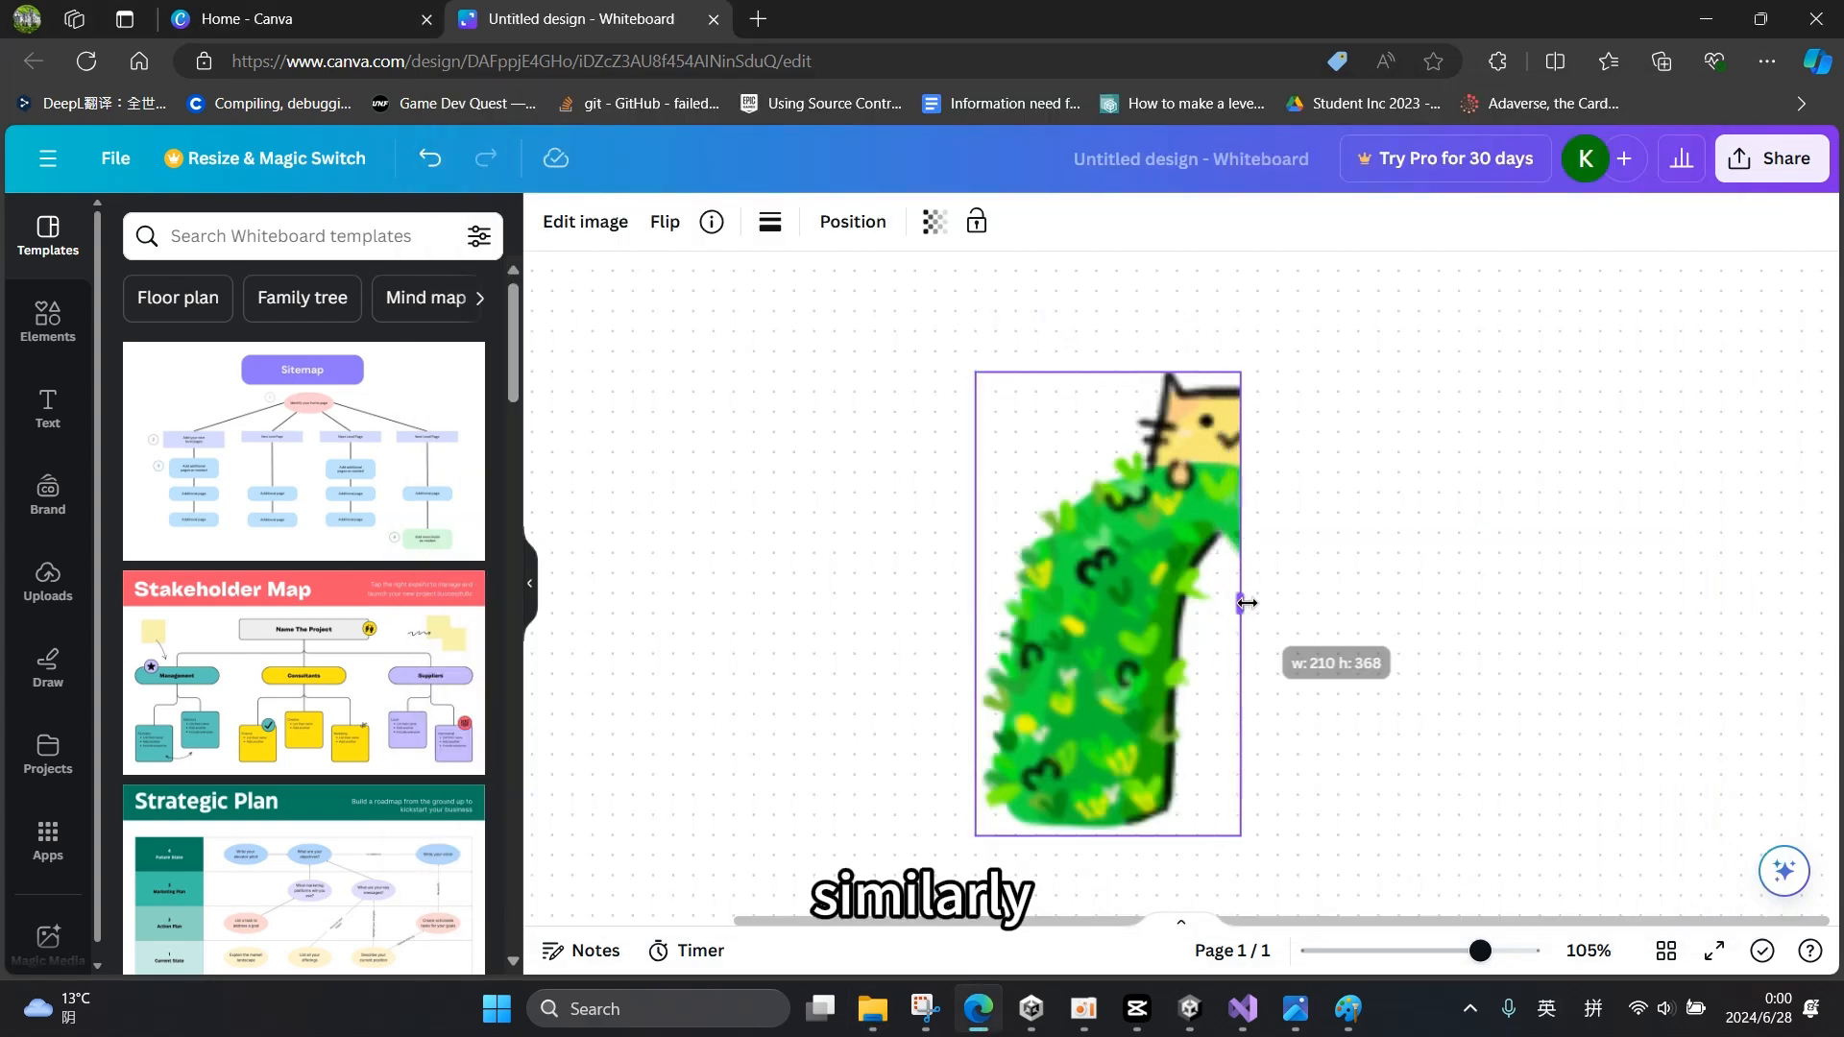
left_click_drag(1241, 601, 1400, 605)
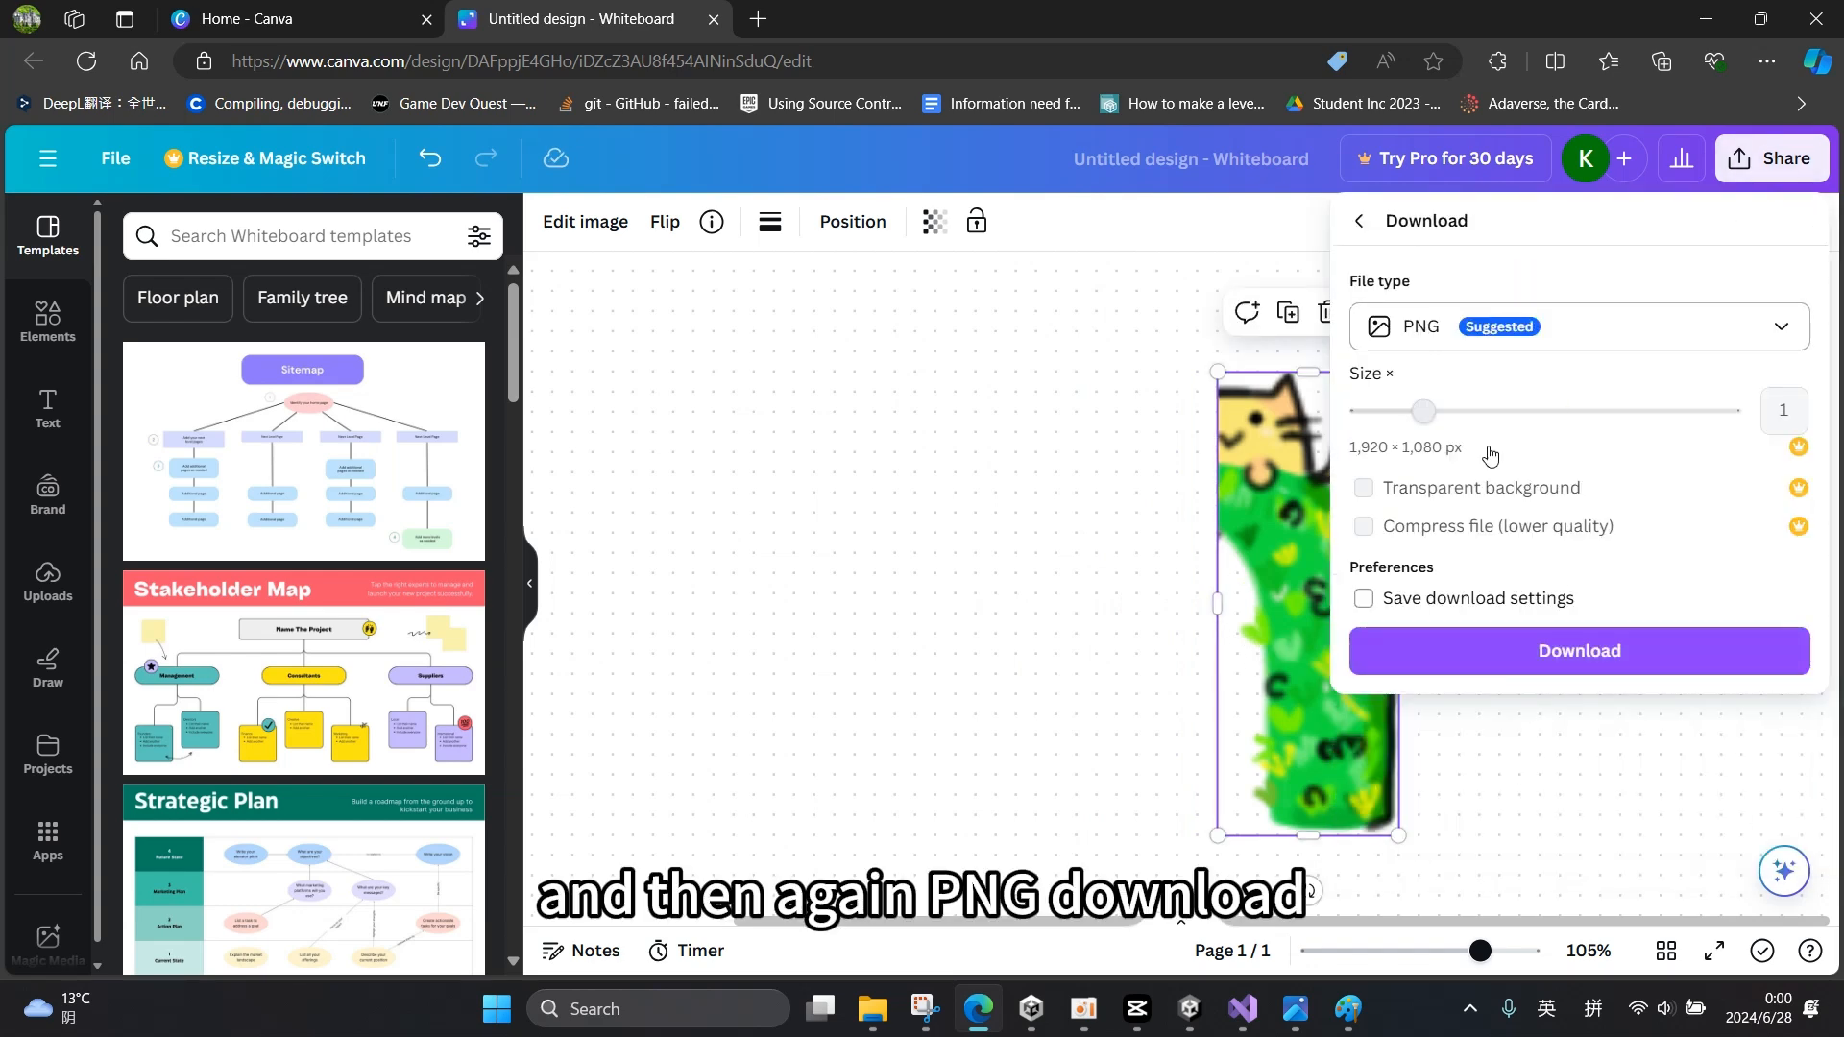
left_click(1579, 651)
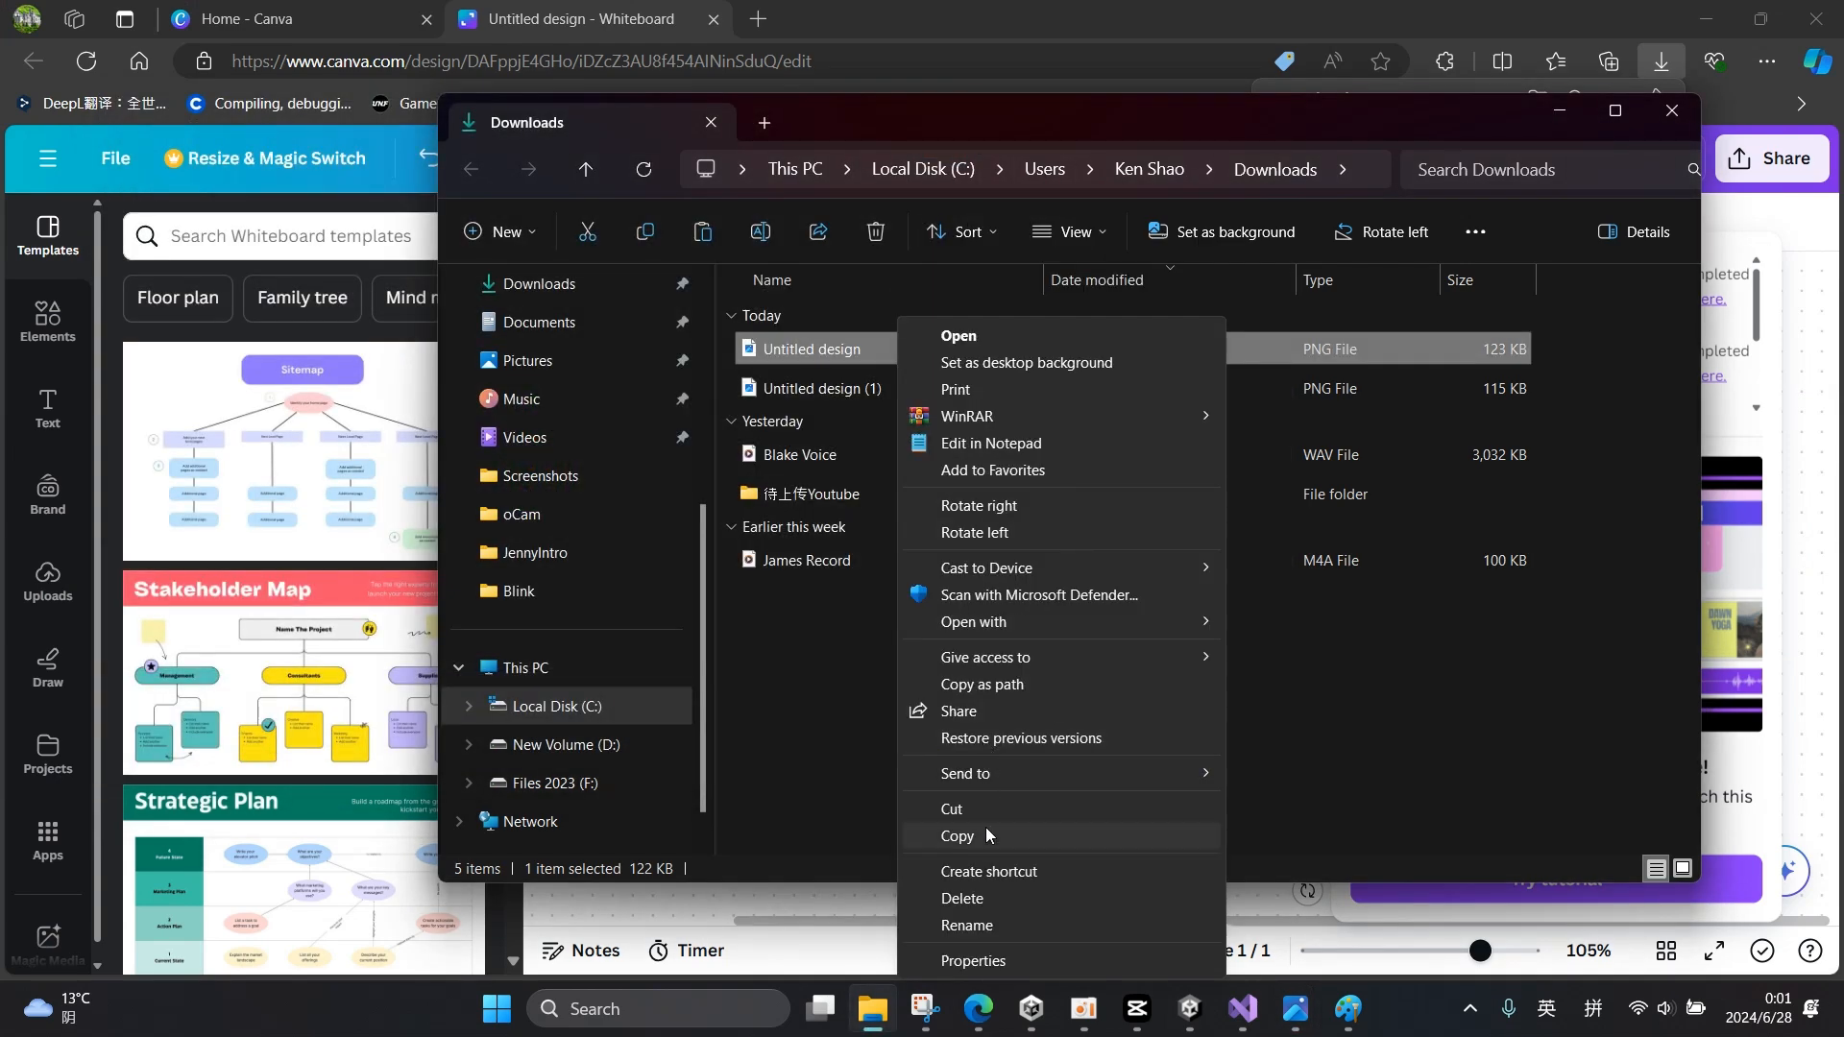
- Rename the two downloaded gate PNGs to GateLeft and GateRight in Downloads
left_click(966, 924)
type("GateLeft")
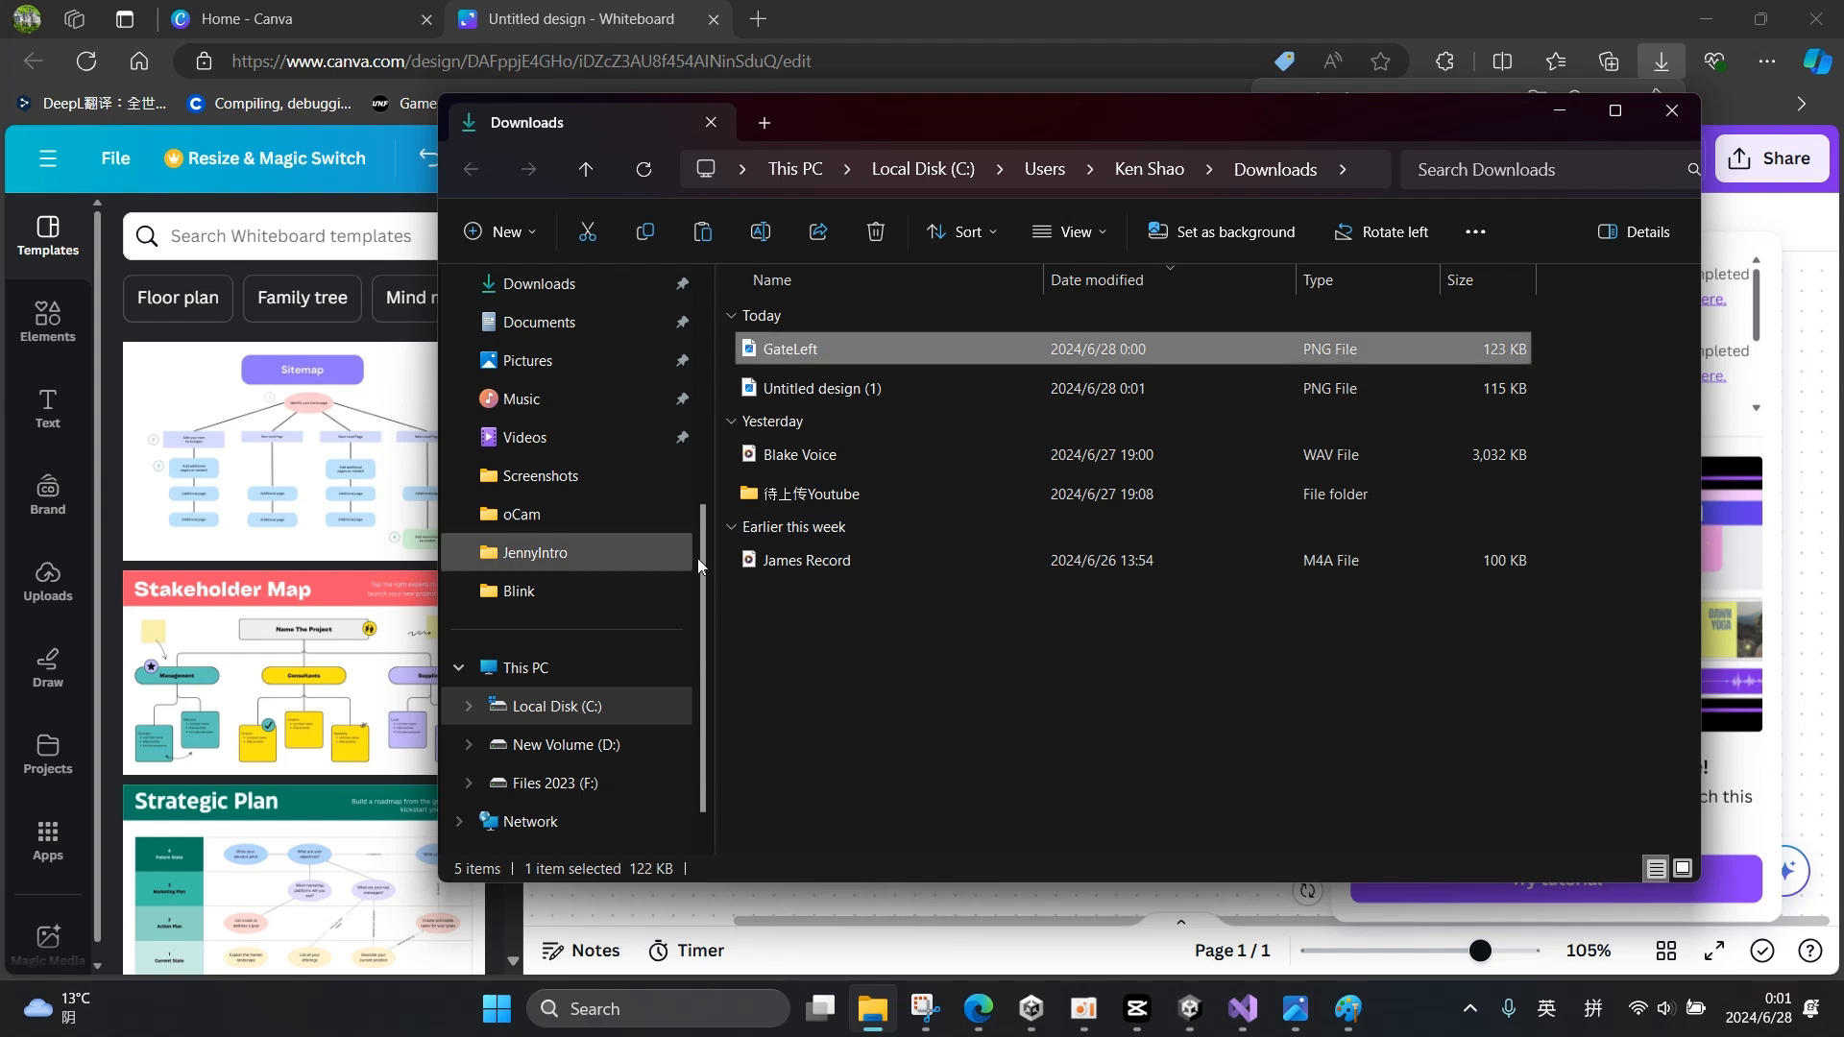
right_click(822, 388)
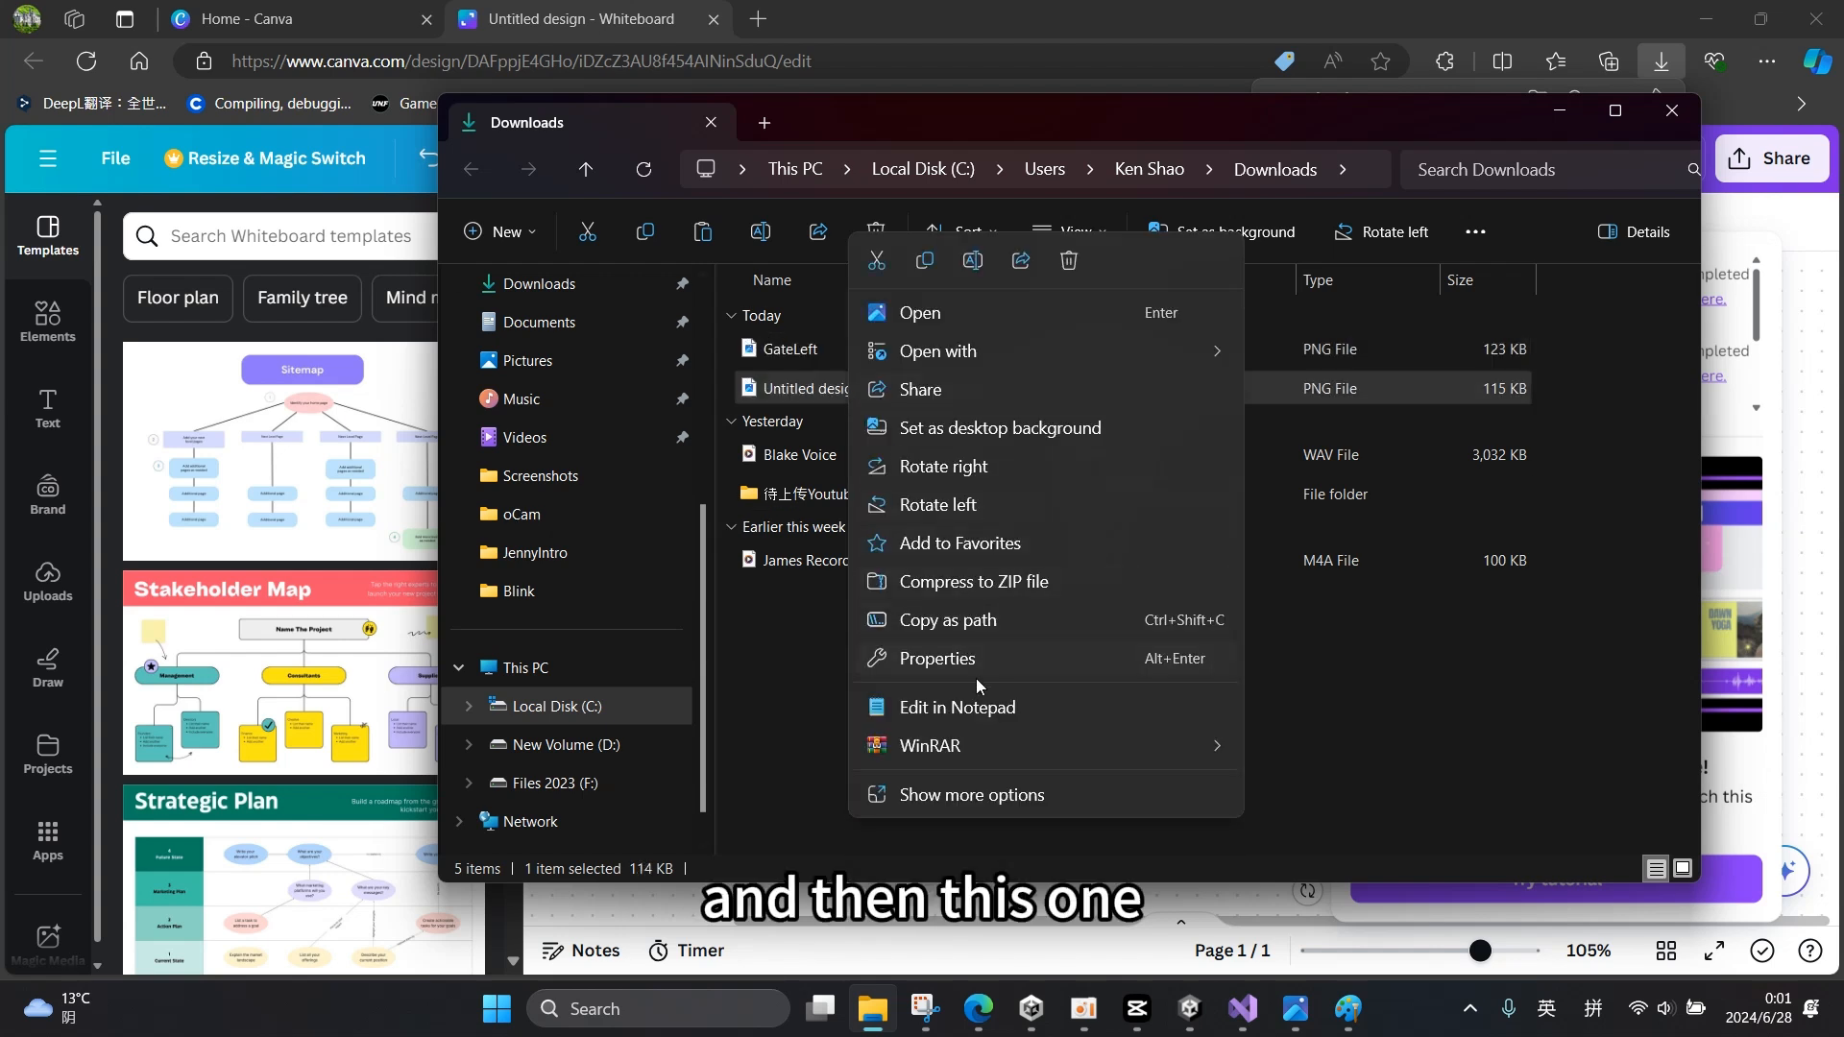
mouse_move(962, 565)
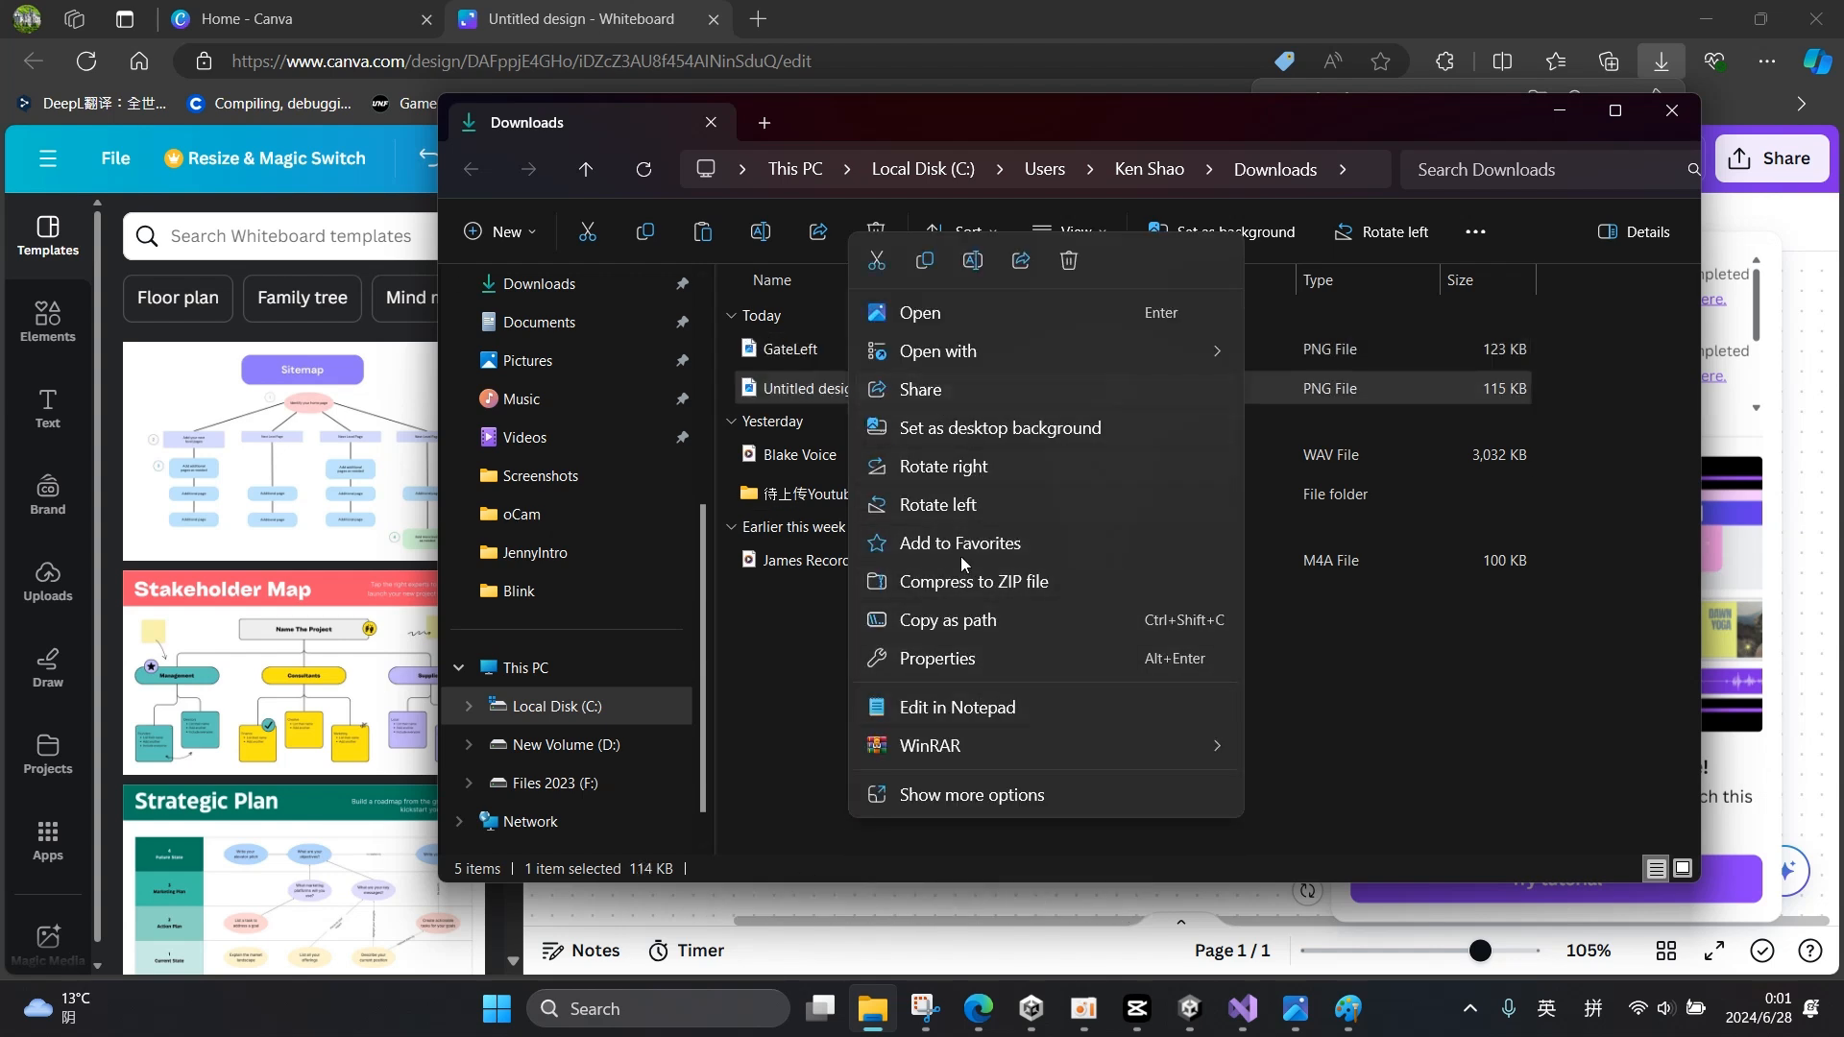
left_click(970, 795)
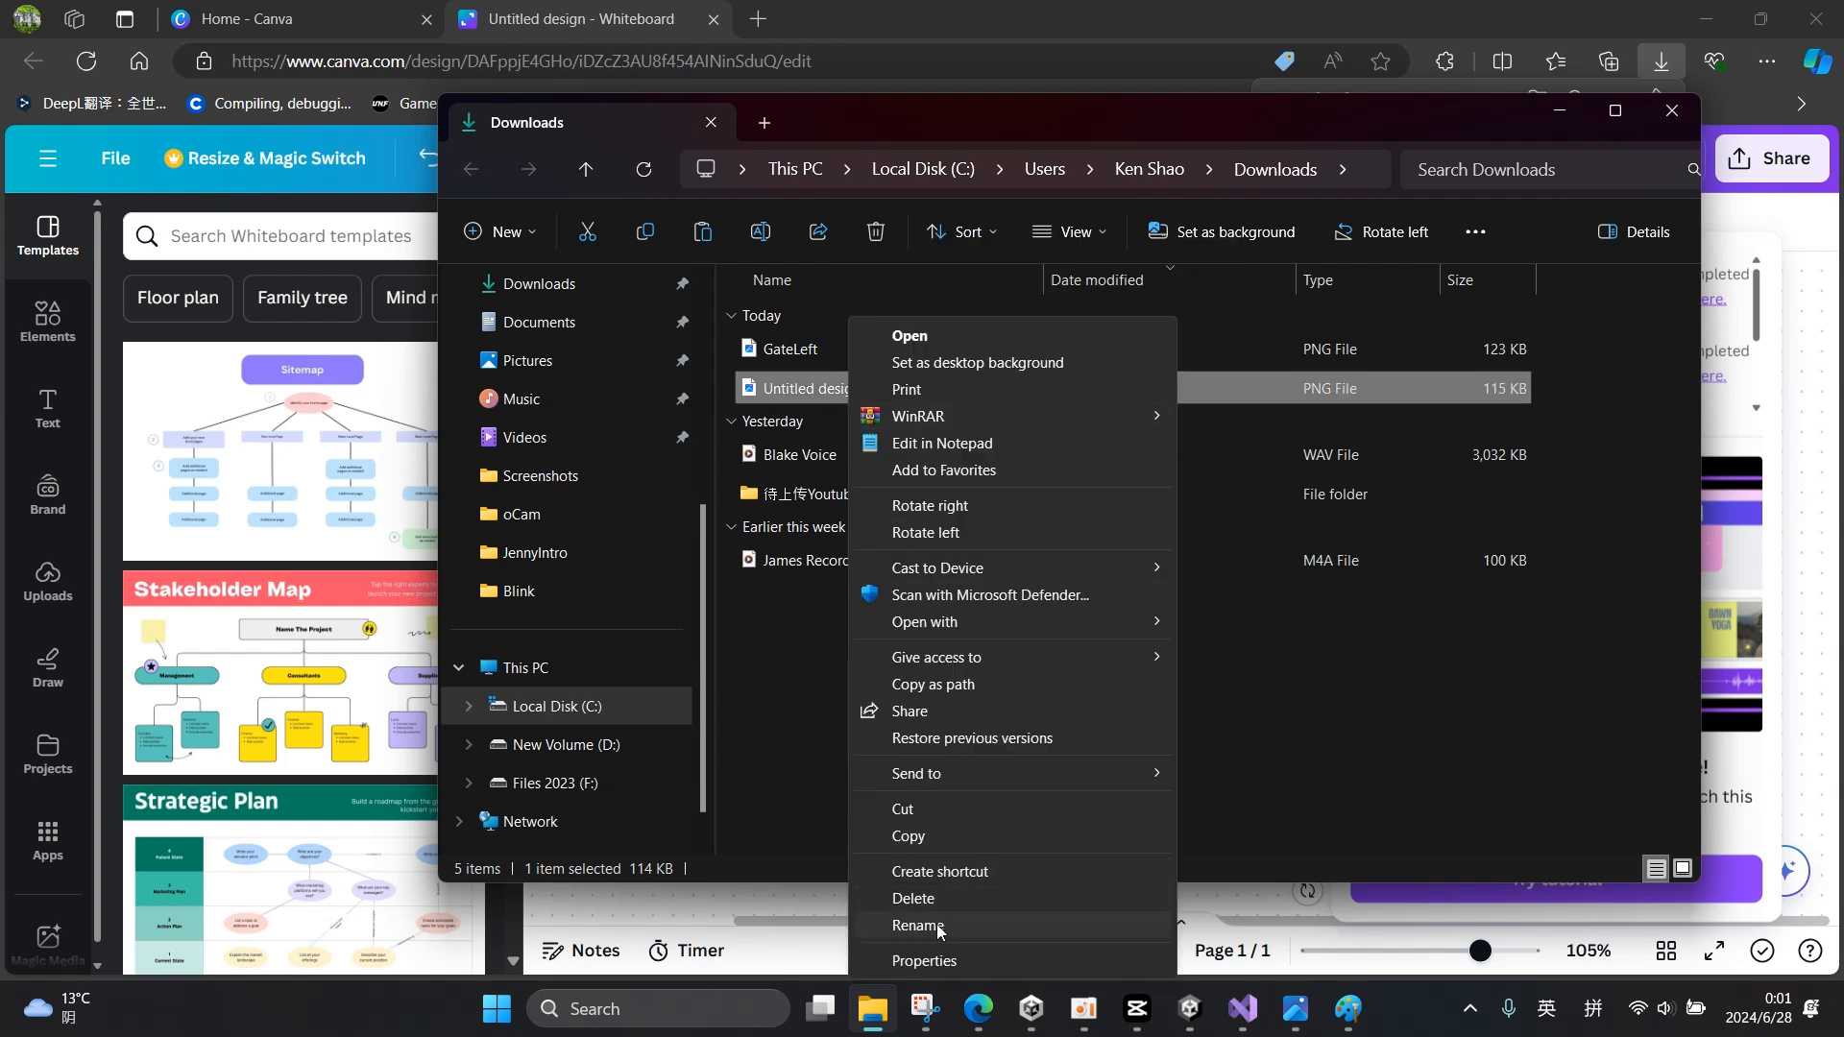
left_click(918, 924)
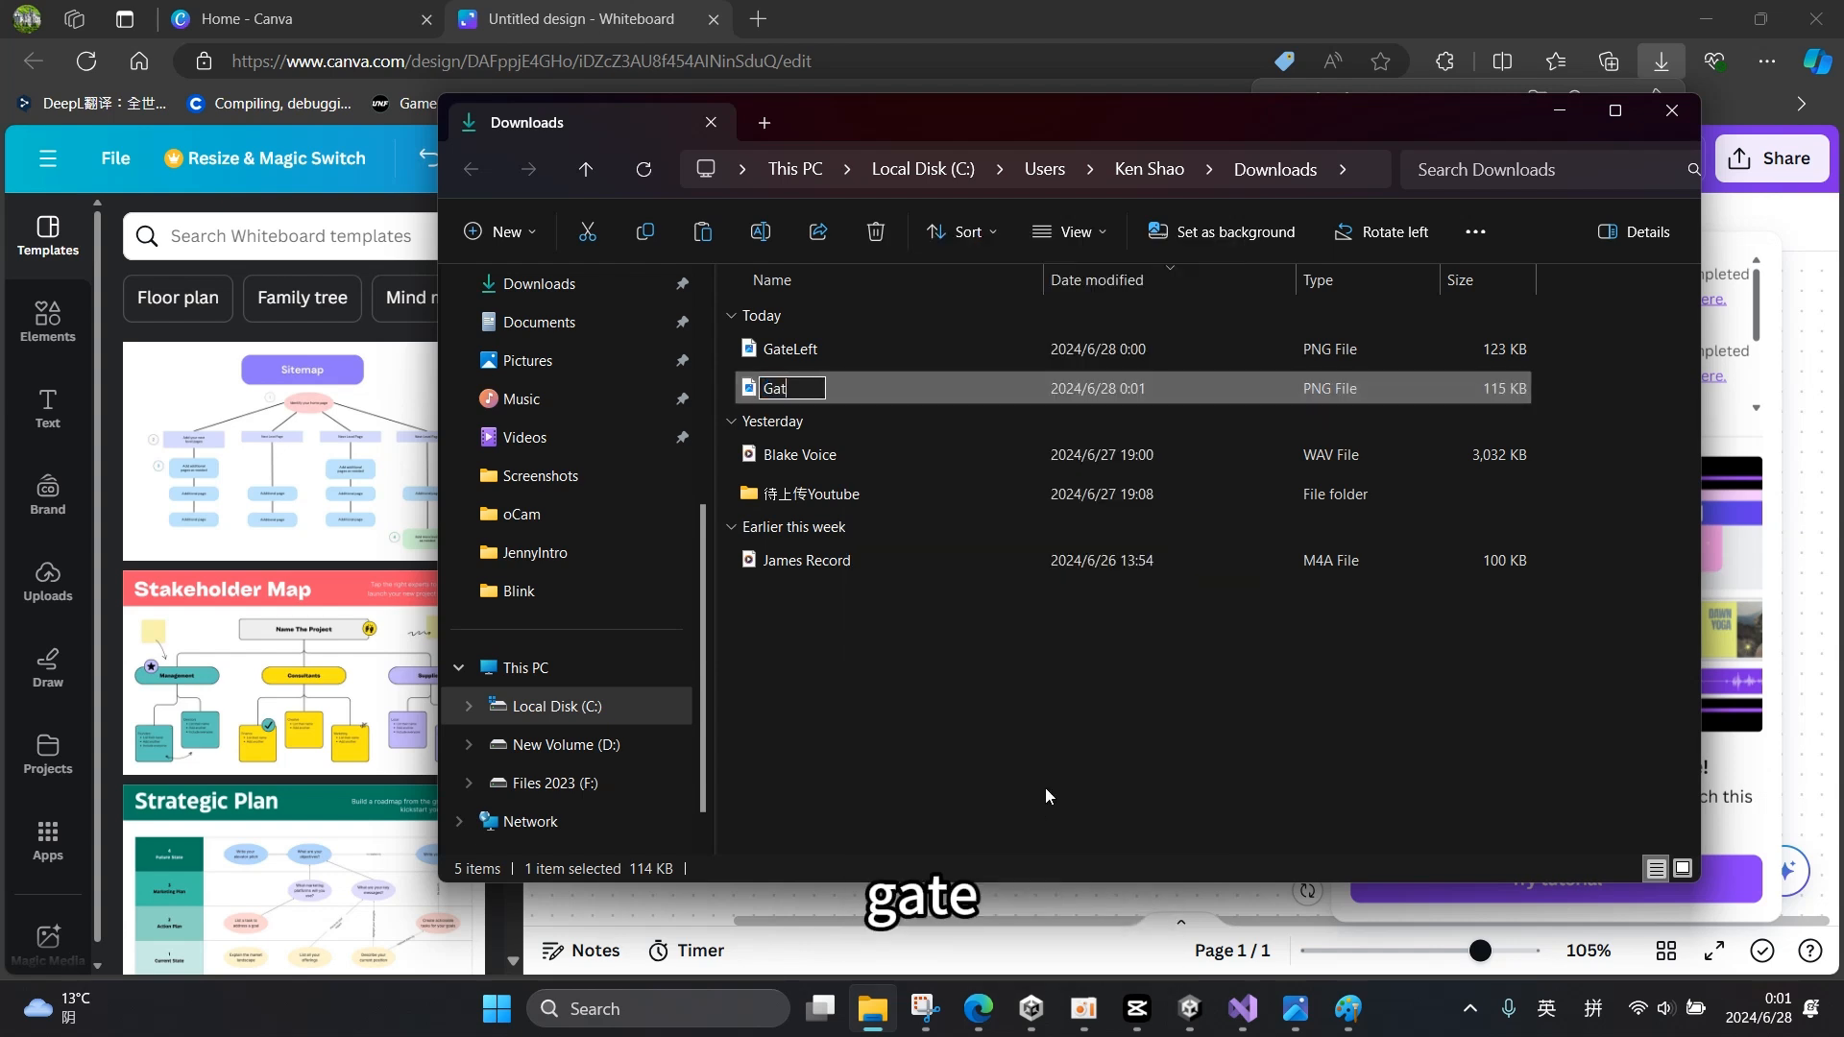
type("GateRight")
type("o")
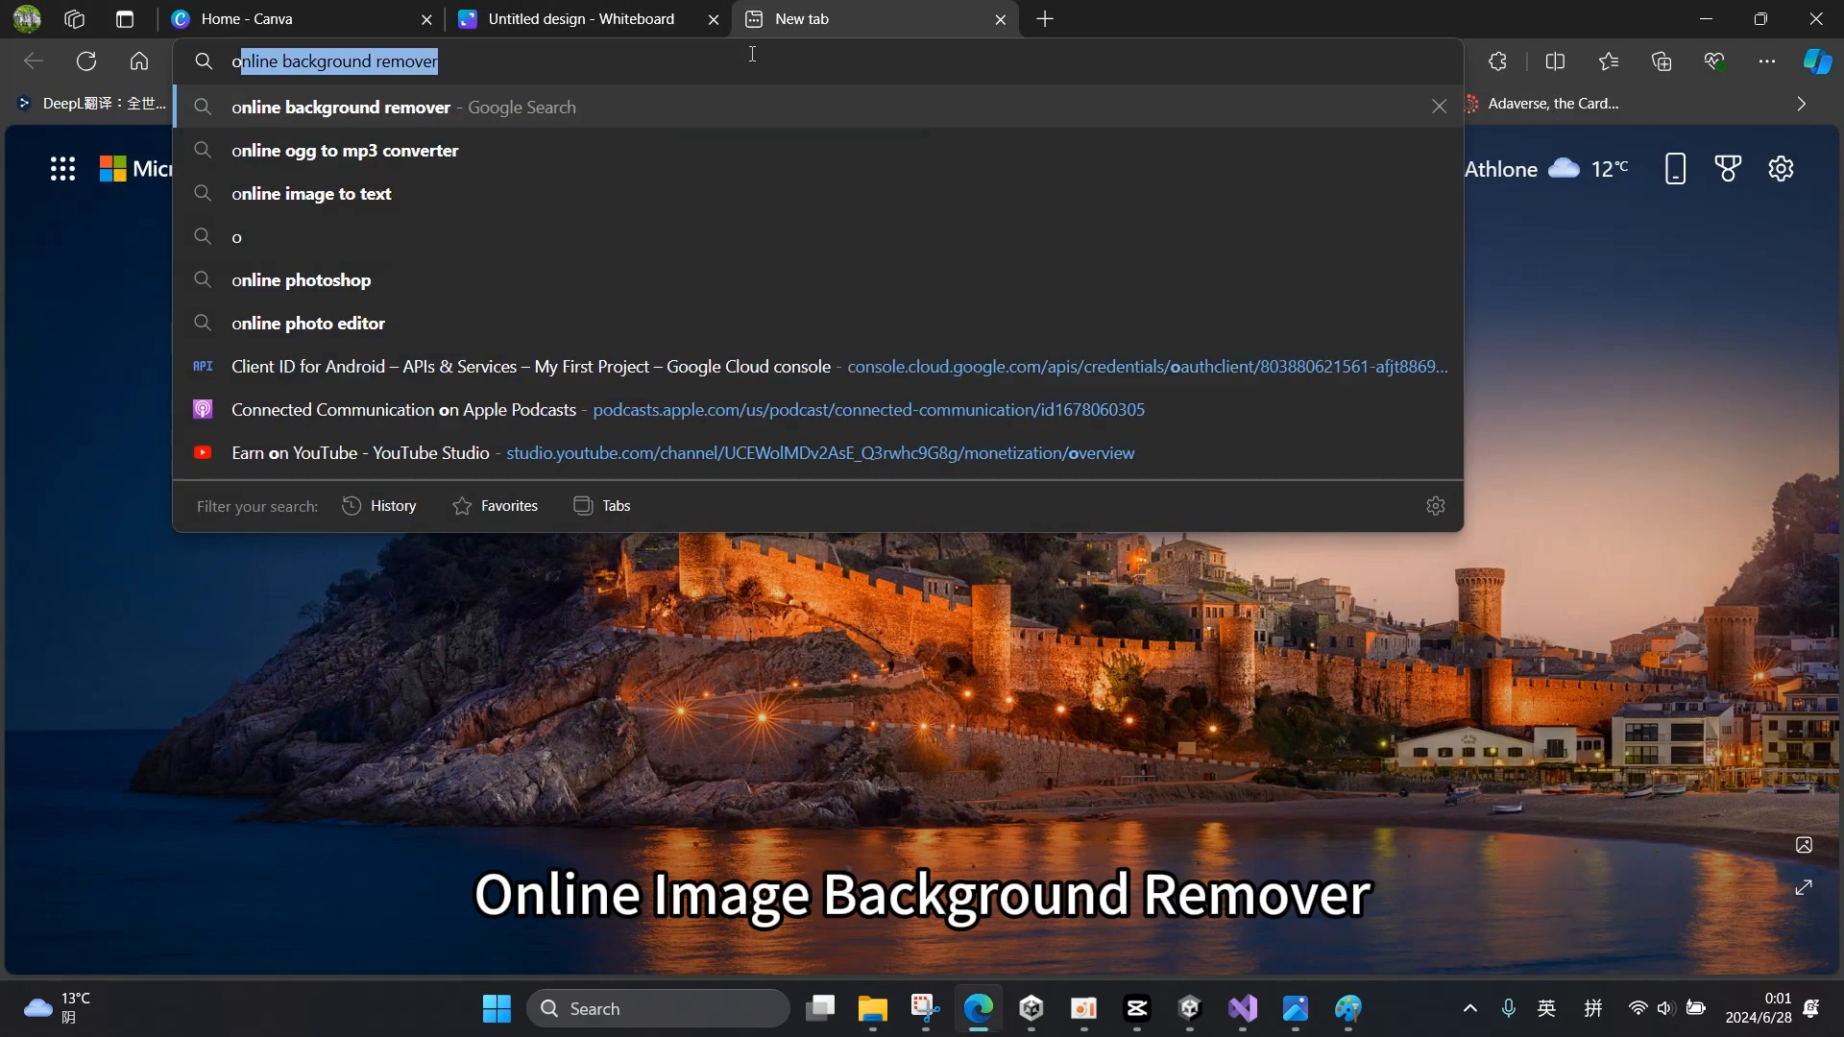
- Run both gate halves through remove.bg and download the transparent versions
key("Enter")
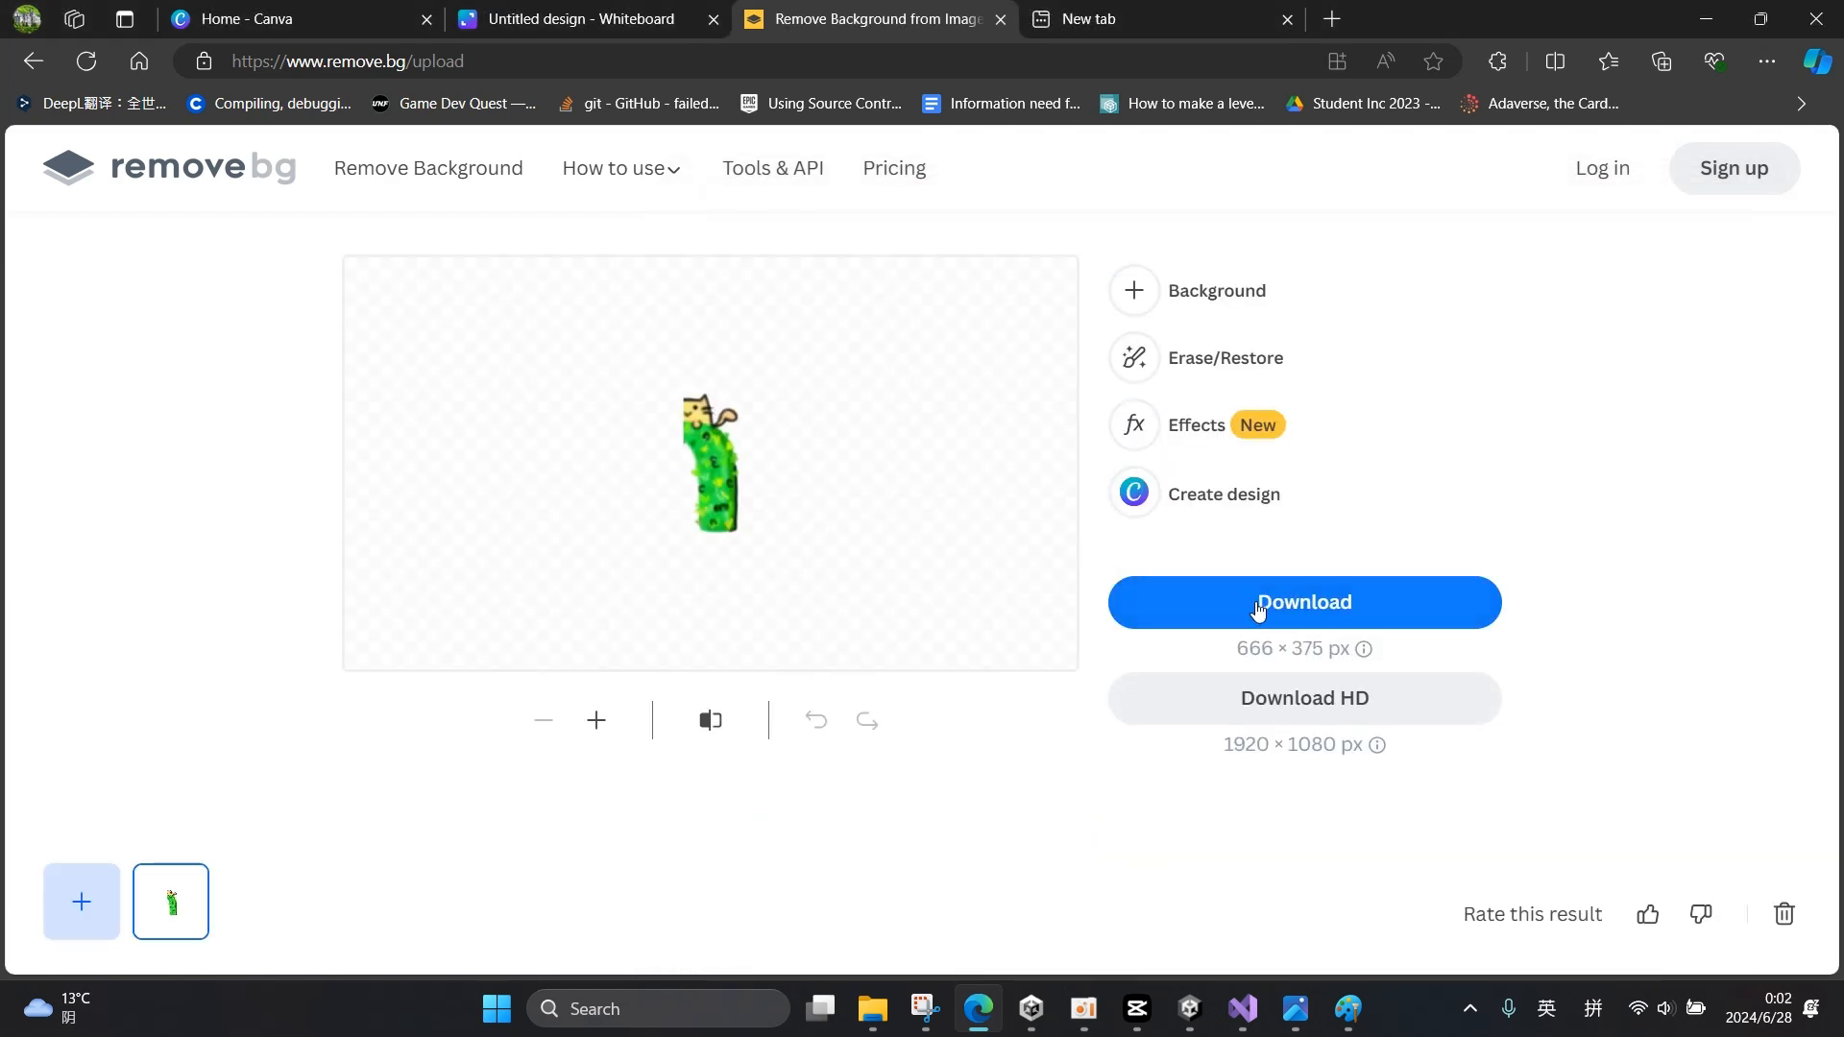
left_click(1305, 601)
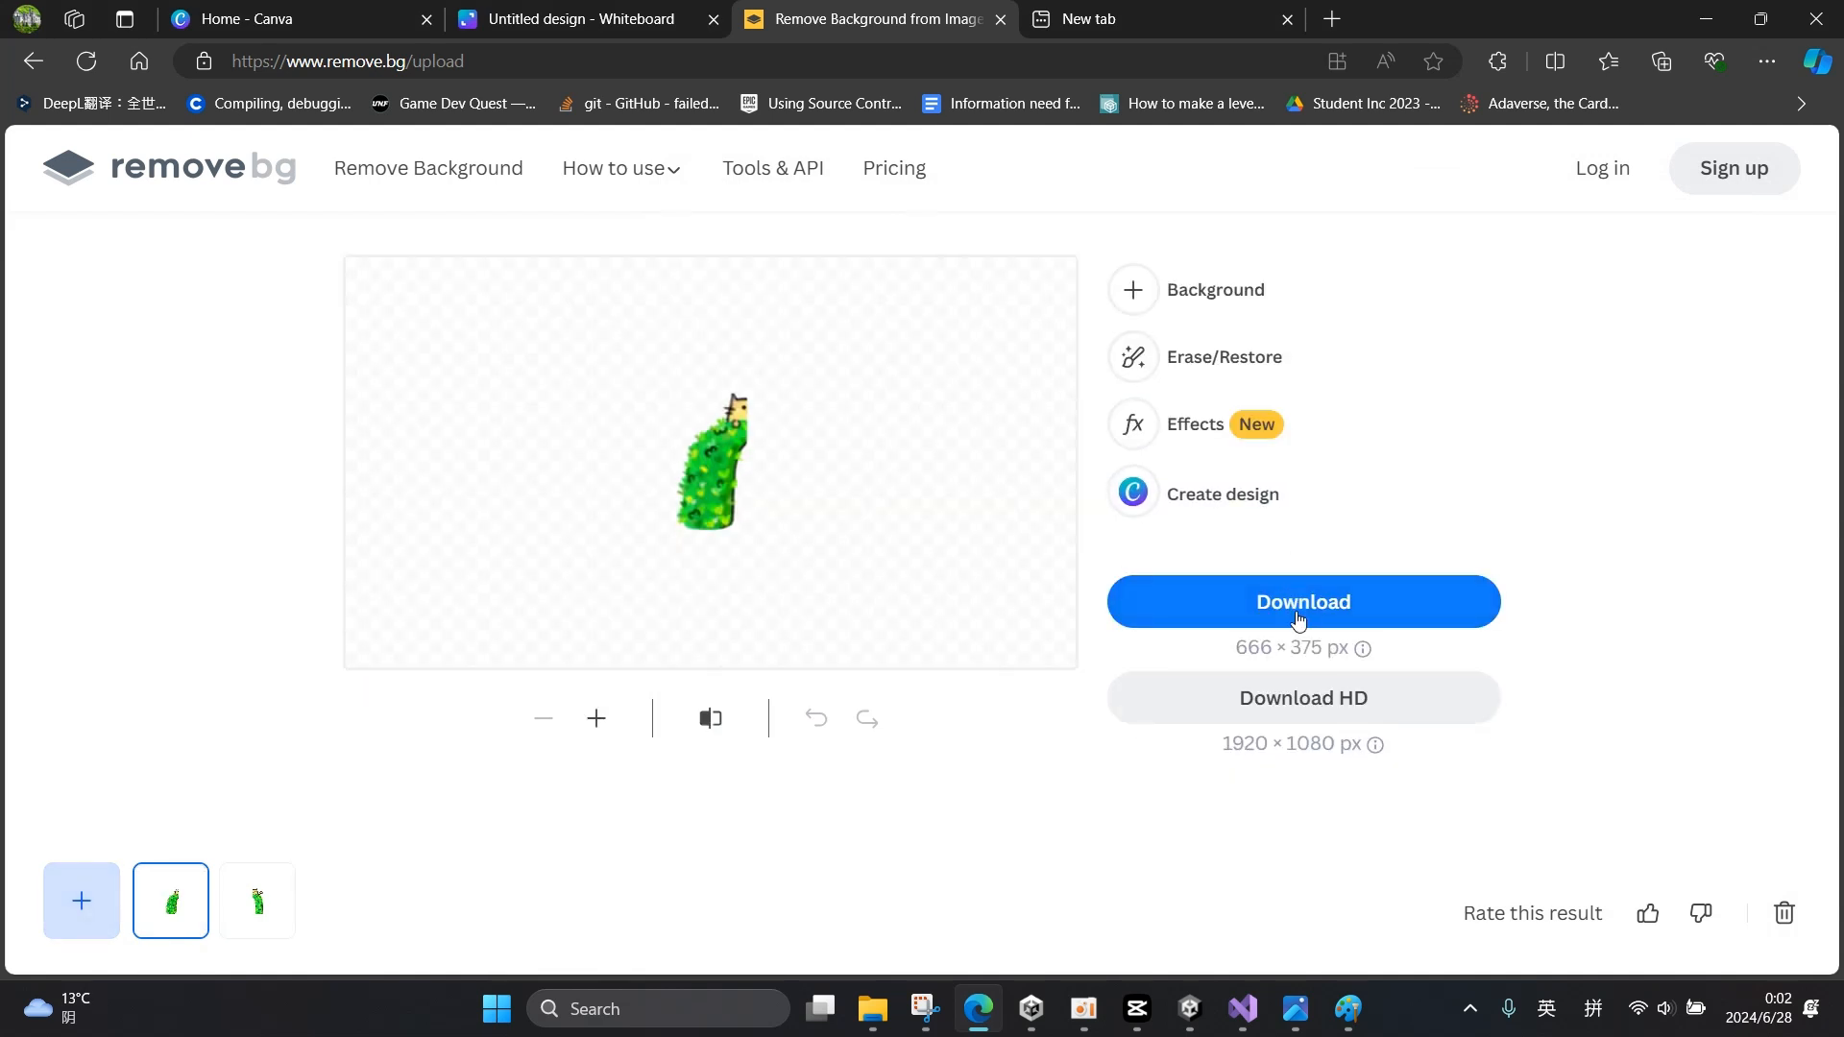
left_click(1302, 602)
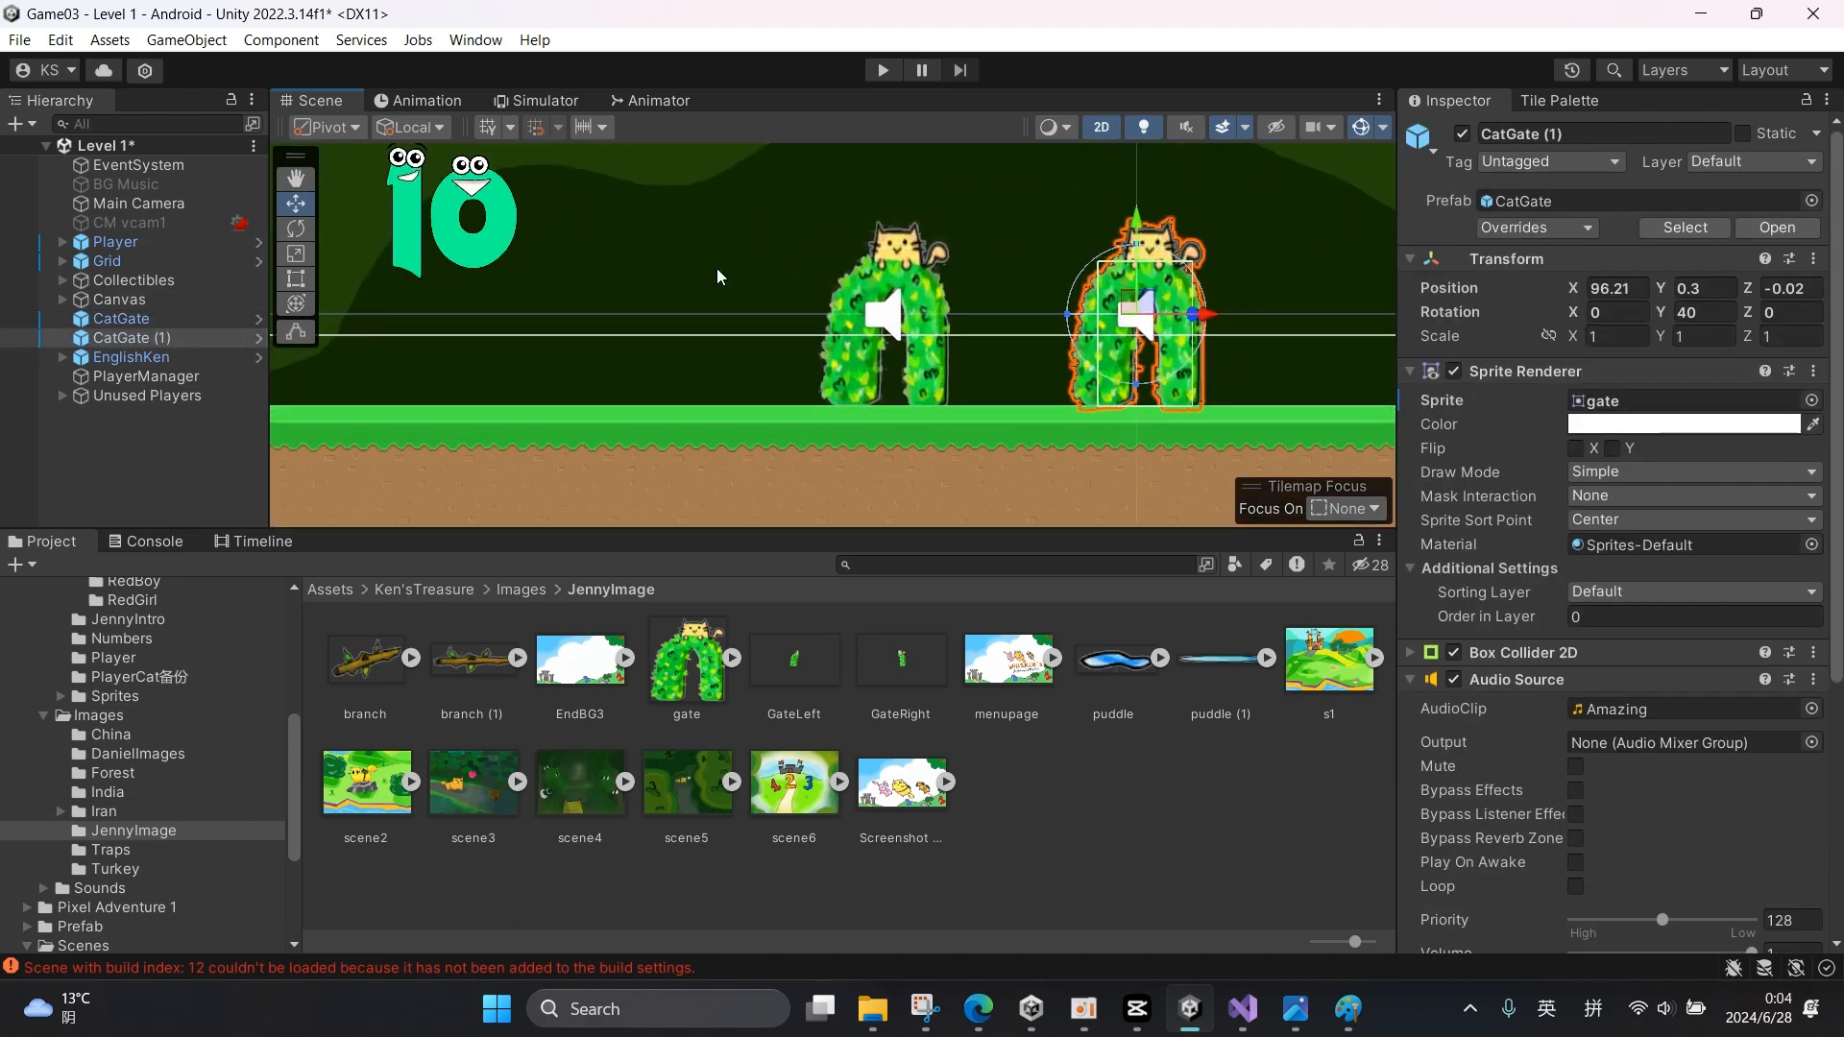
- Create empty child objects under CatGate (1) and bring up its sprite picker
right_click(123, 336)
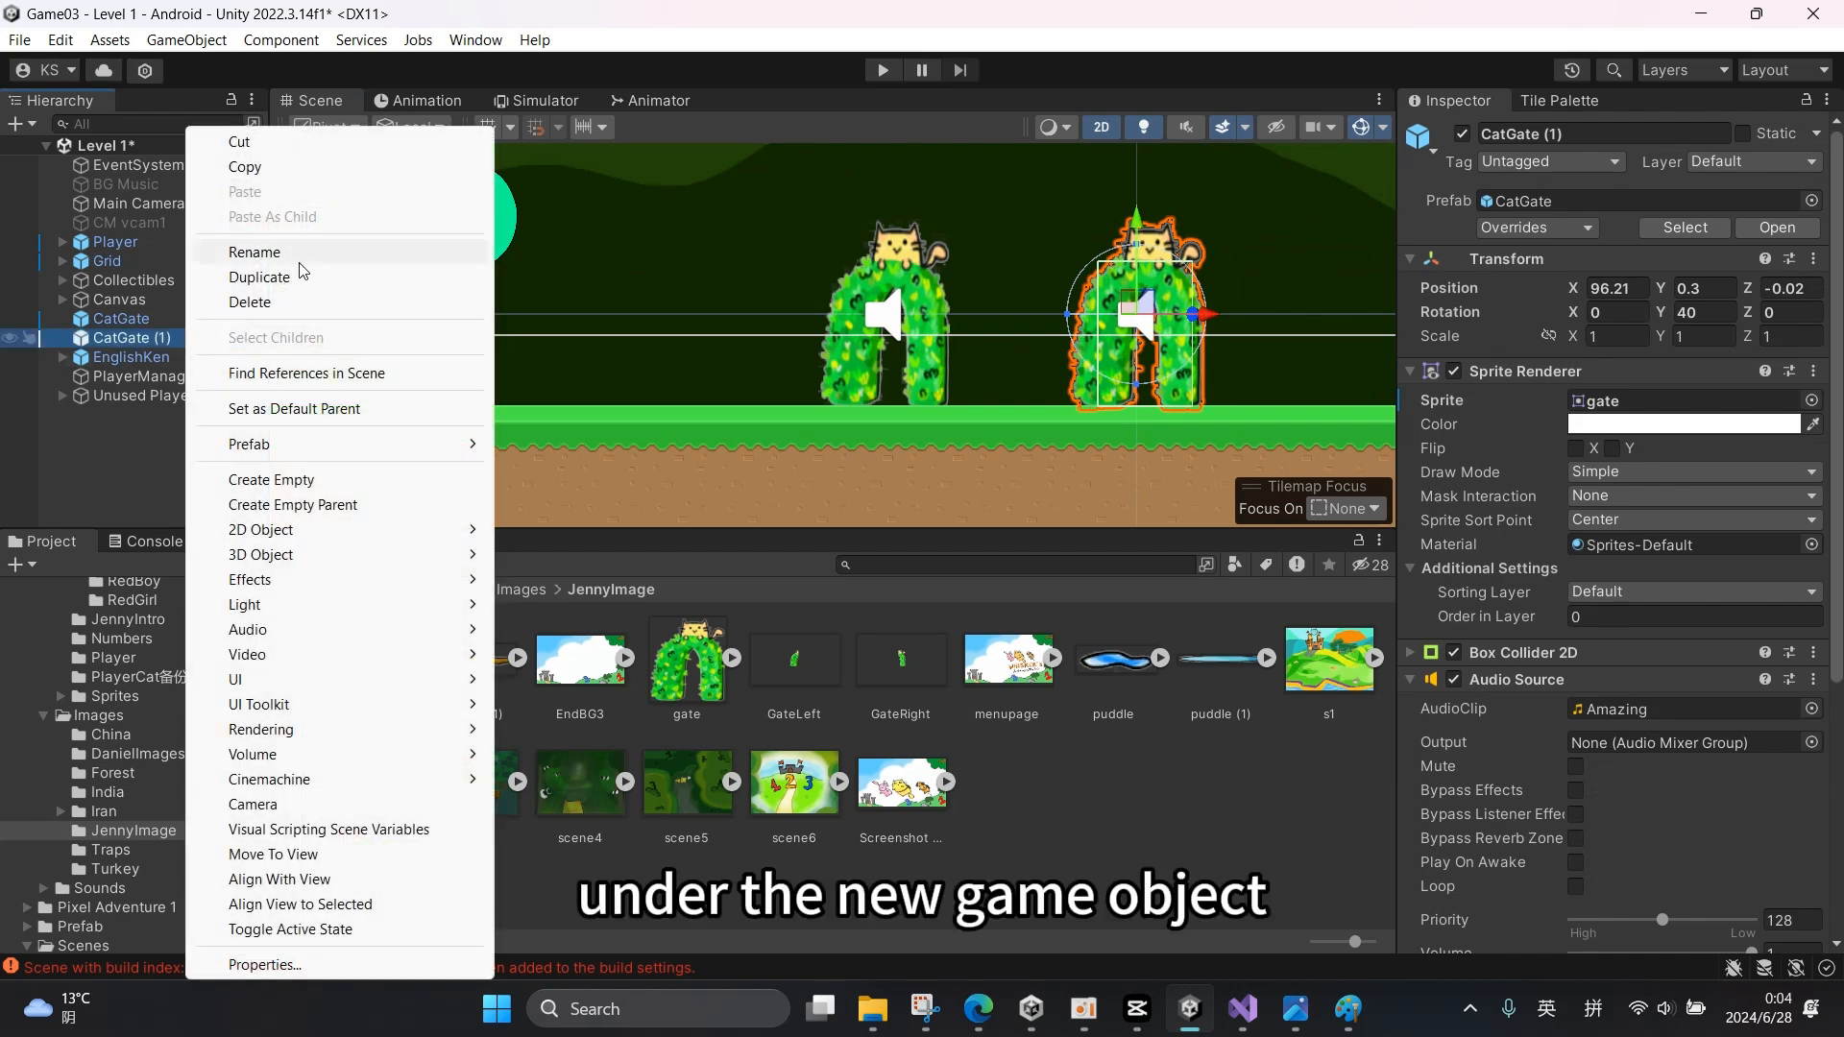
mouse_move(303, 480)
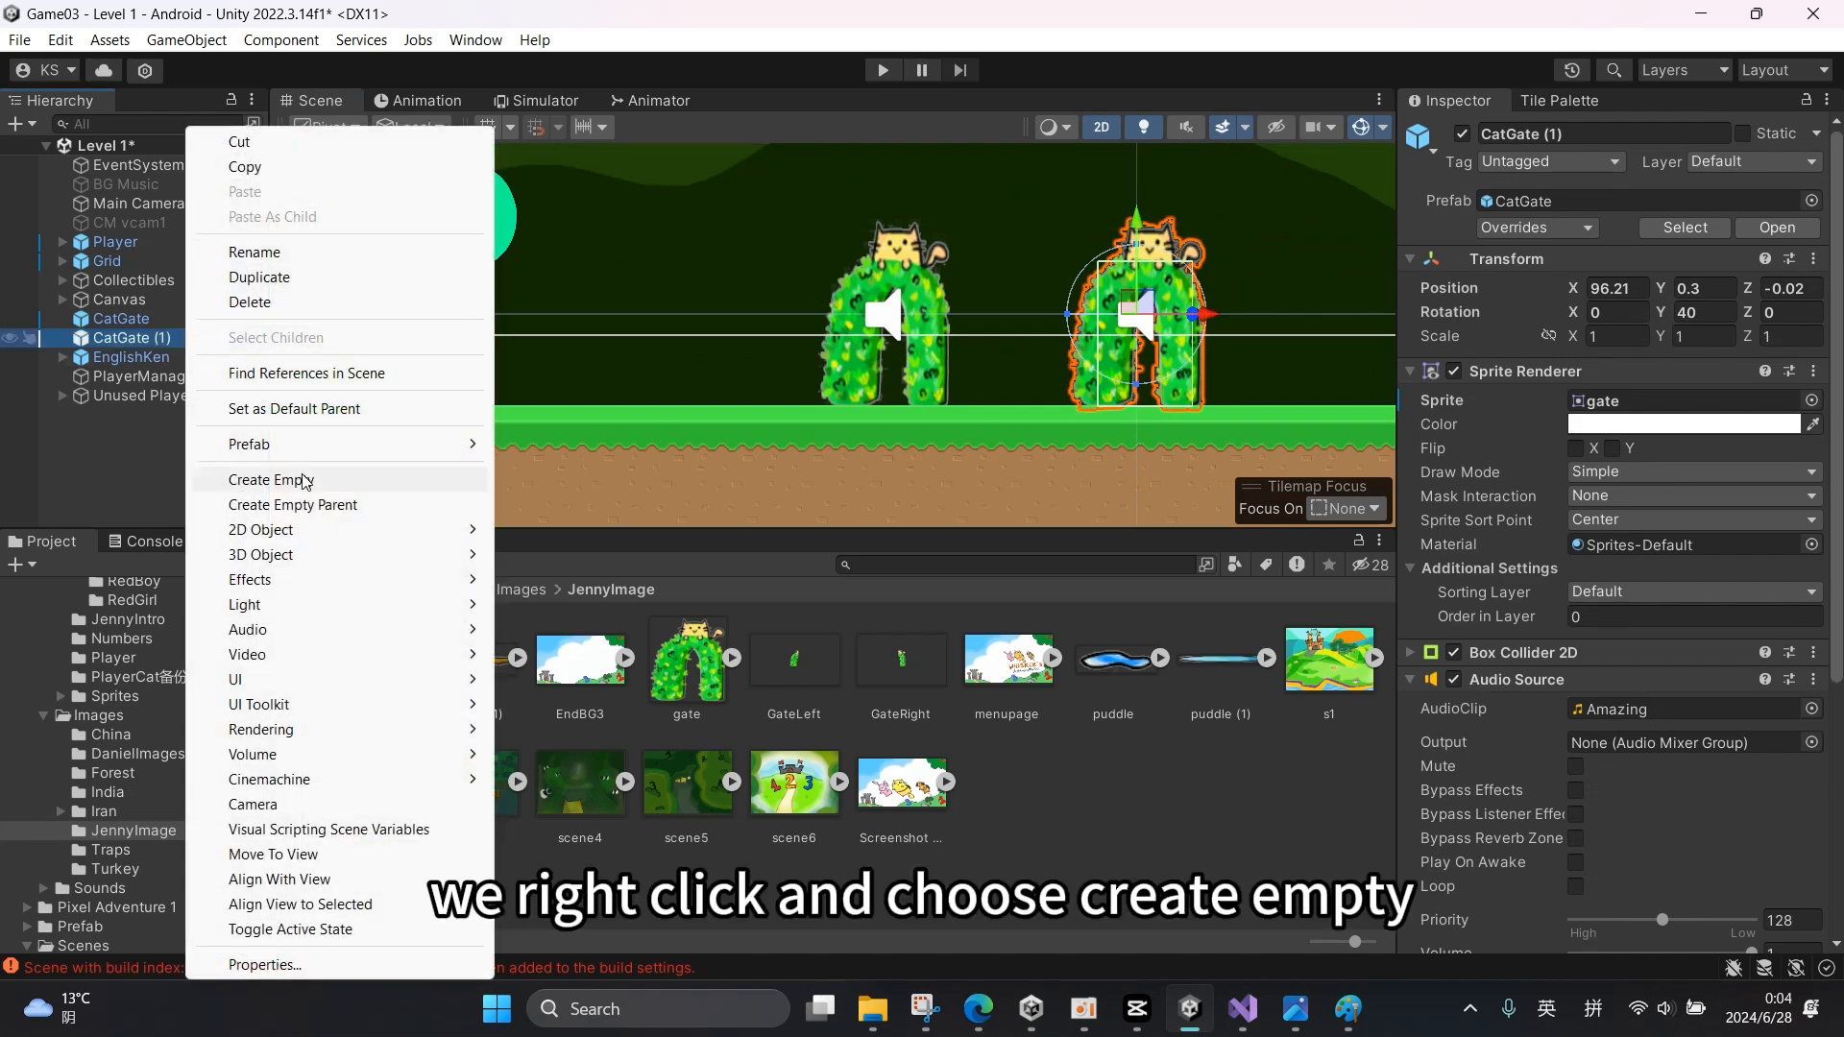
left_click(270, 480)
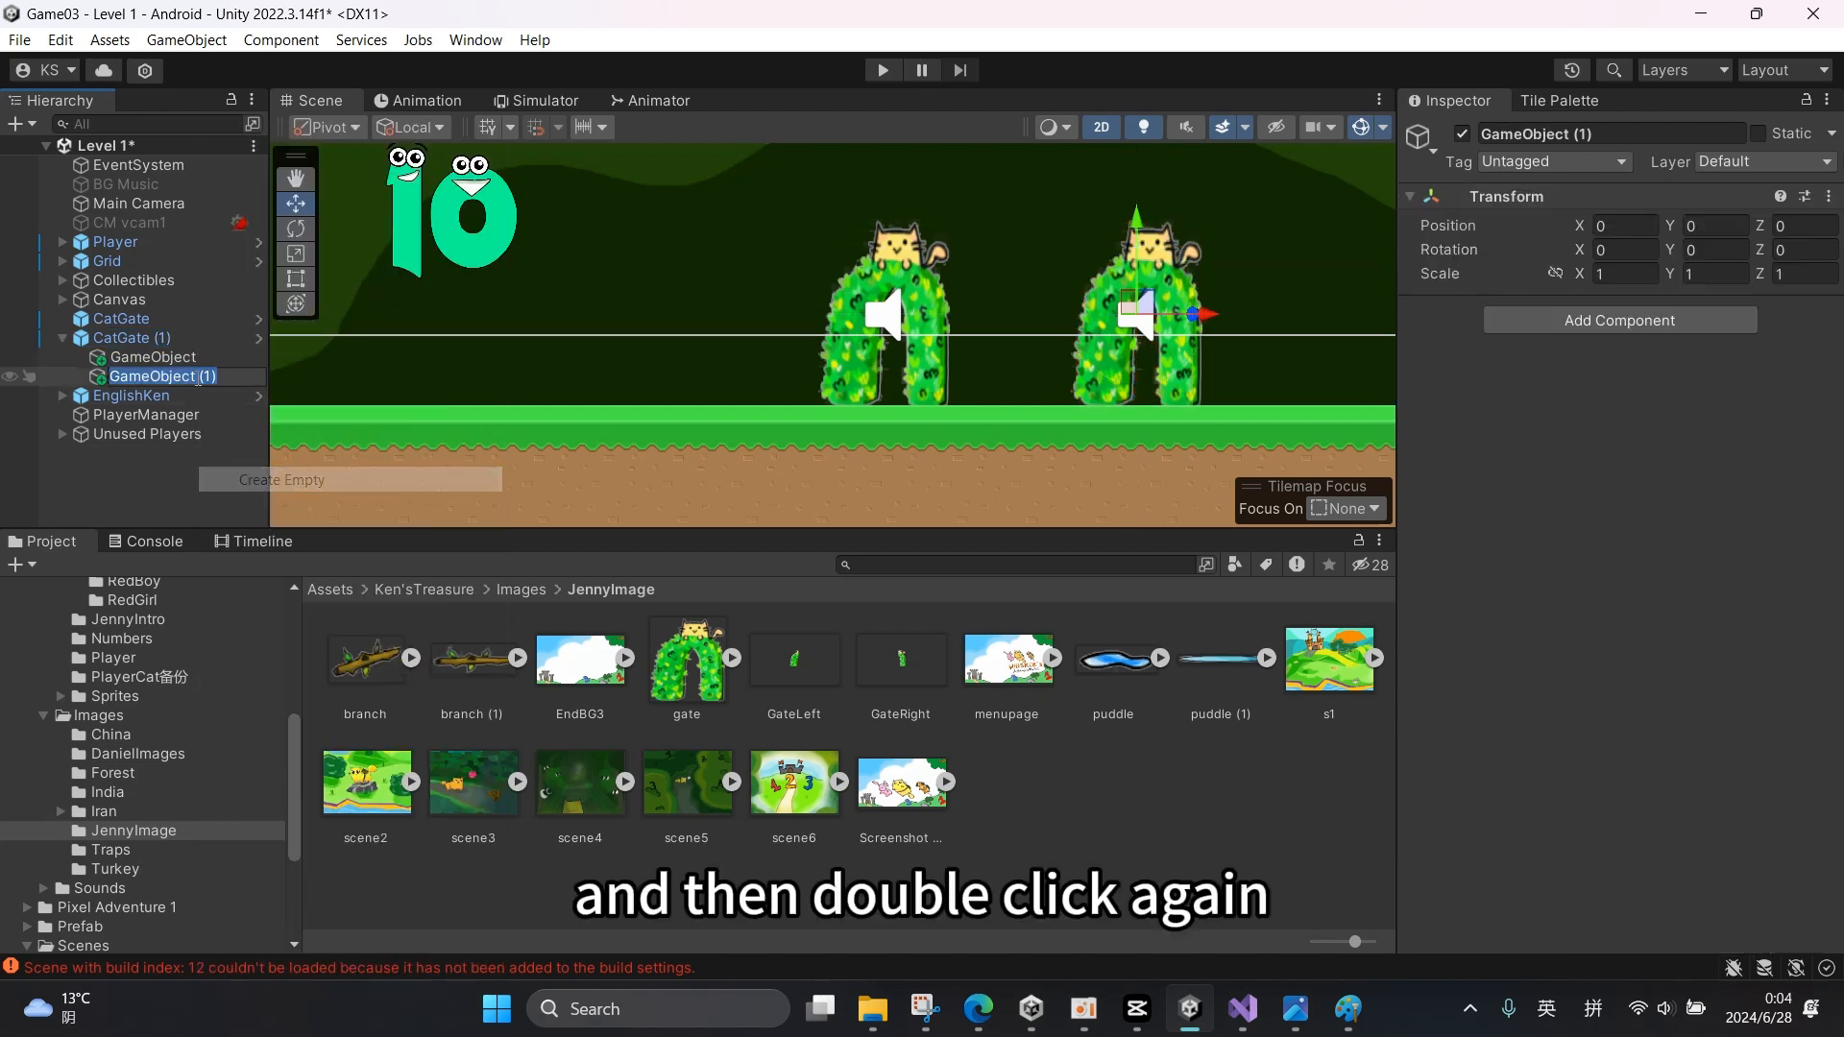
left_click(132, 338)
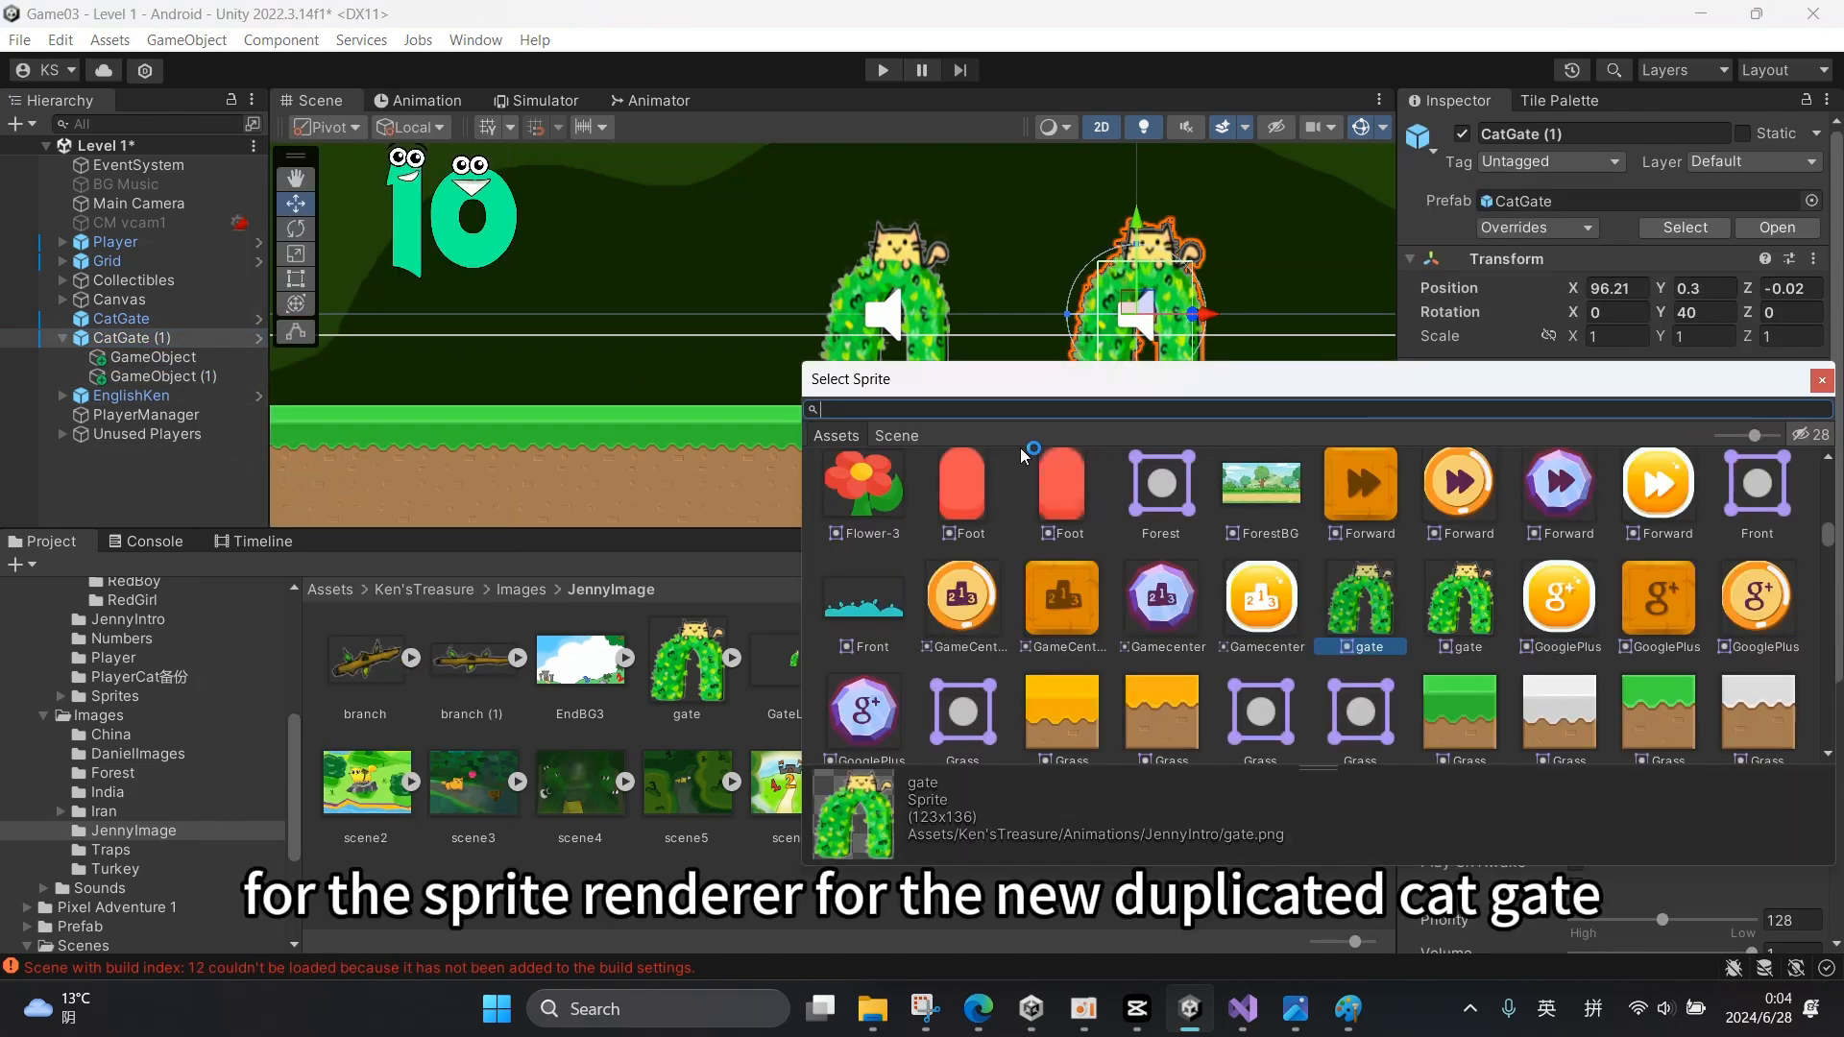
- Set the duplicated gate's sprite to None and name the first child GateLeft
type("n")
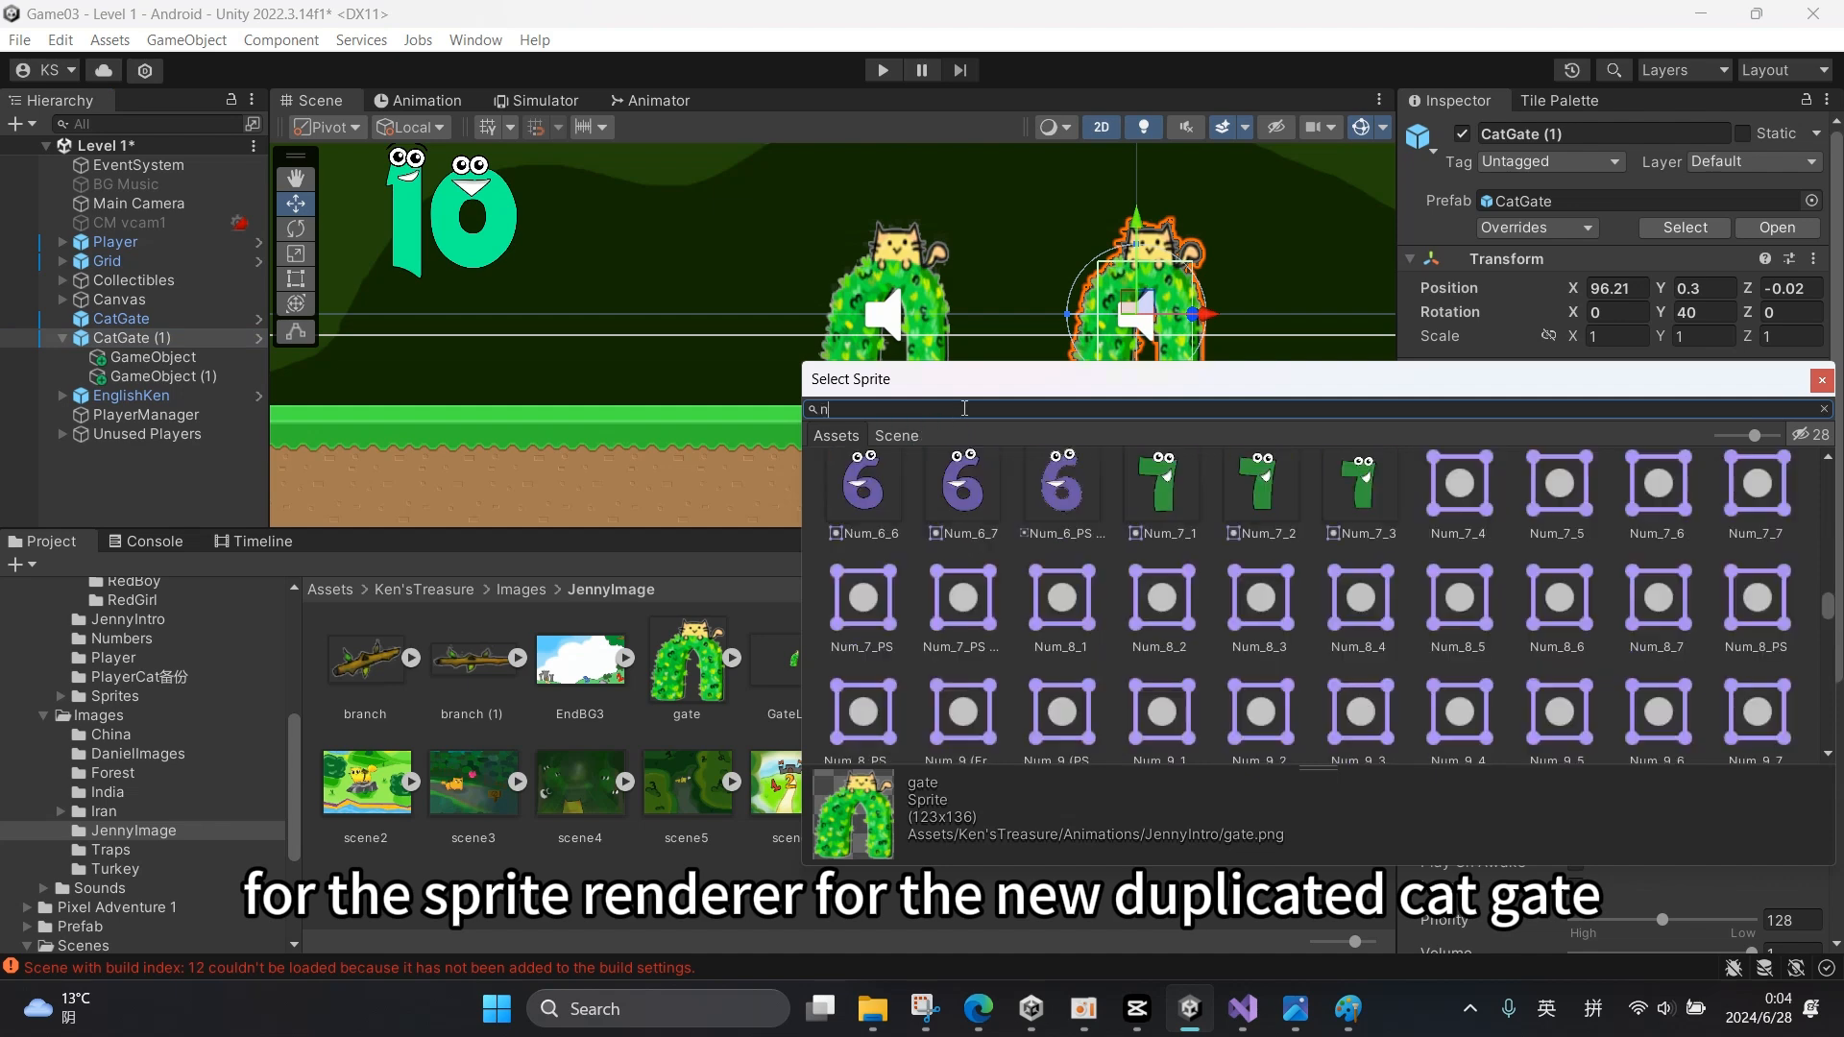
type("on")
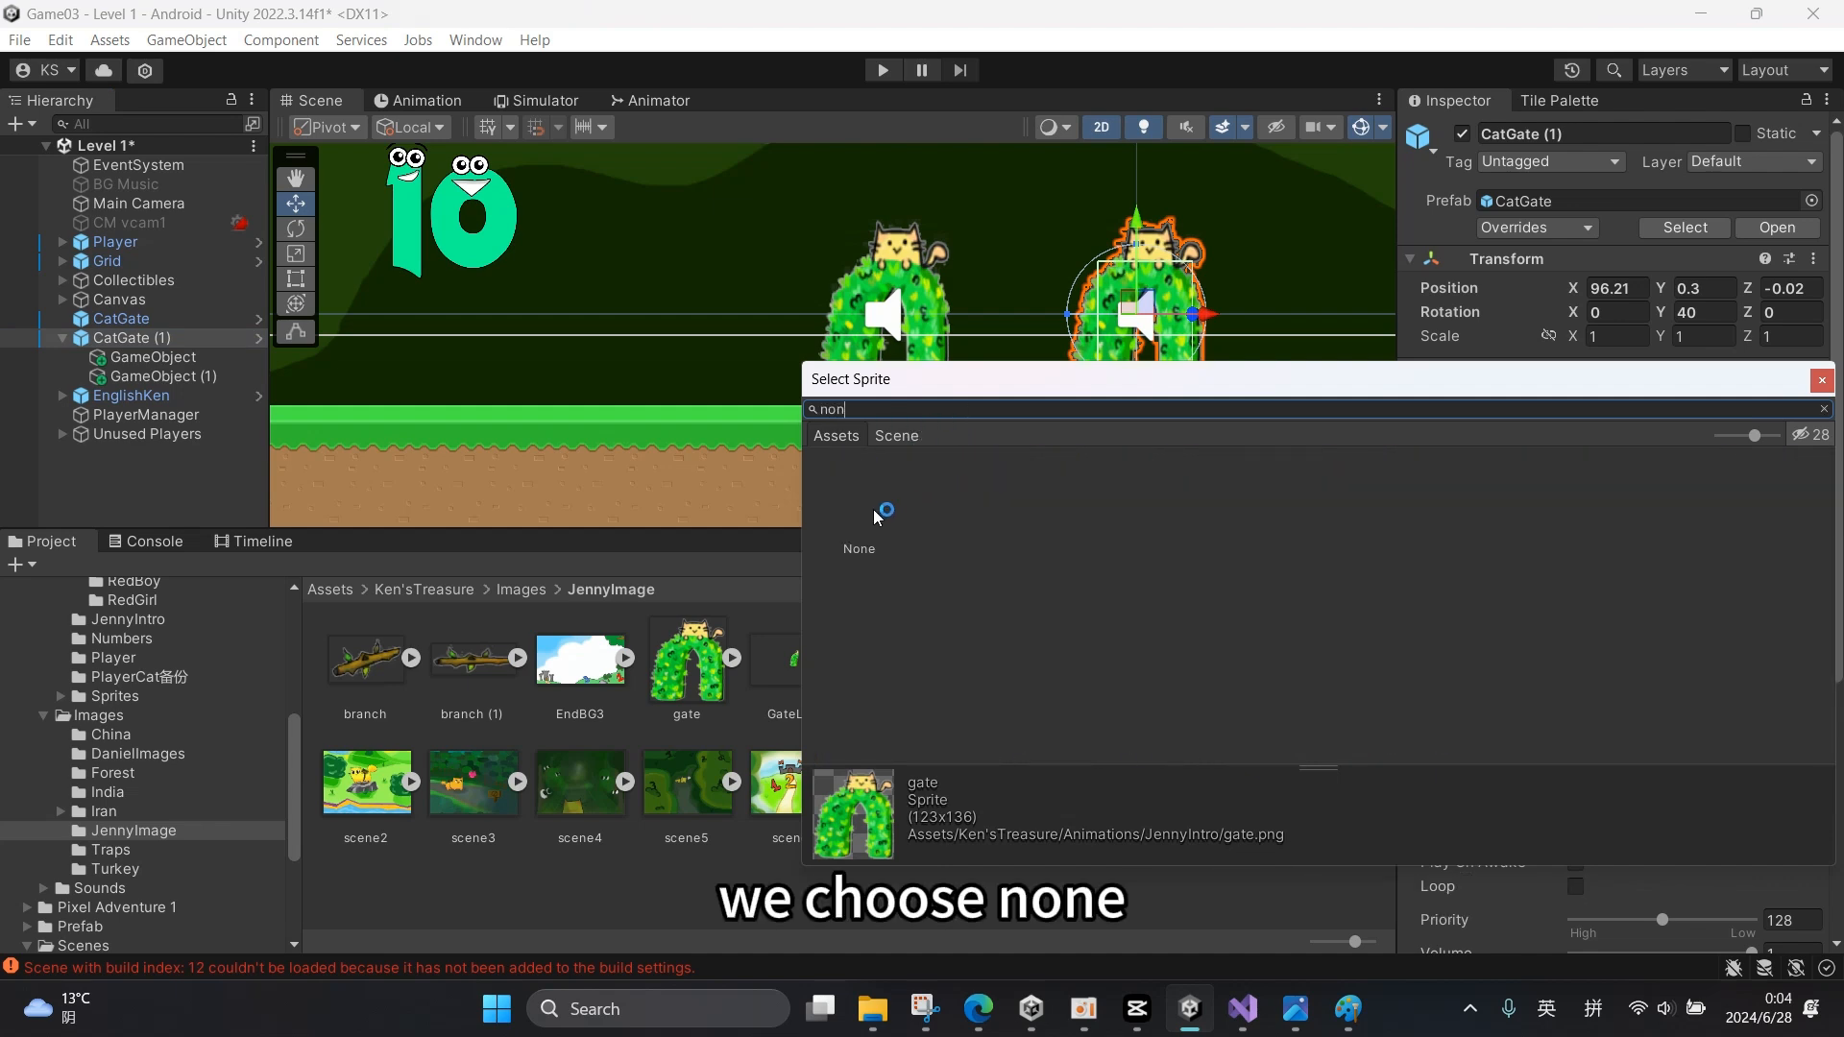
left_click(859, 522)
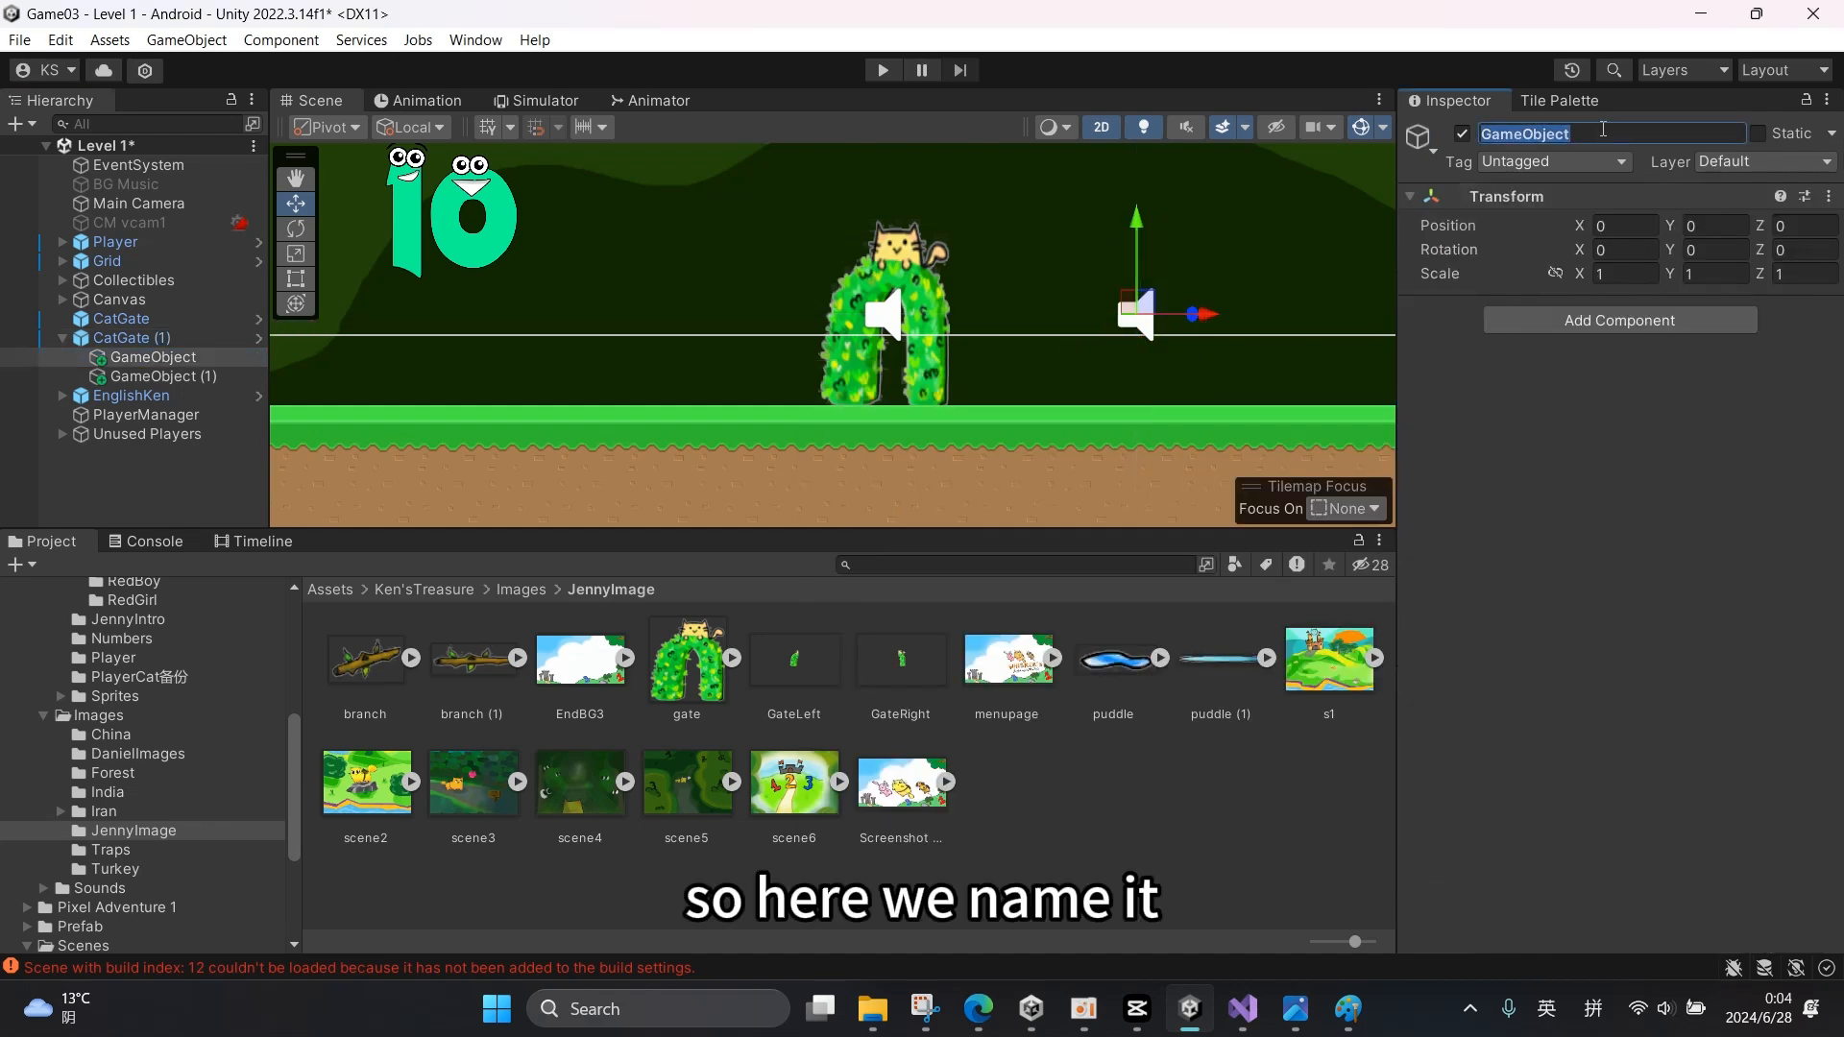
type("GateLeft")
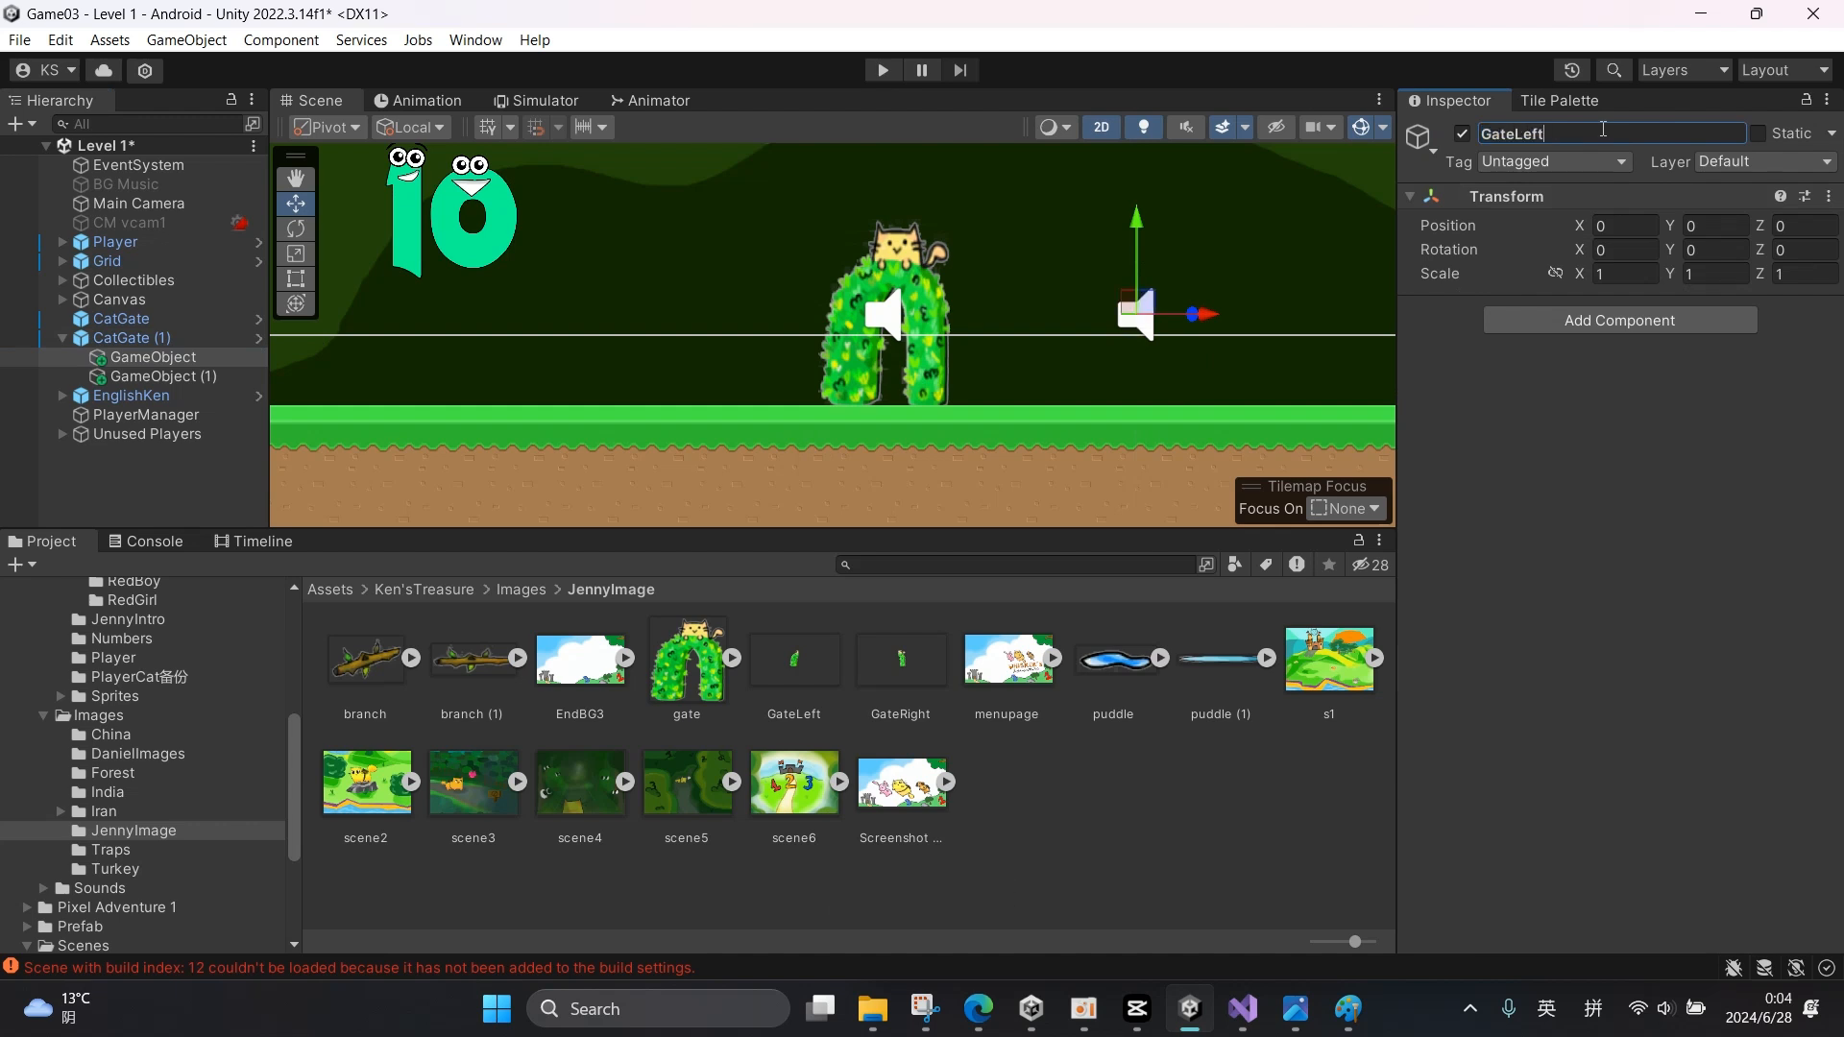
- Name the second child GateRight and add a Sprite Renderer to GateLeft
left_click(162, 376)
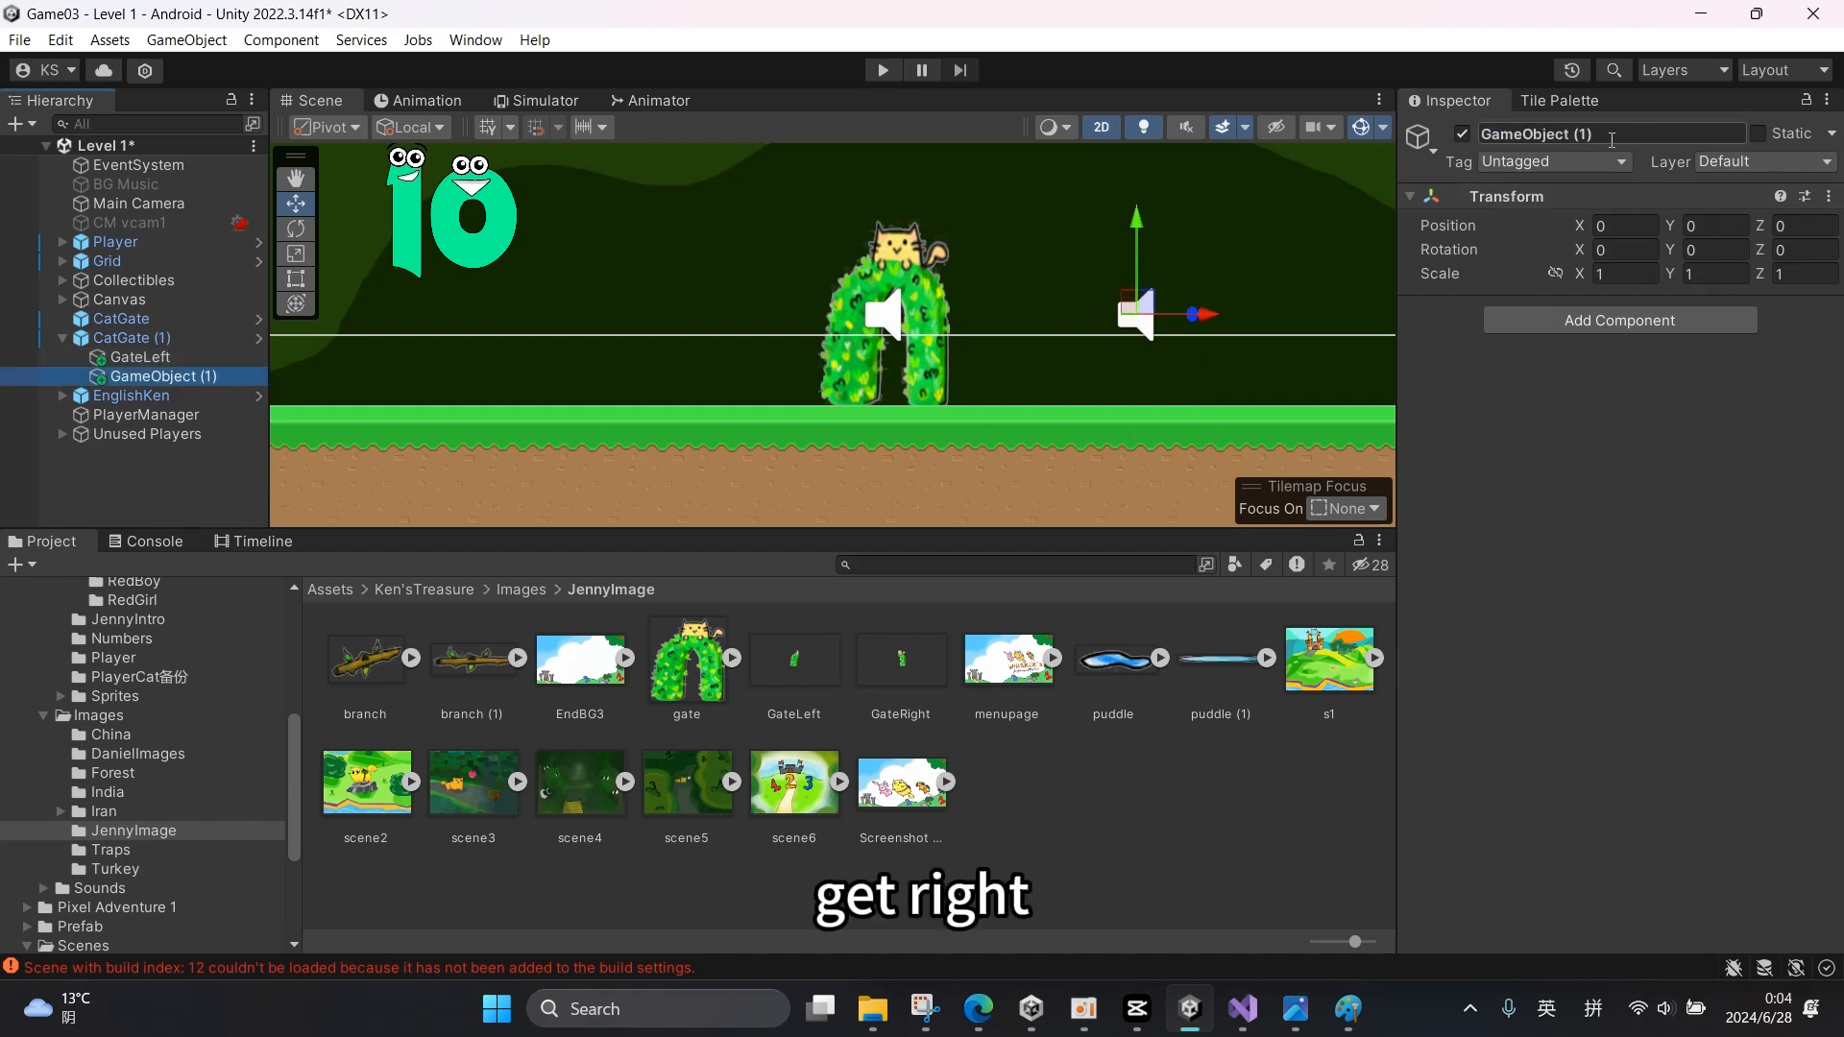
type("Gate")
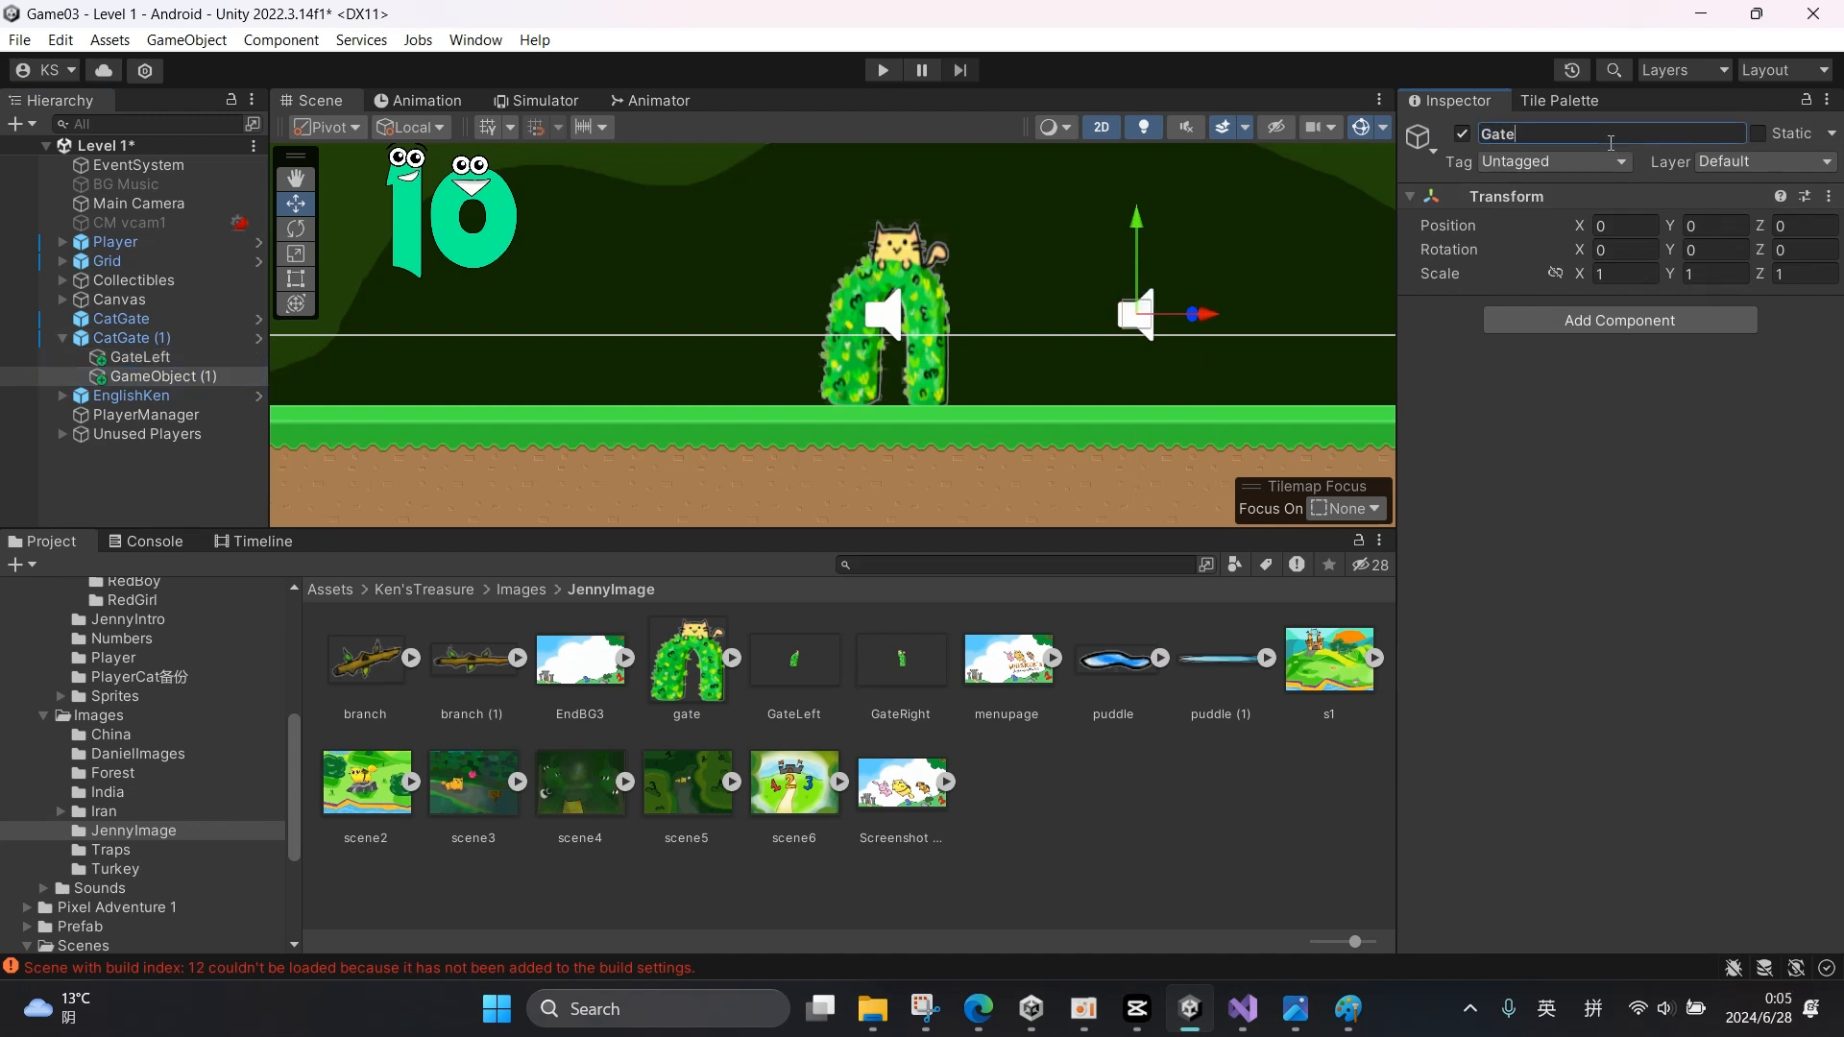
left_click(144, 357)
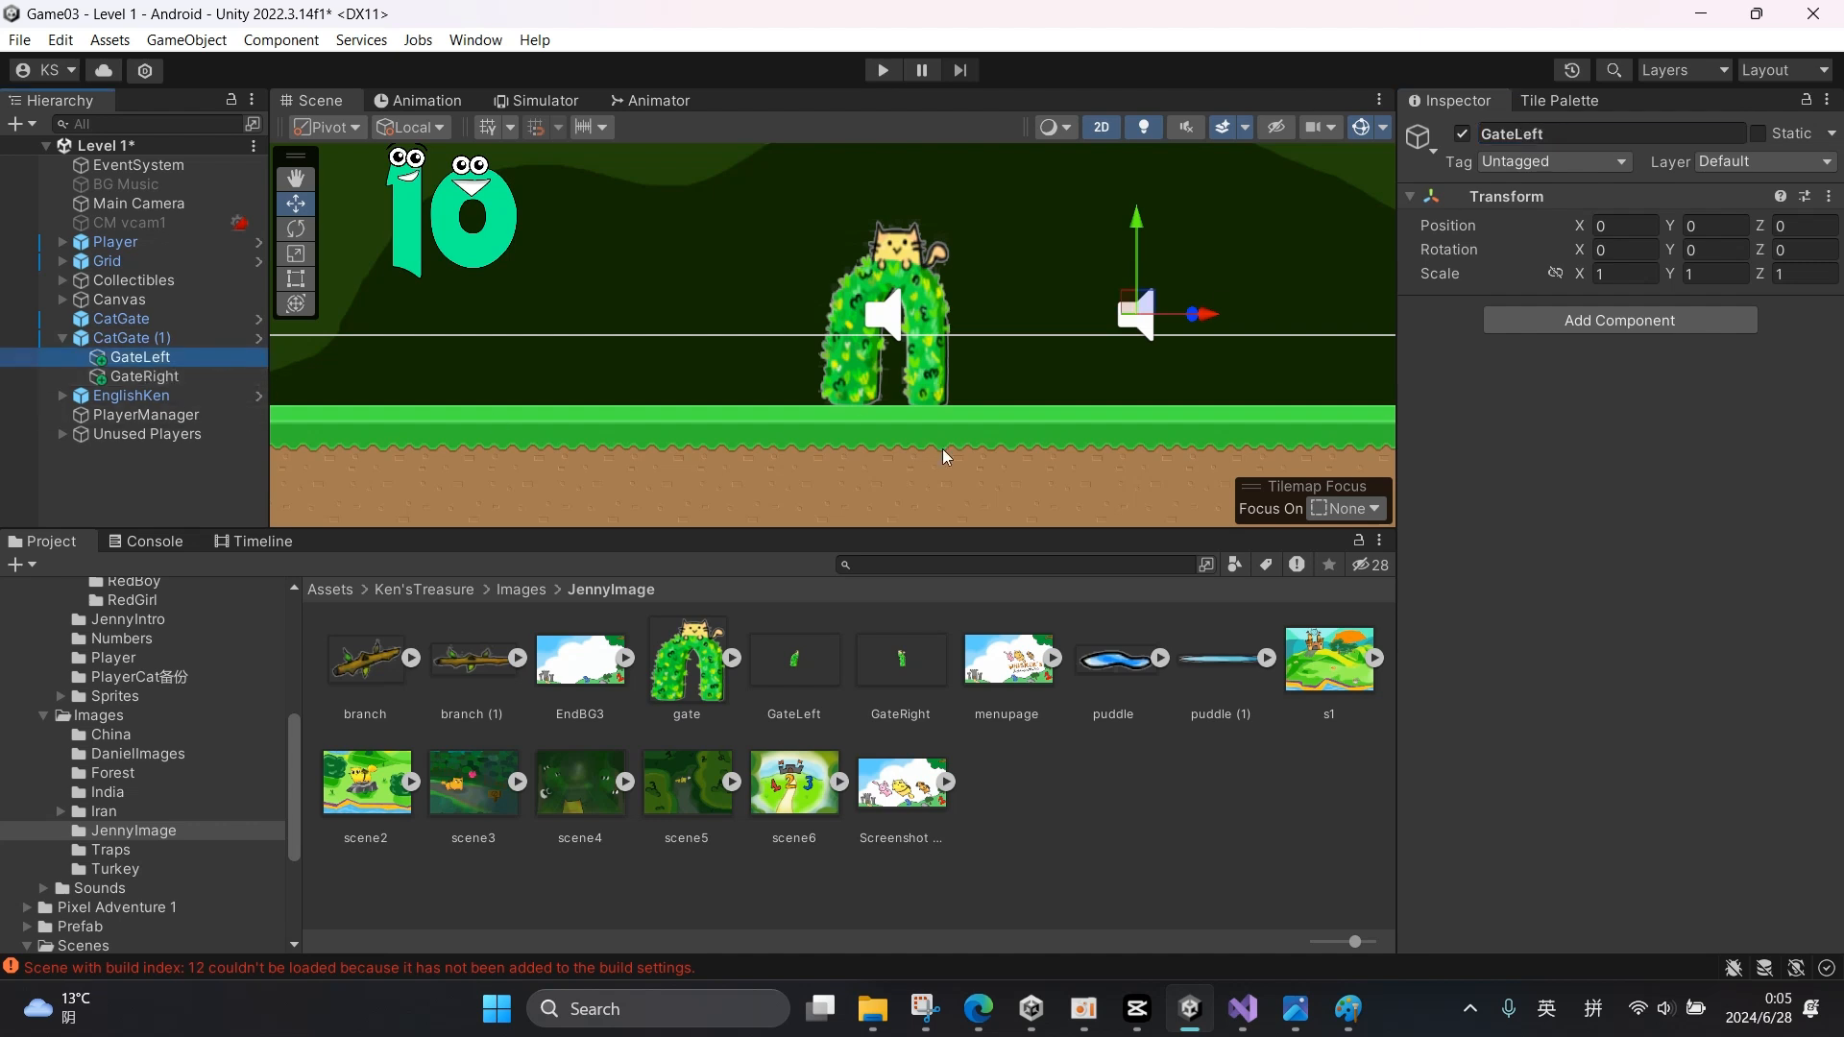
left_click(1620, 319)
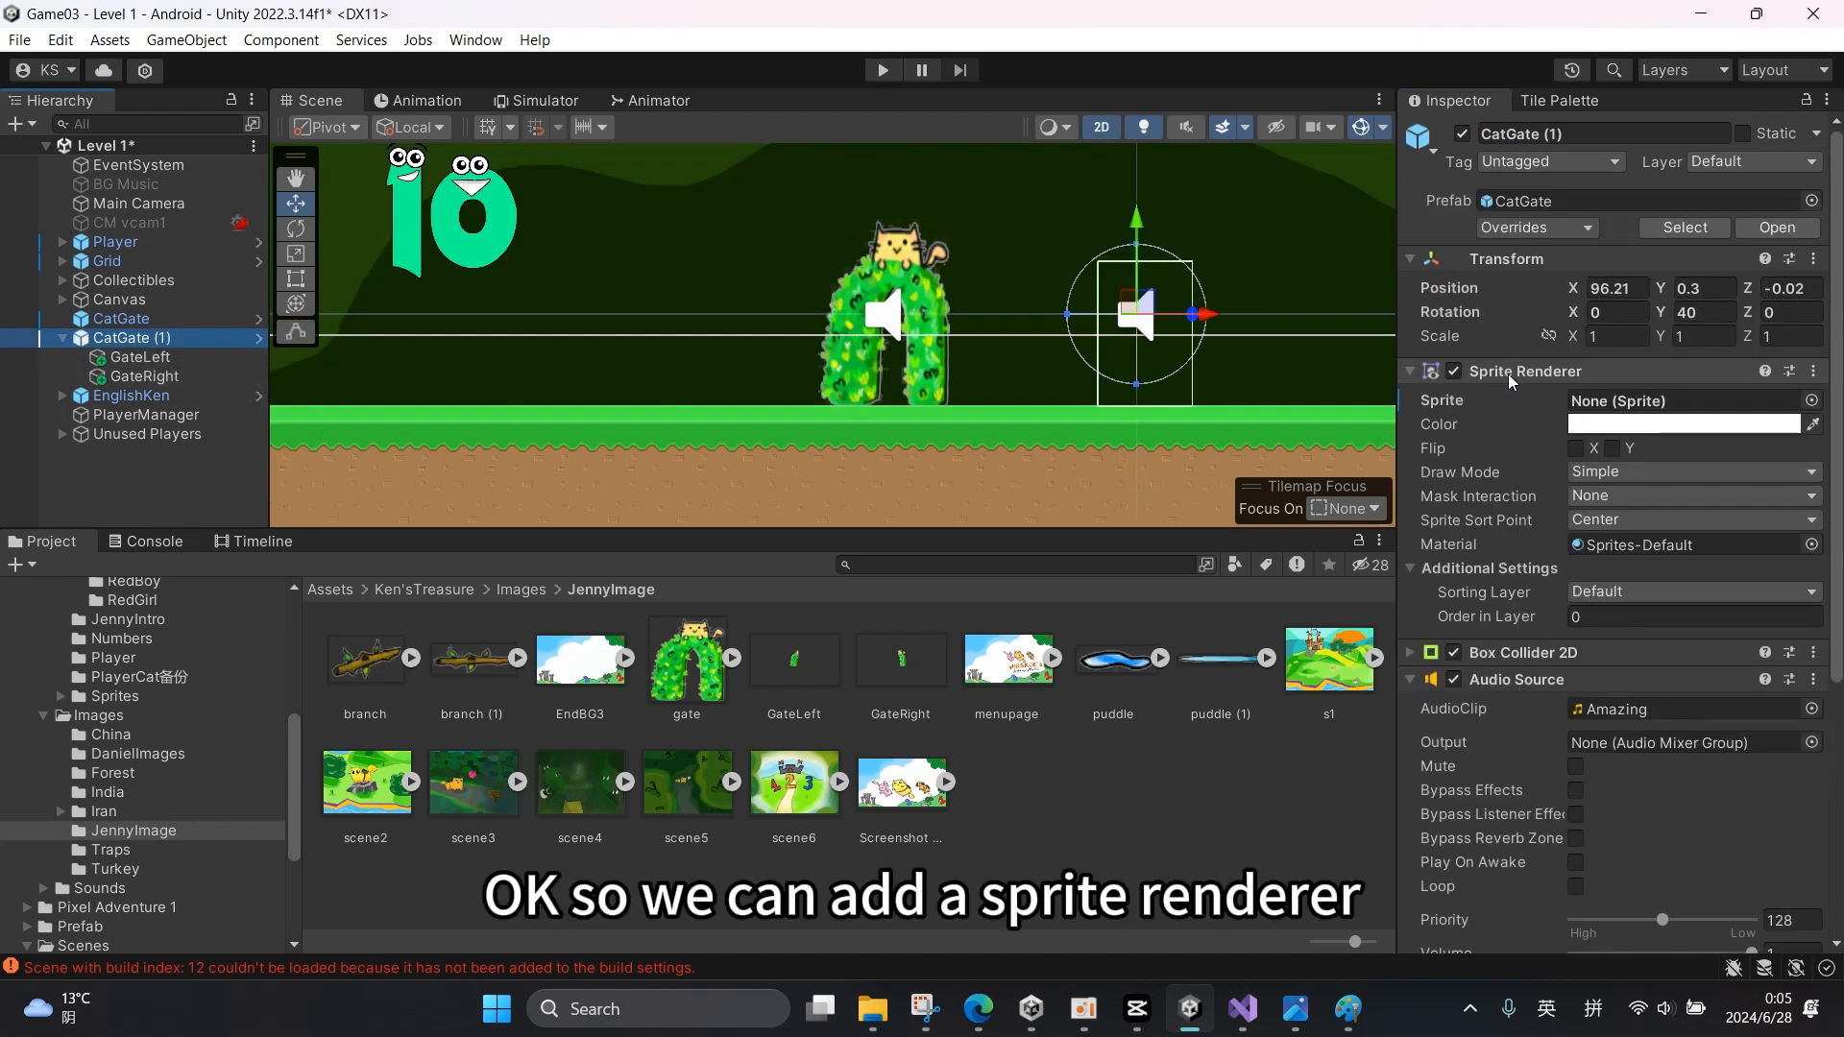
left_click(142, 357)
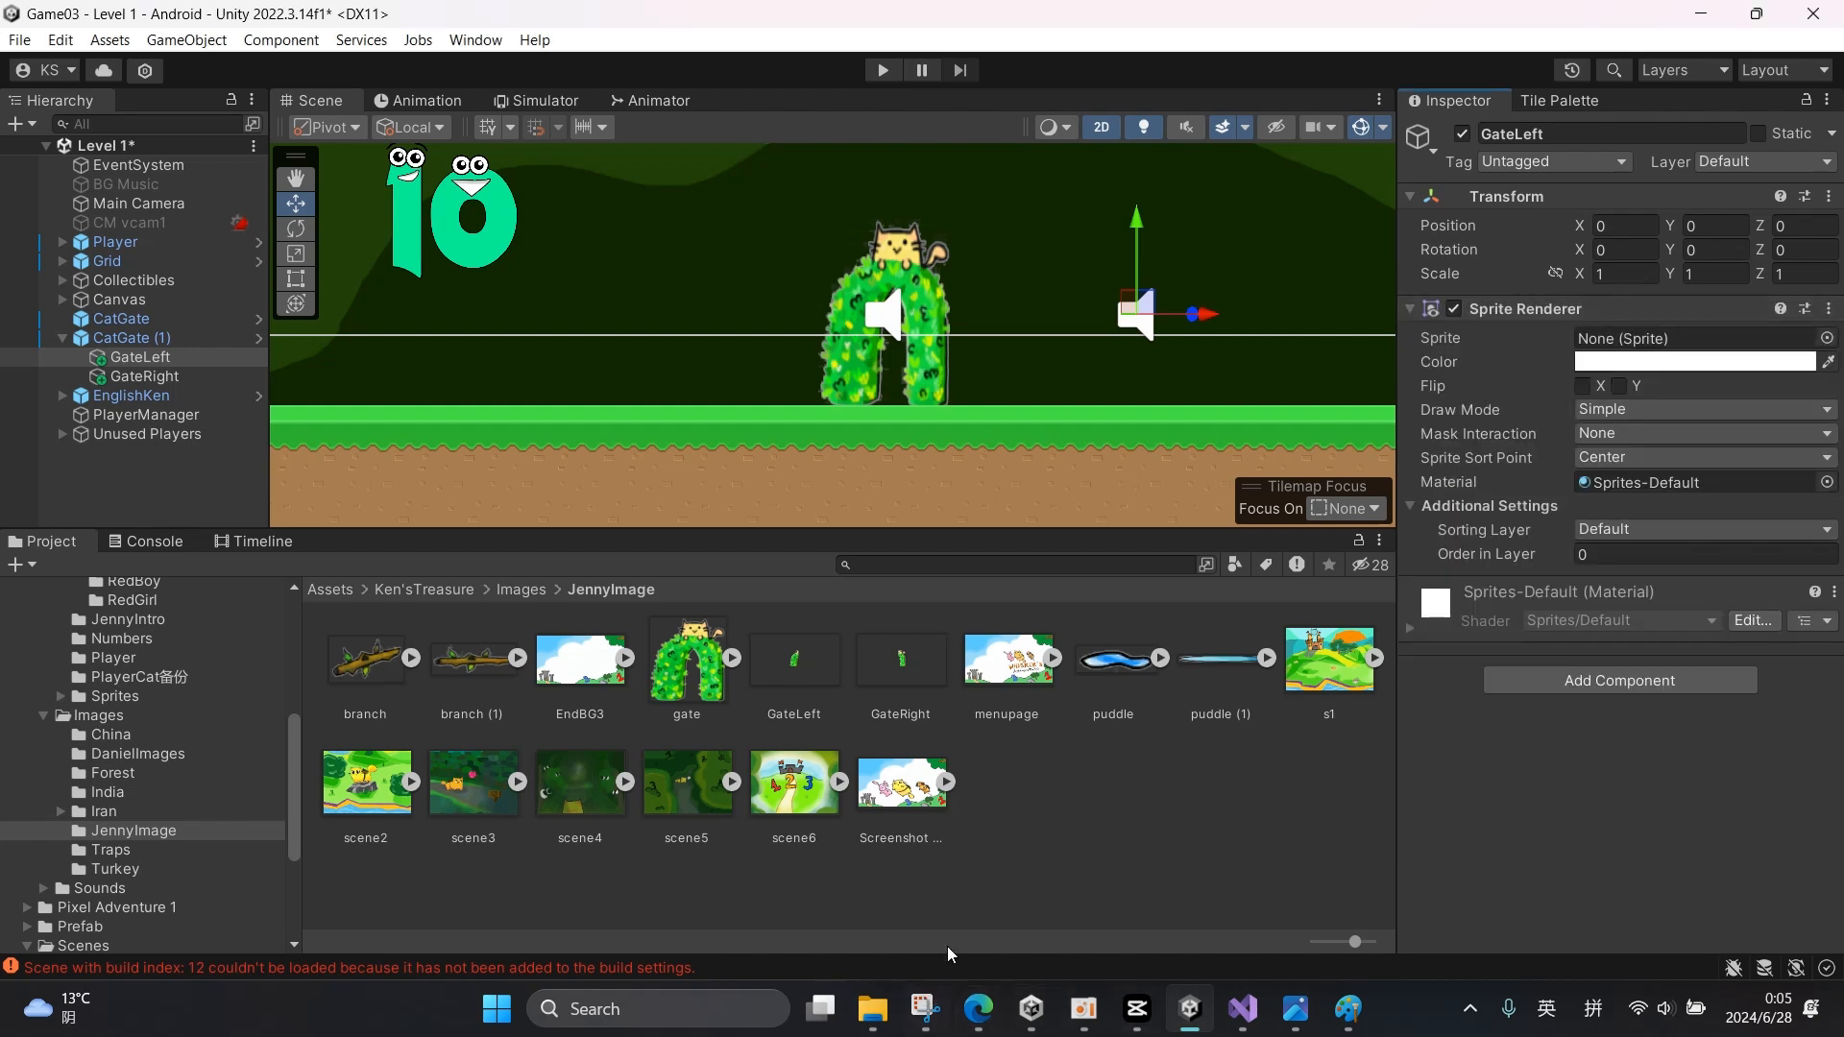
- Check the GateLeft image's import settings and bring up the JennyImage folder's asset menu
left_click(794, 661)
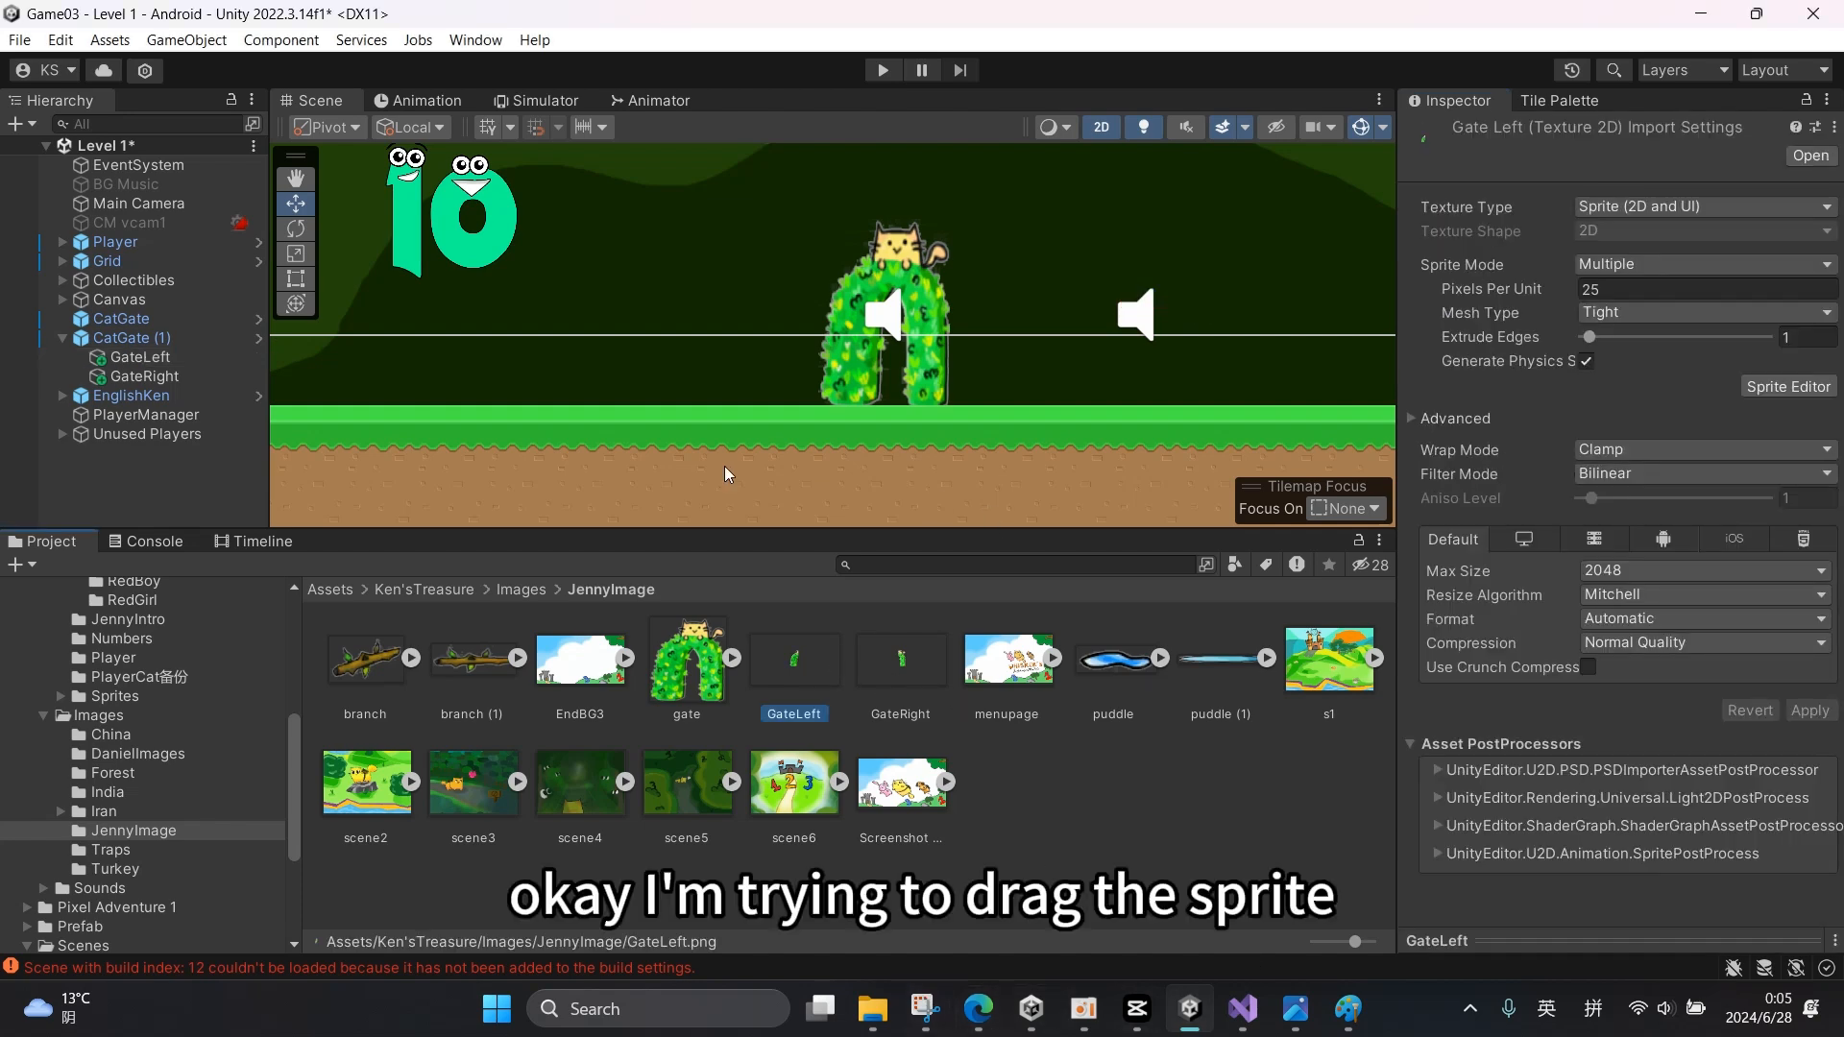
left_click(140, 357)
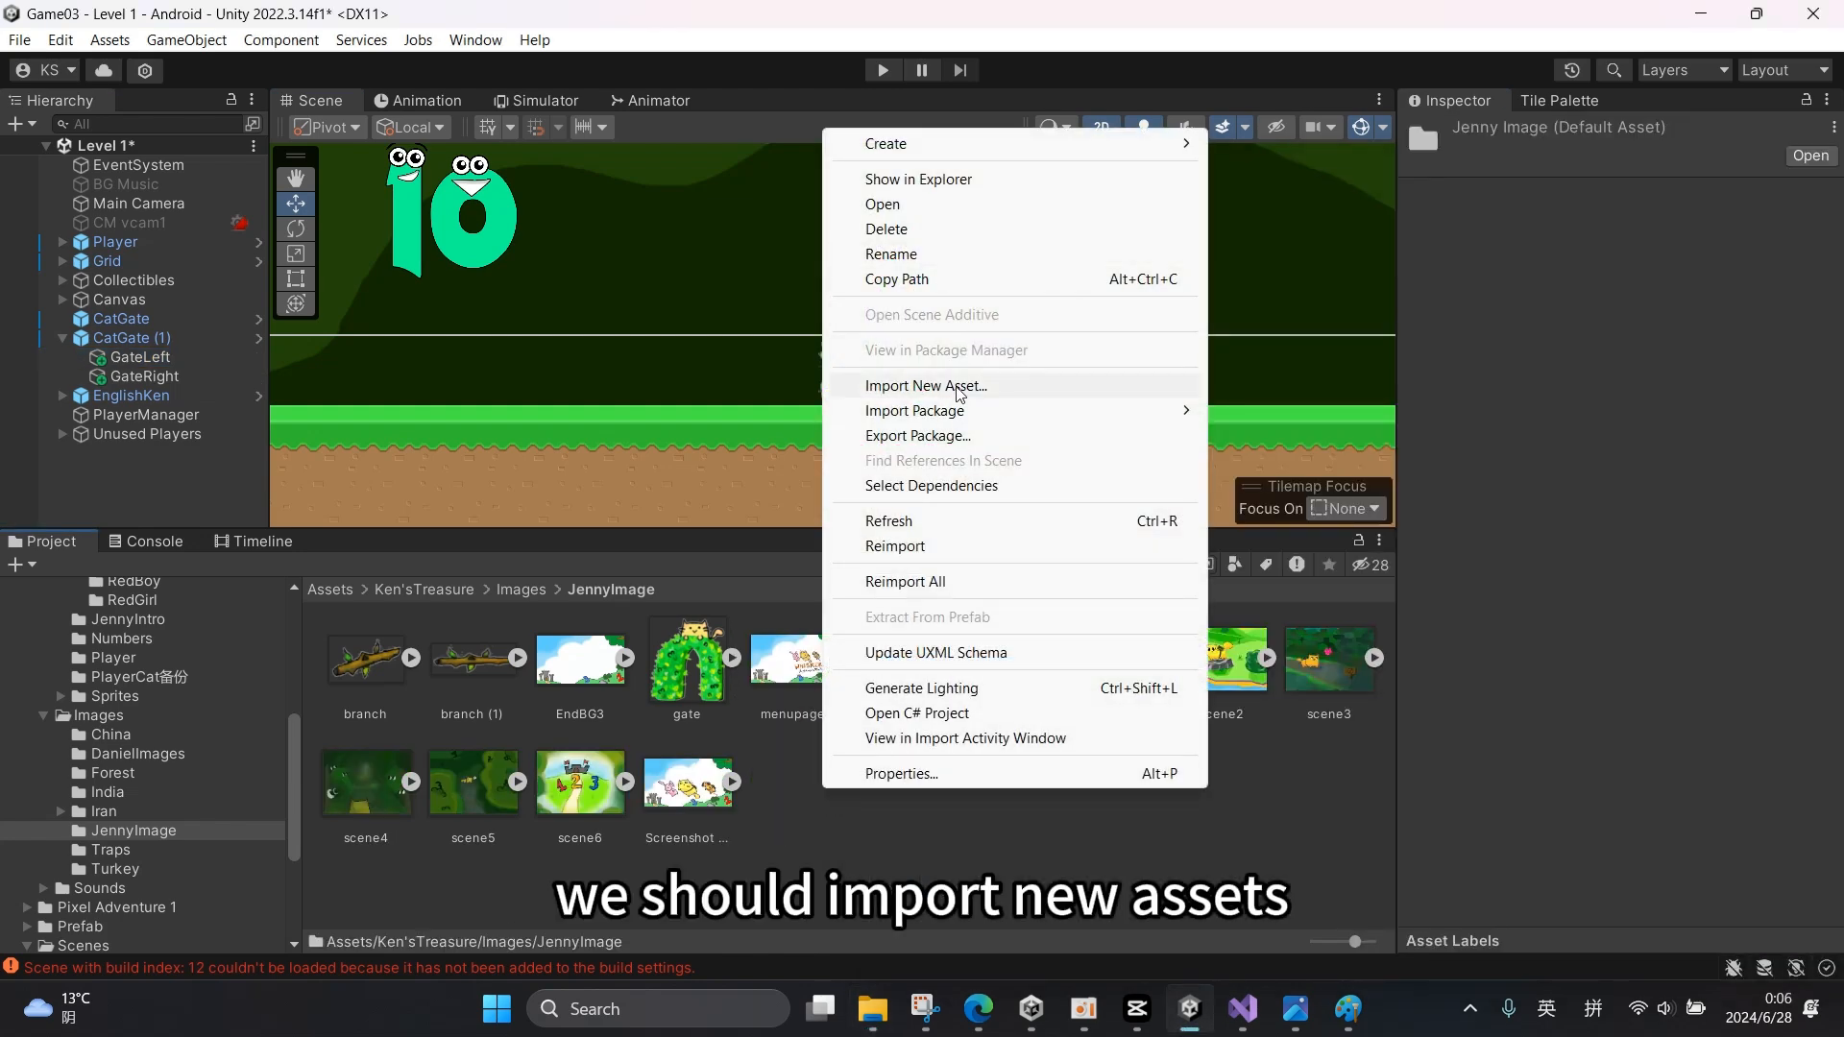
- Import the GateLeft and GateRight PNGs from Downloads into the JennyImage folder
left_click(926, 384)
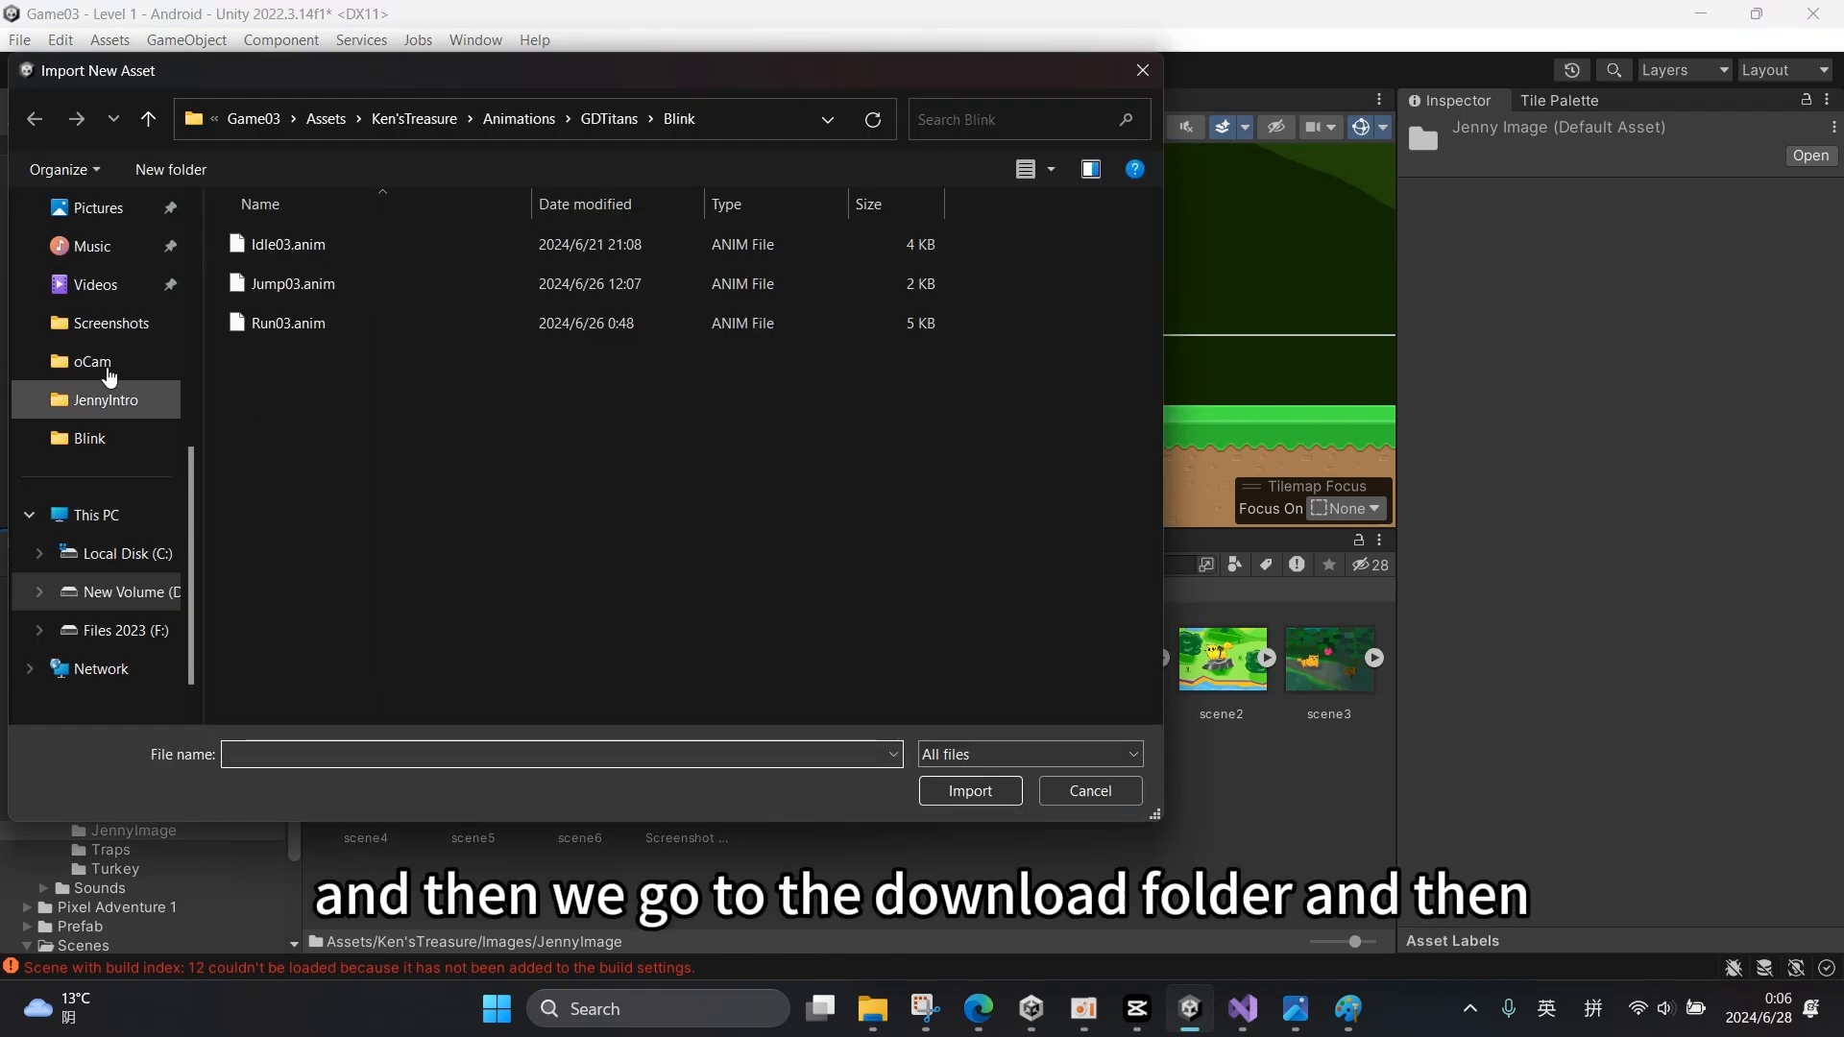
left_click(109, 515)
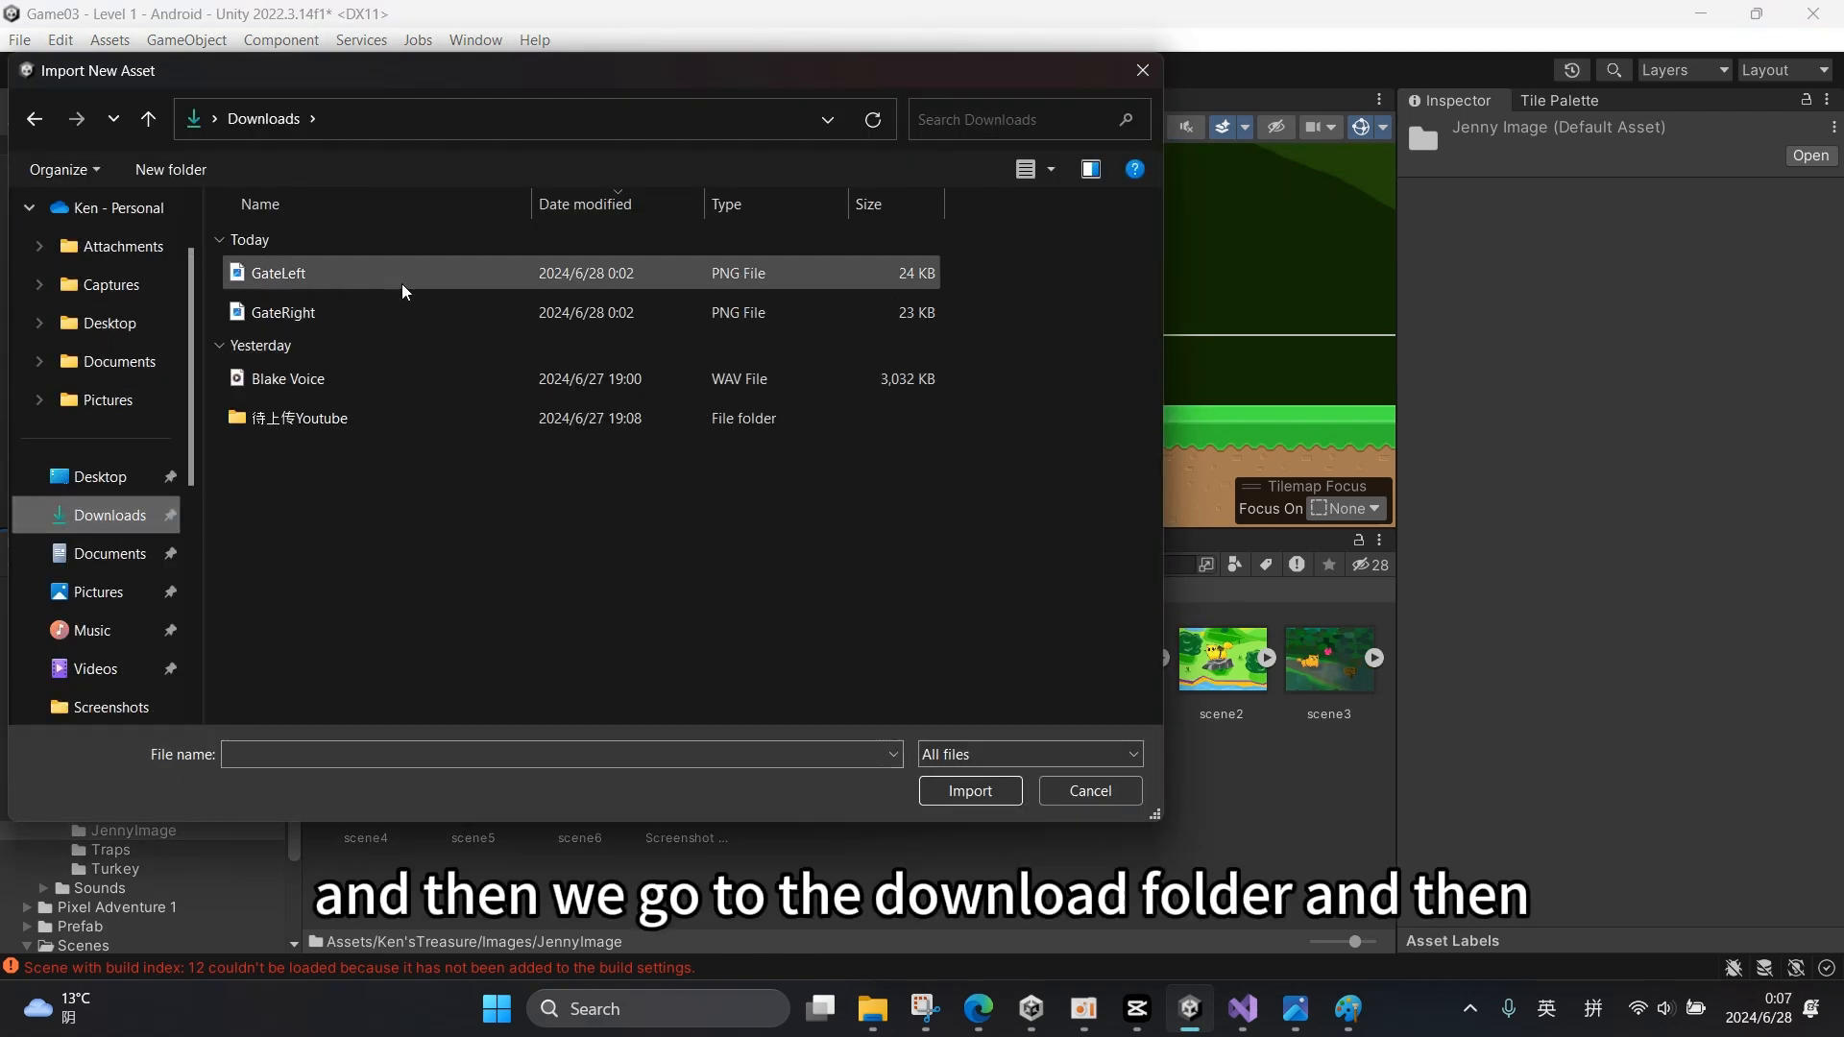
left_click(283, 311)
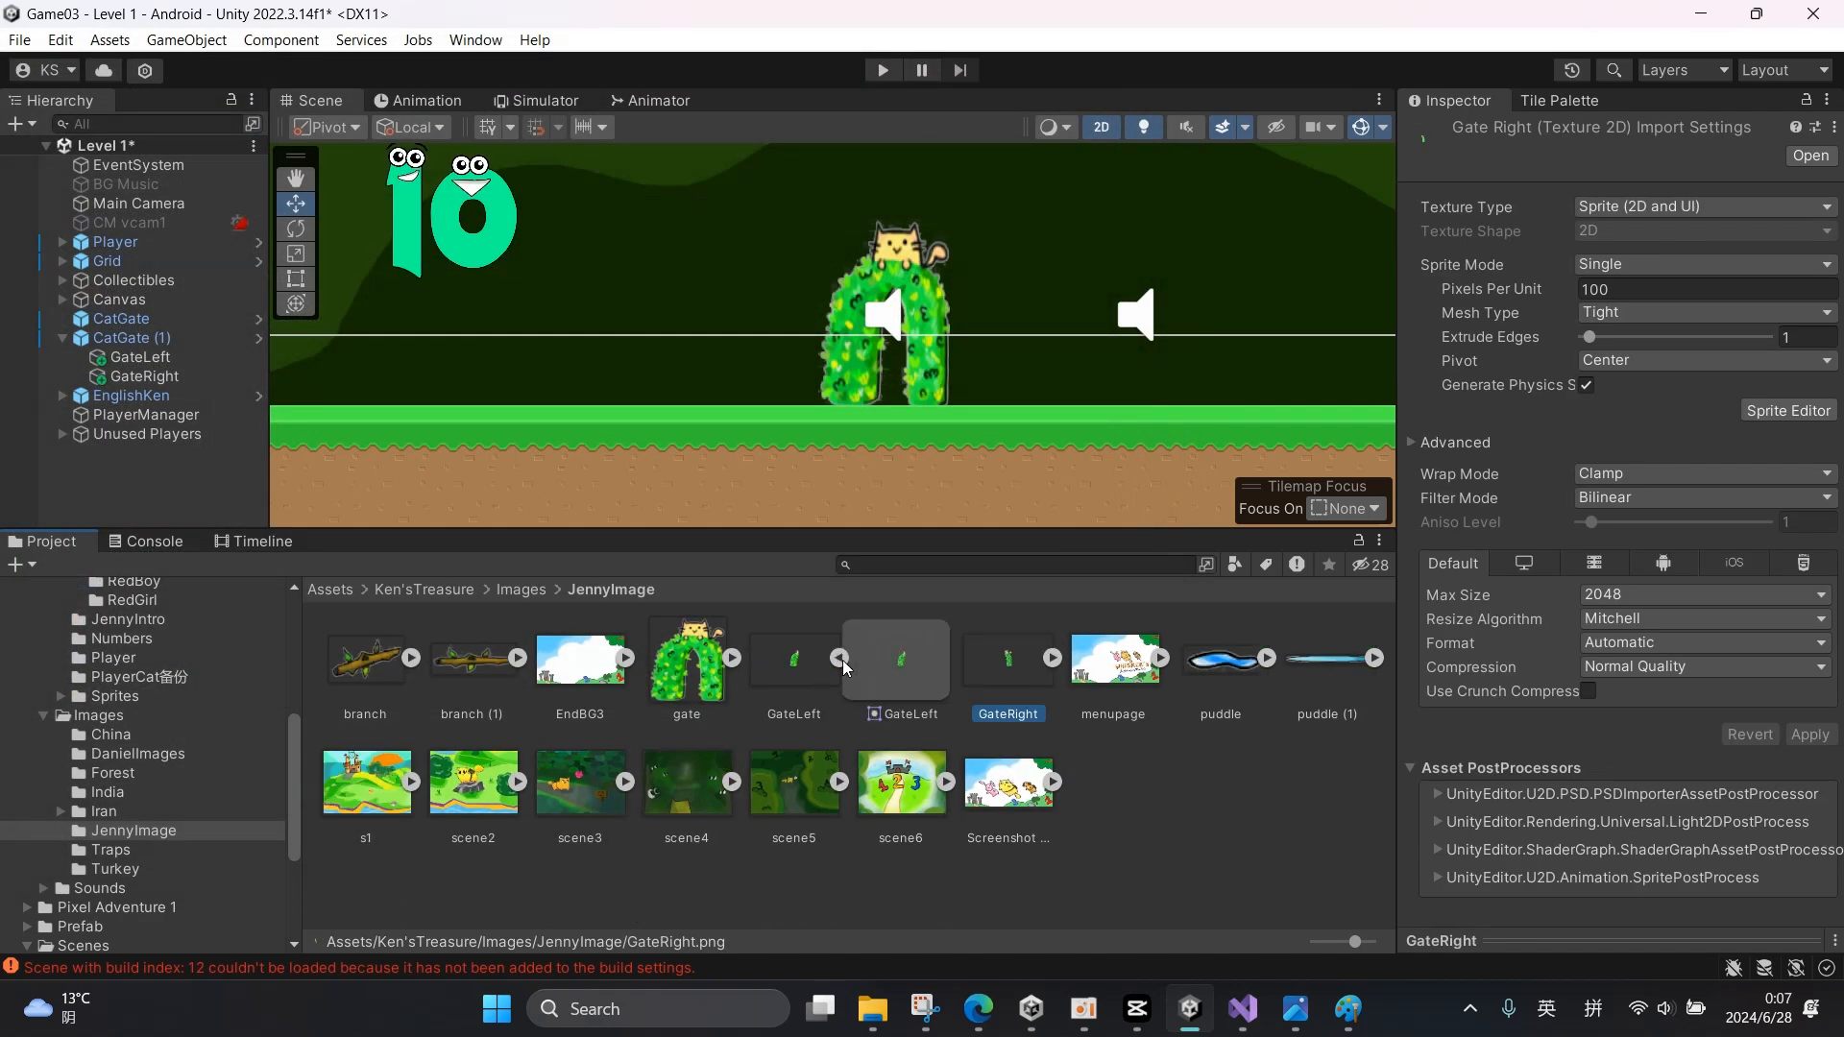
left_click(901, 661)
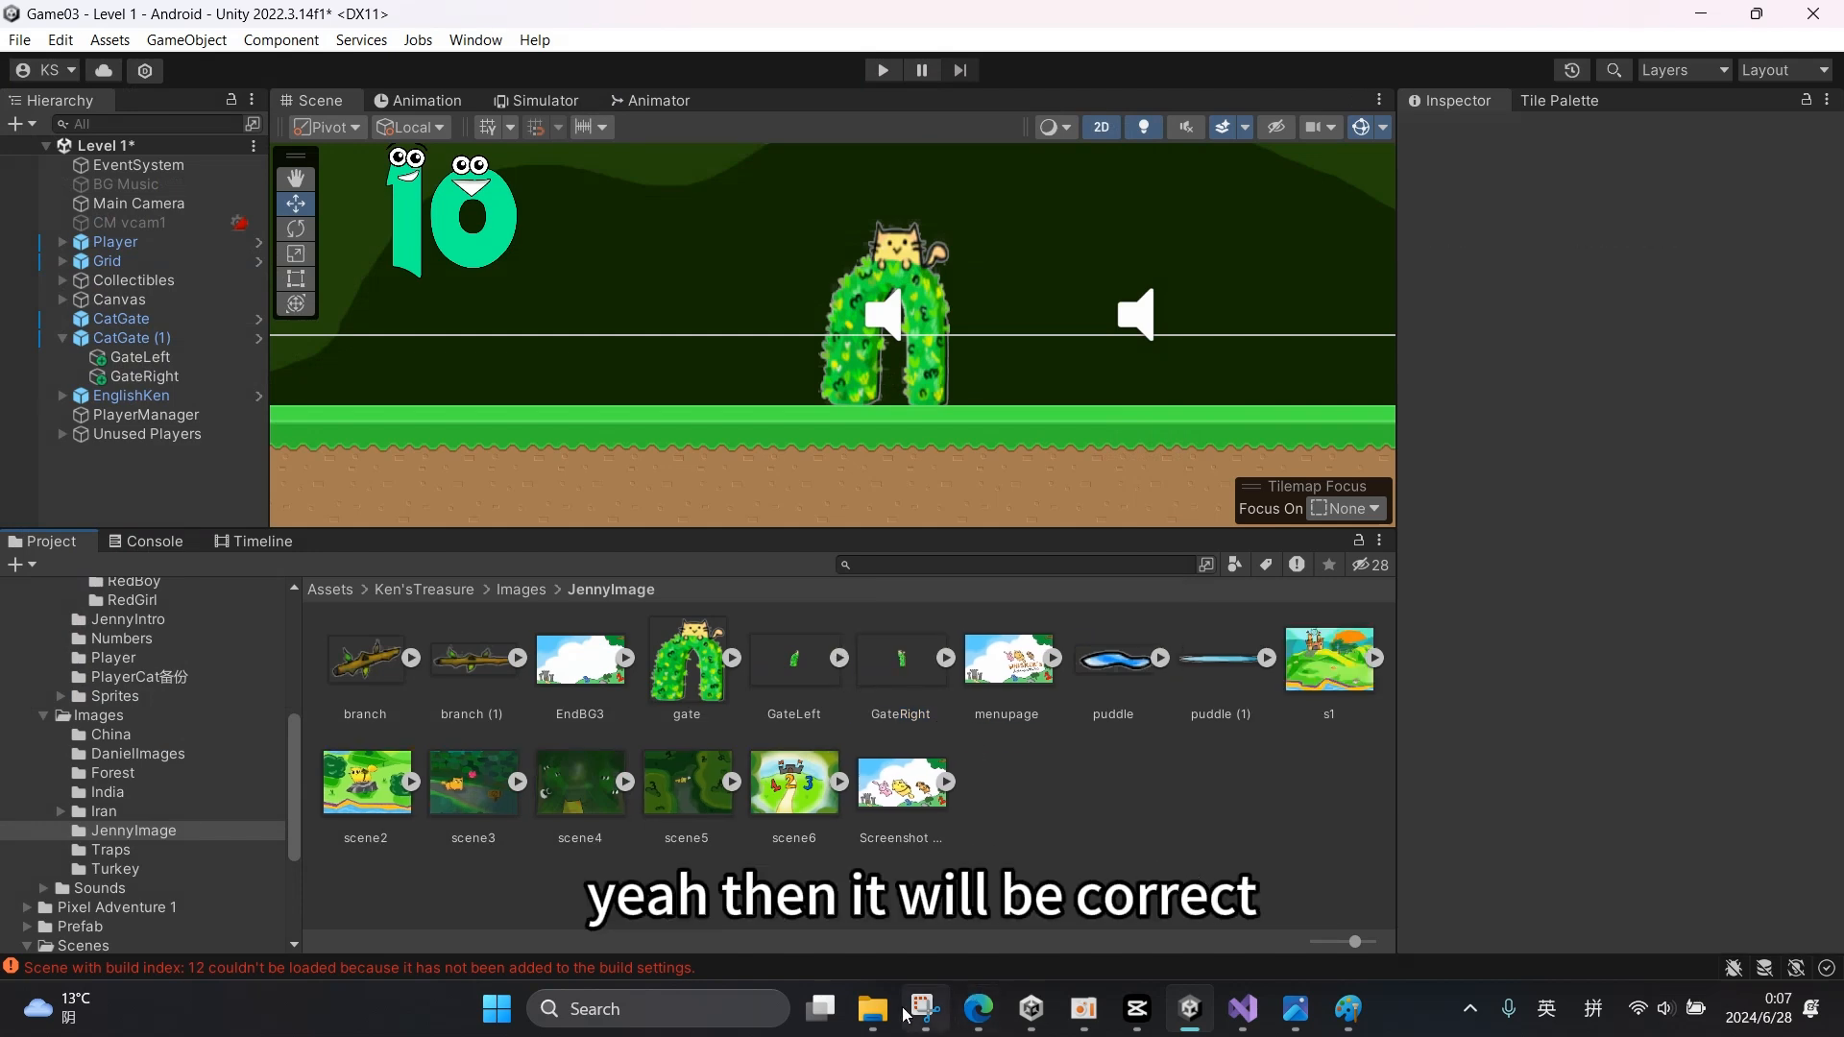
- Add a Sprite Renderer to GateRight and assign each child its matching gate half sprite
left_click(140, 357)
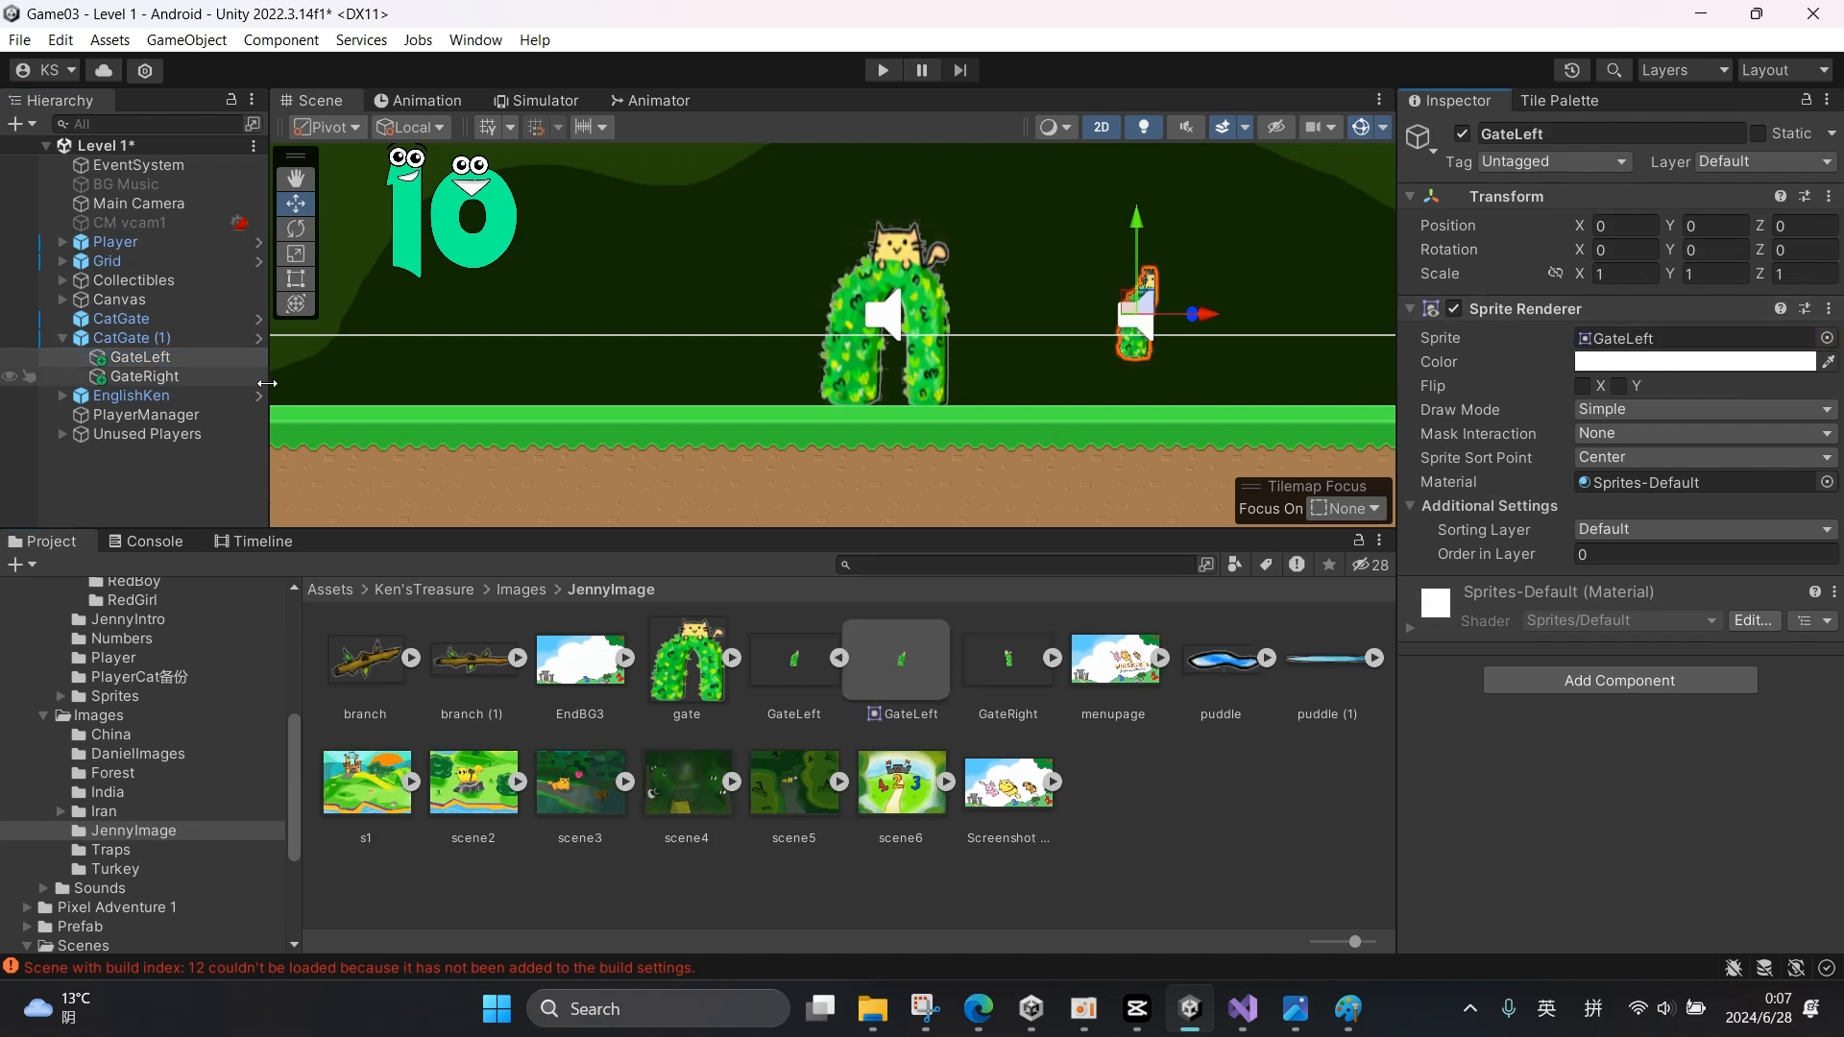
left_click(117, 376)
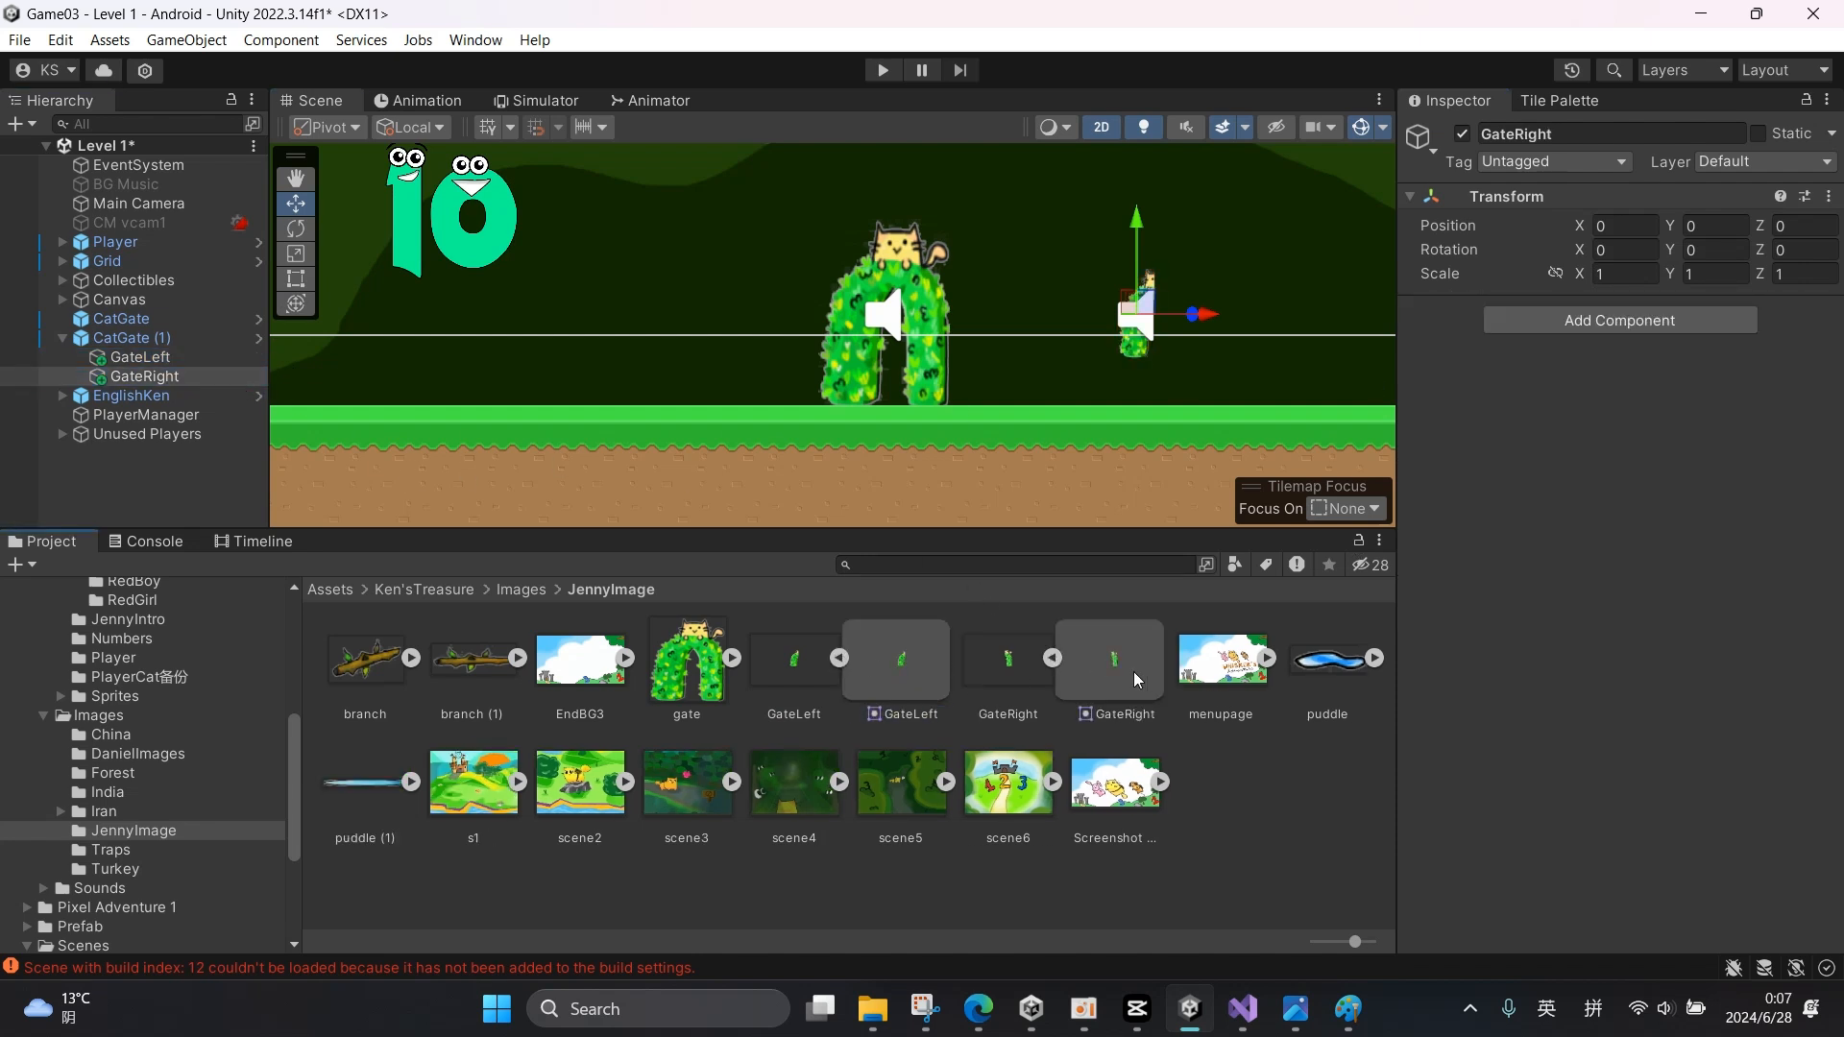
left_click(144, 377)
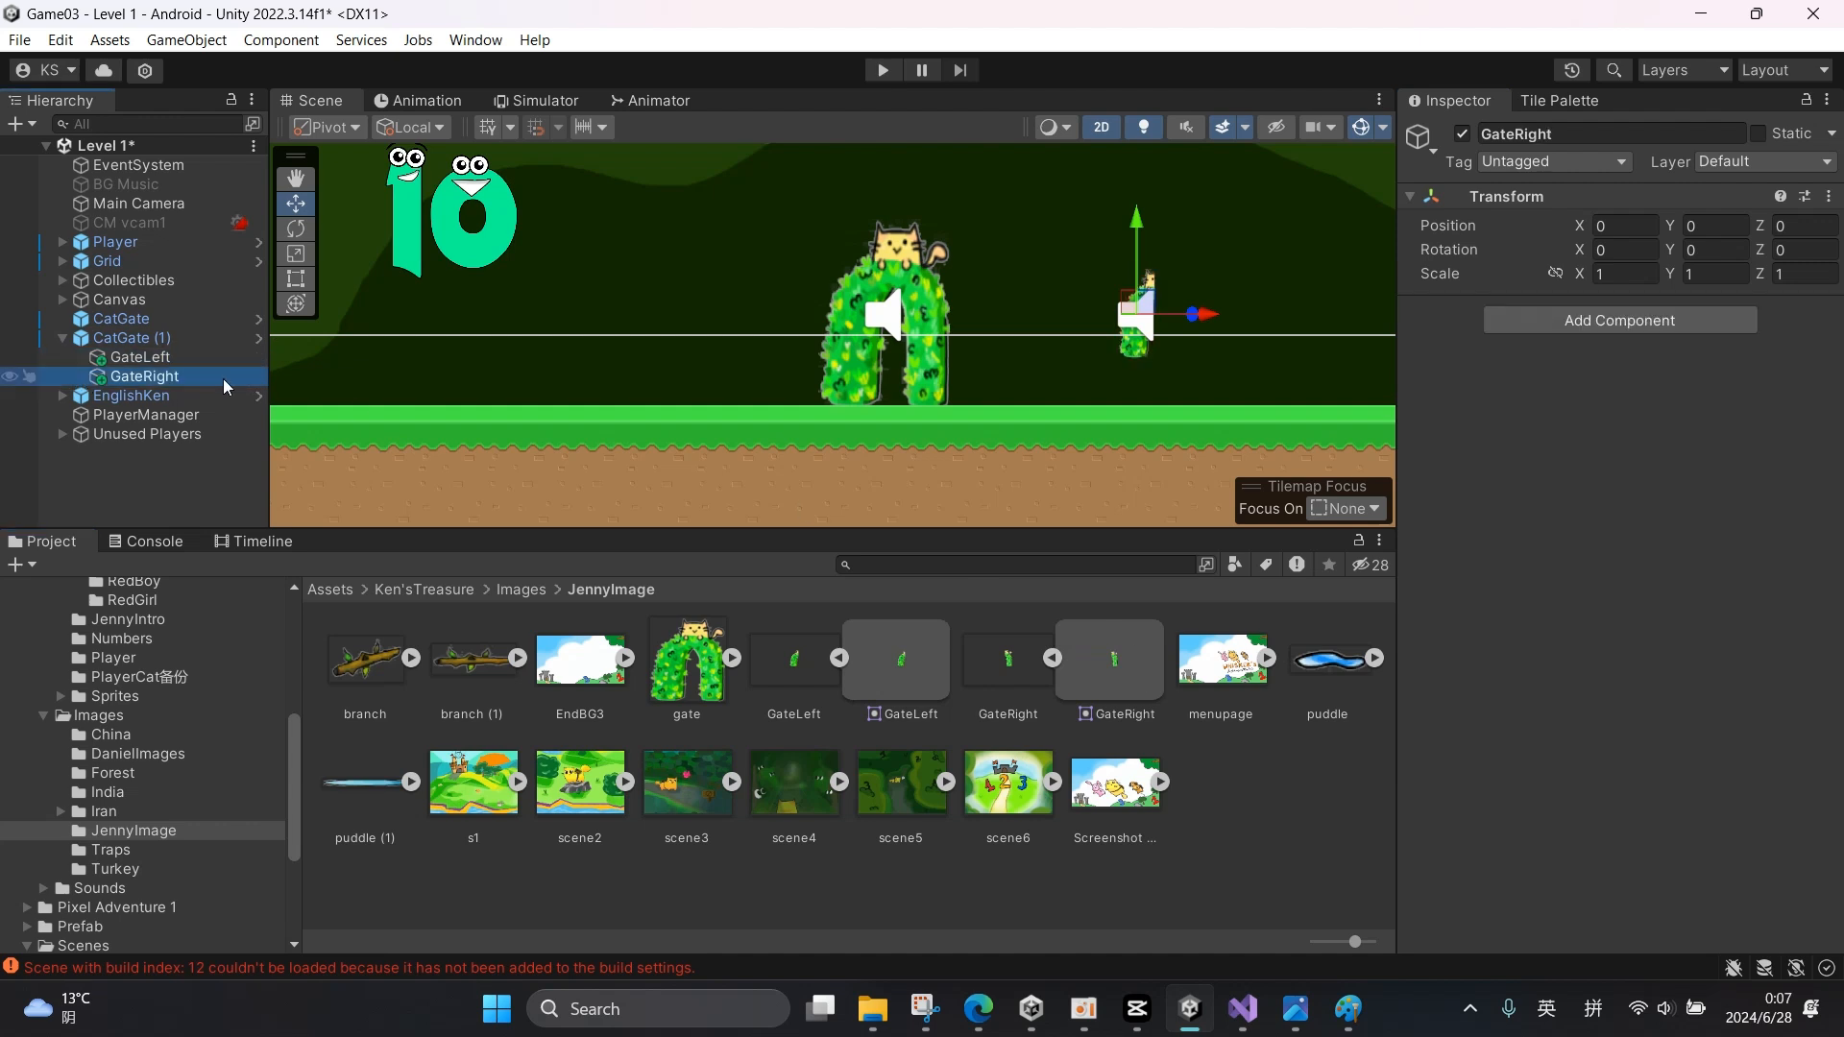
left_click(1619, 319)
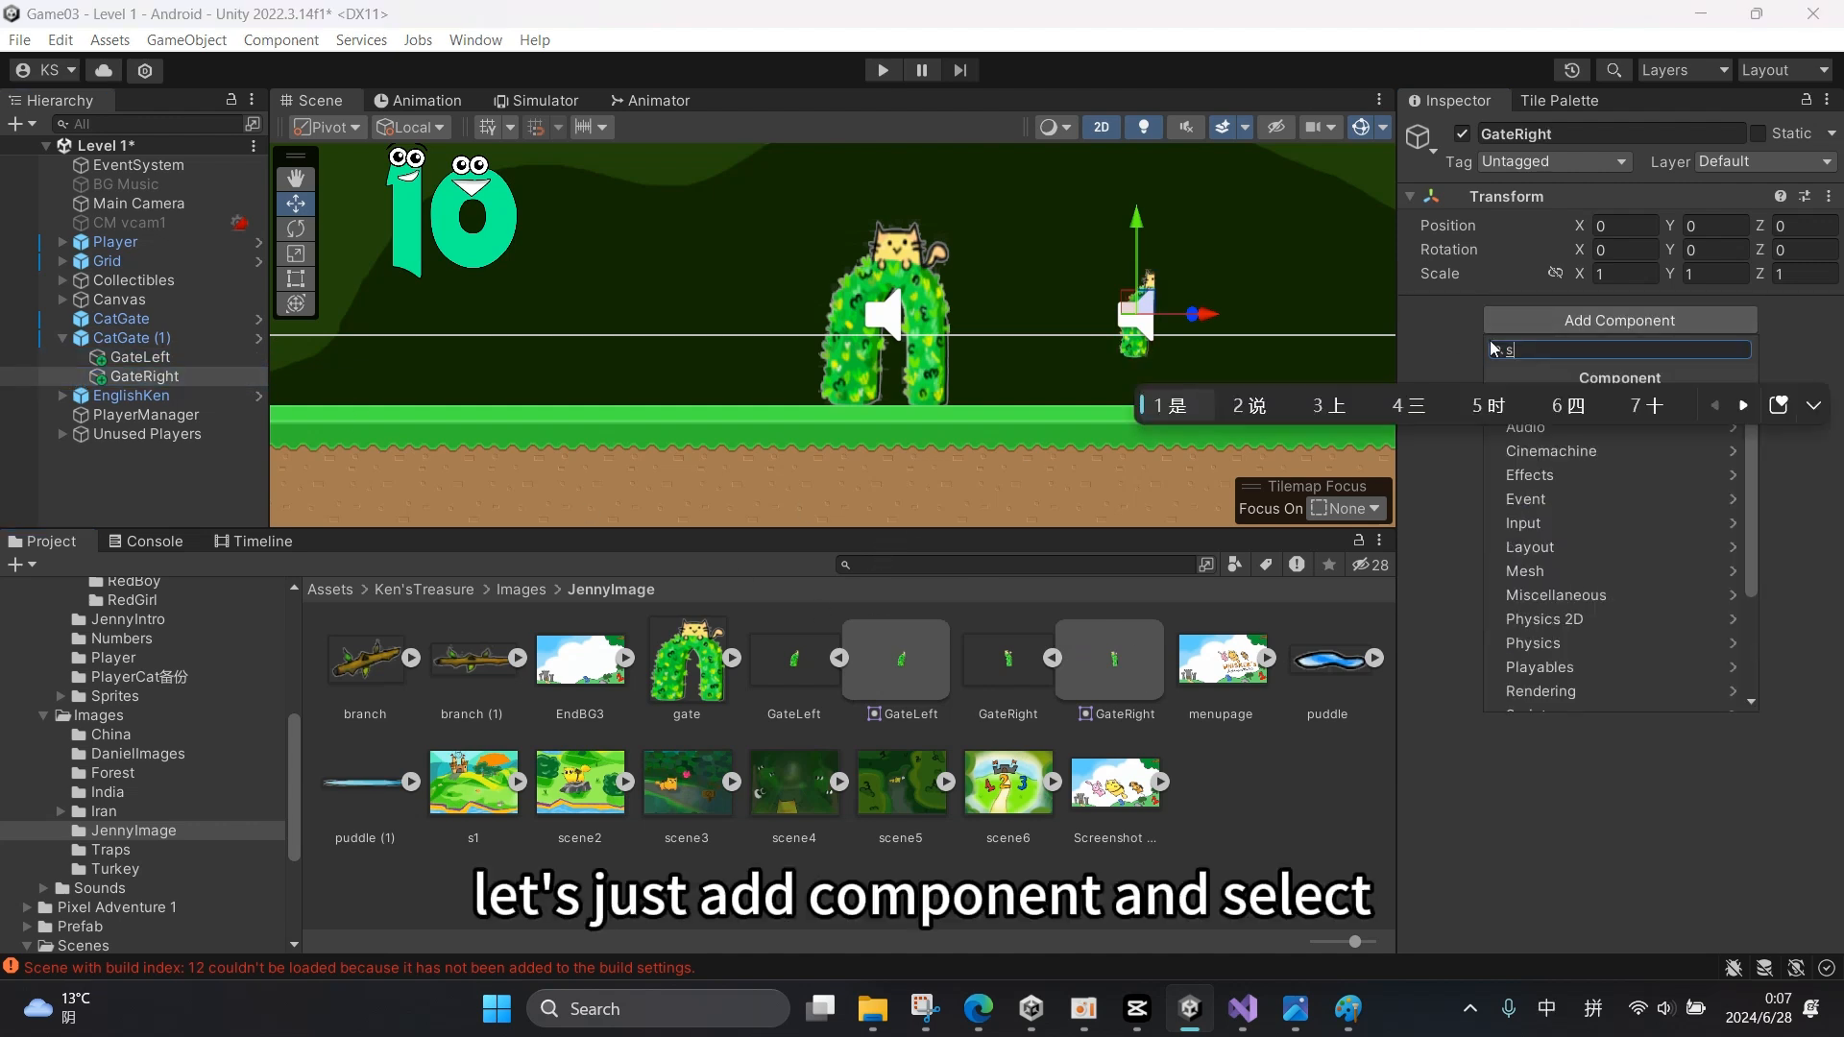
type("prite")
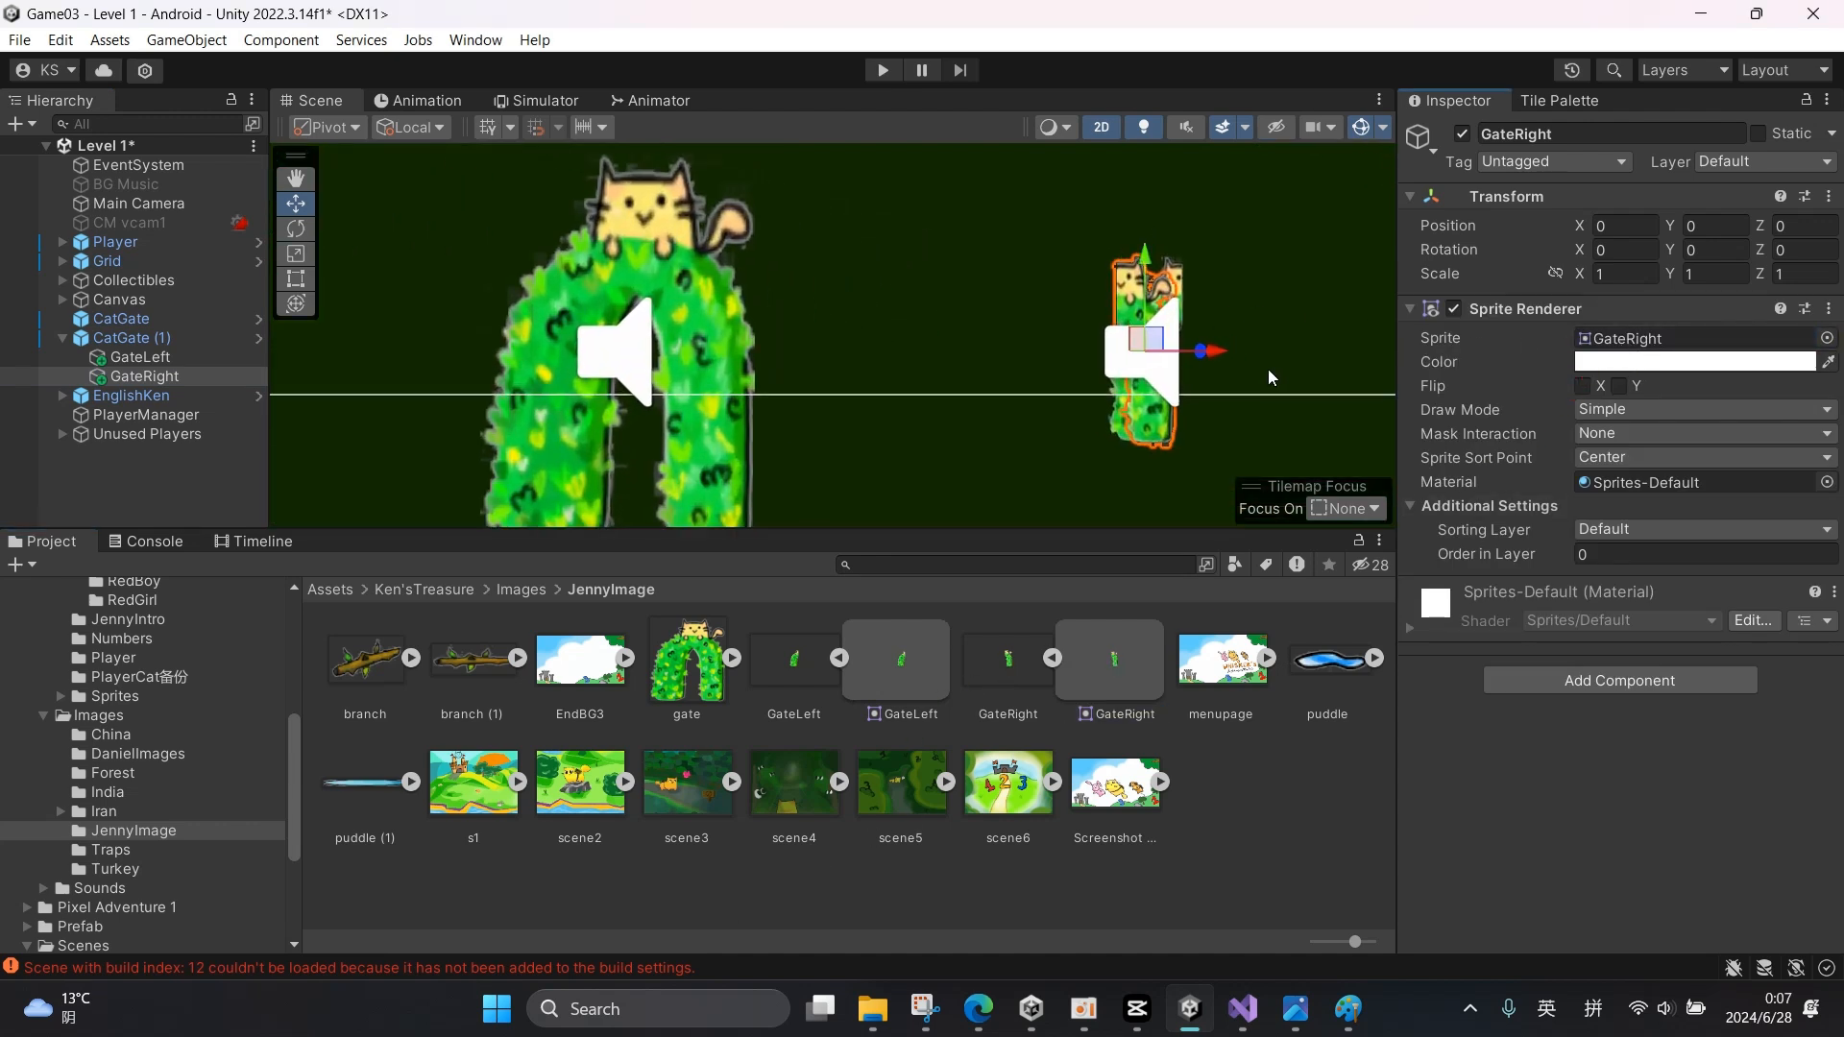
left_click(142, 376)
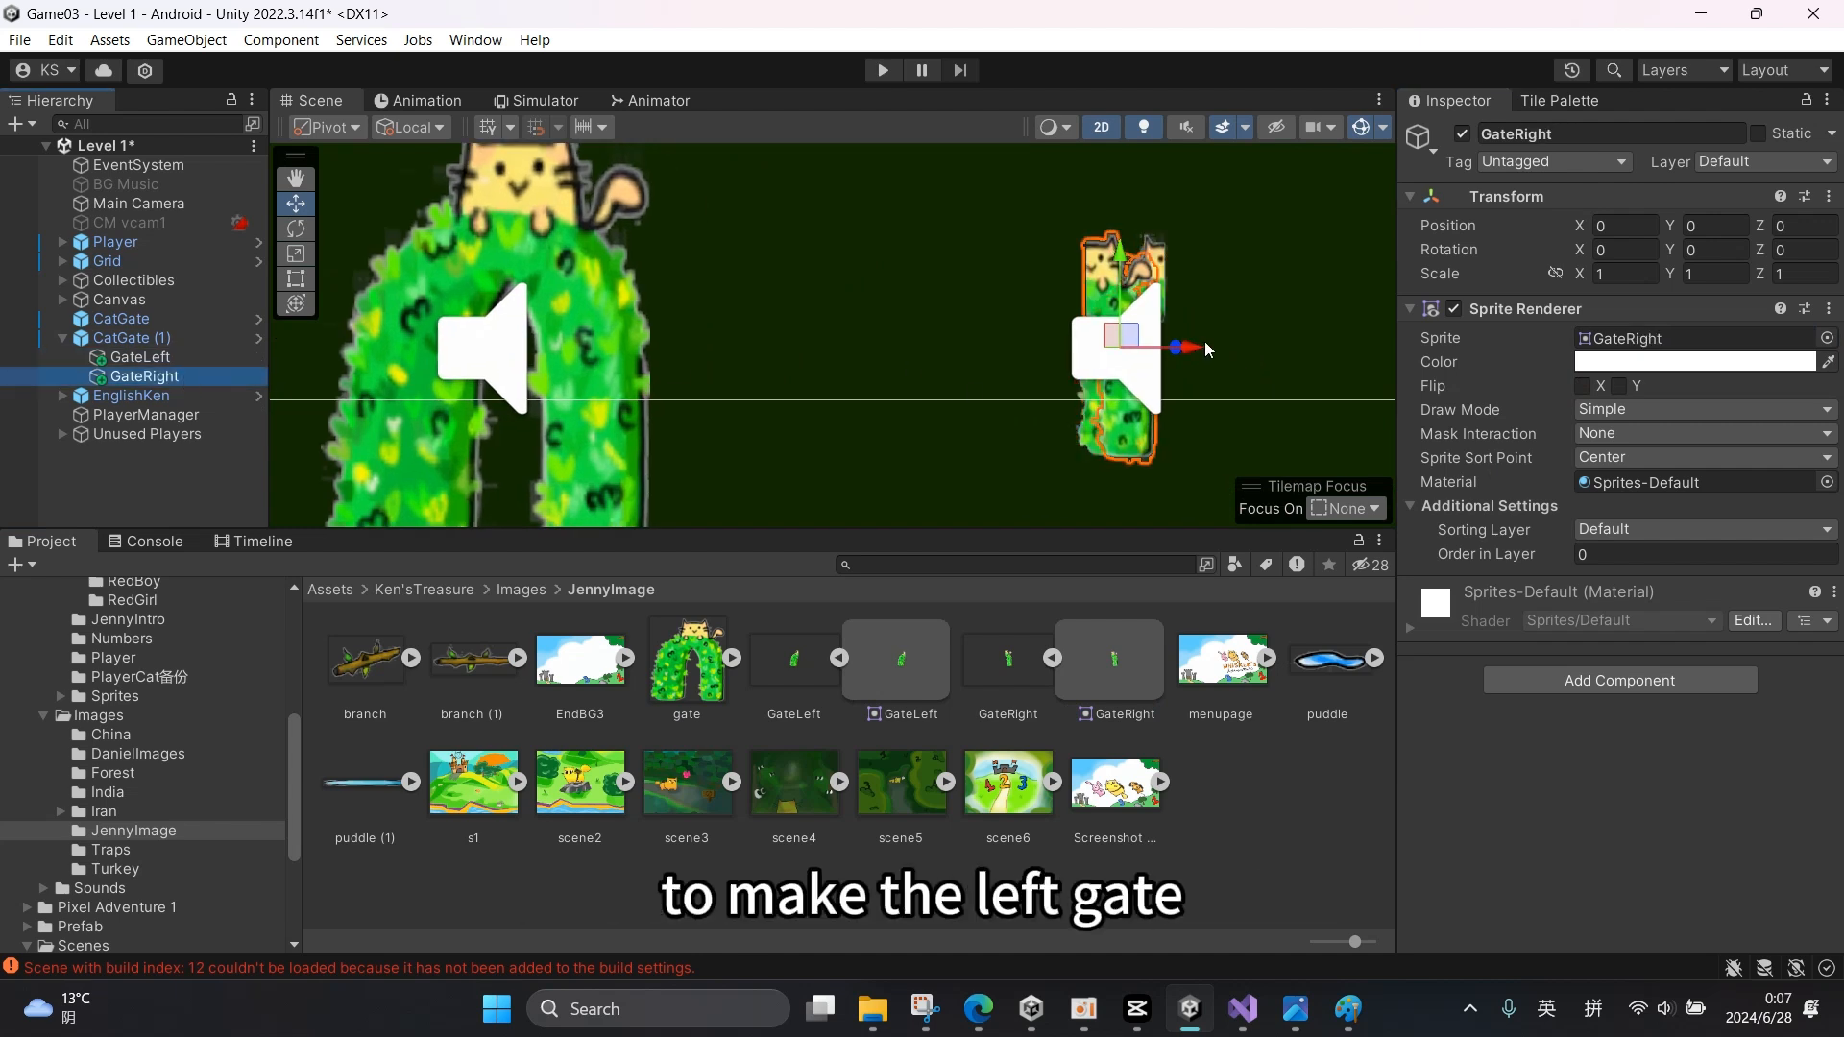
- Move the right gate half beside the left half so the two form one arch
left_click_drag(1176, 348, 1275, 357)
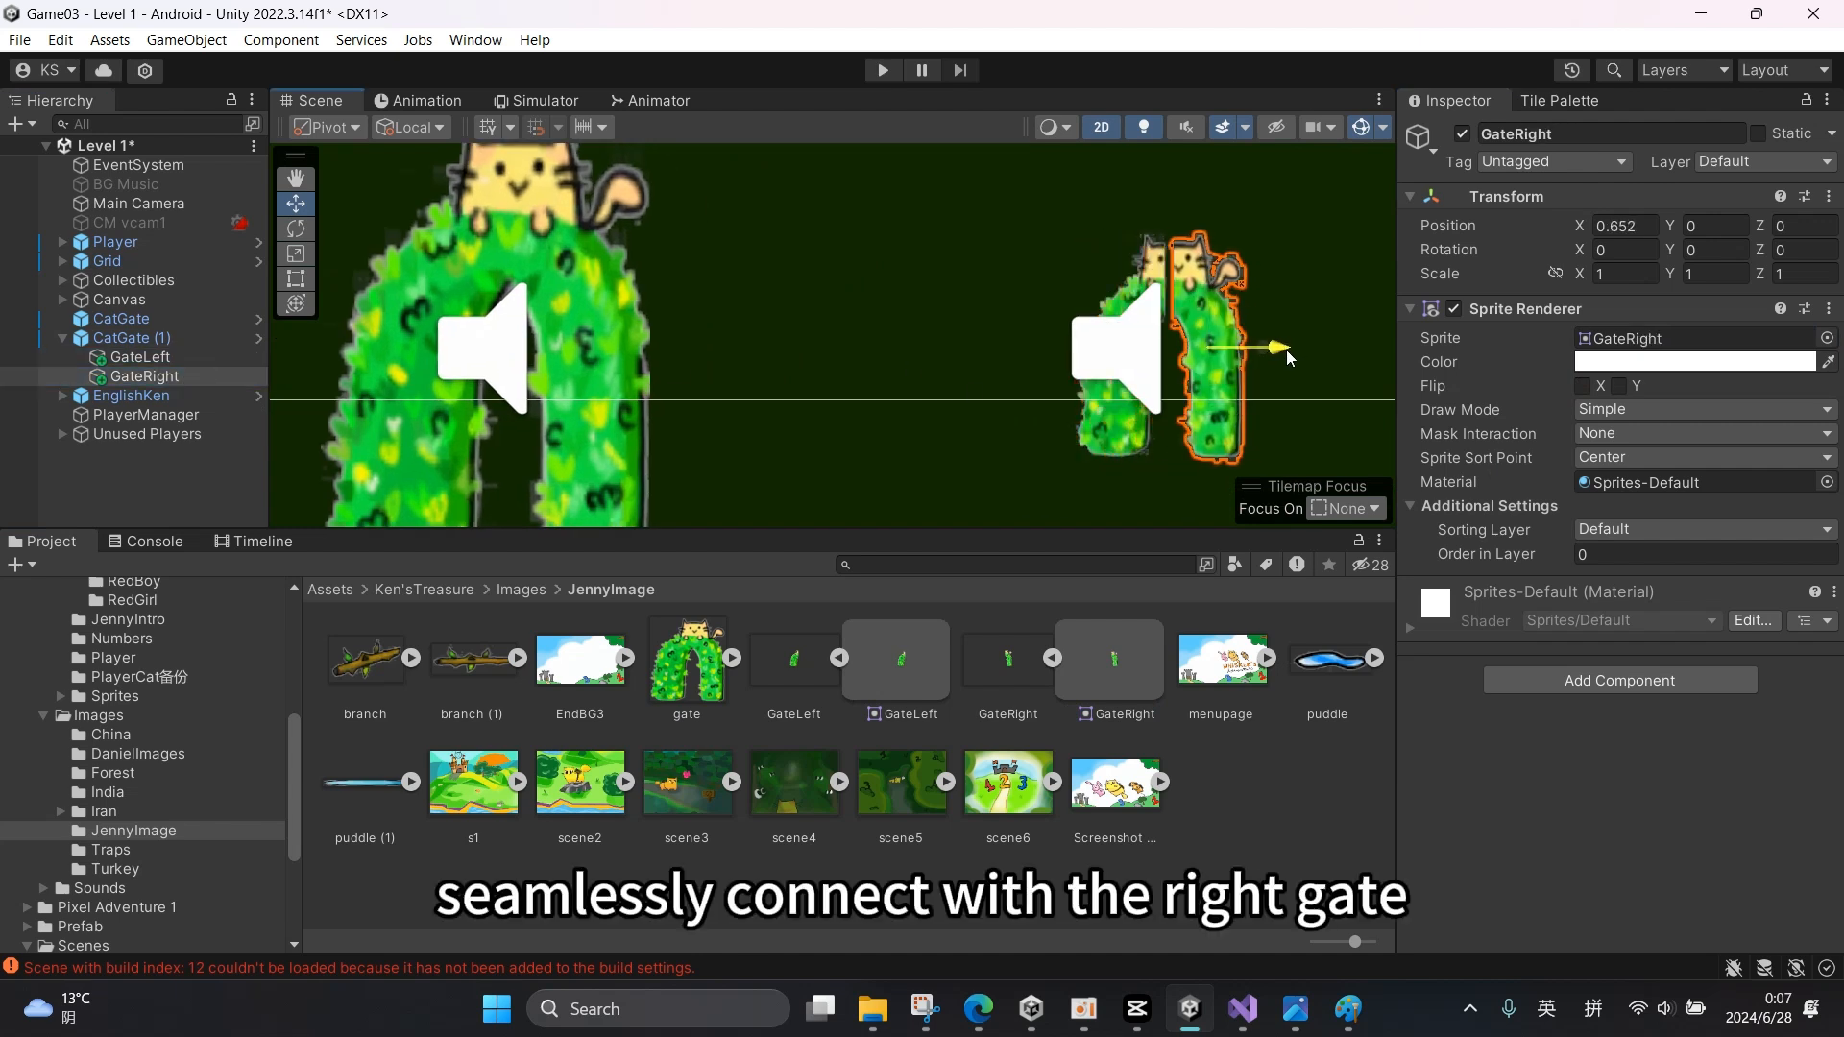
left_click_drag(1224, 354, 1206, 359)
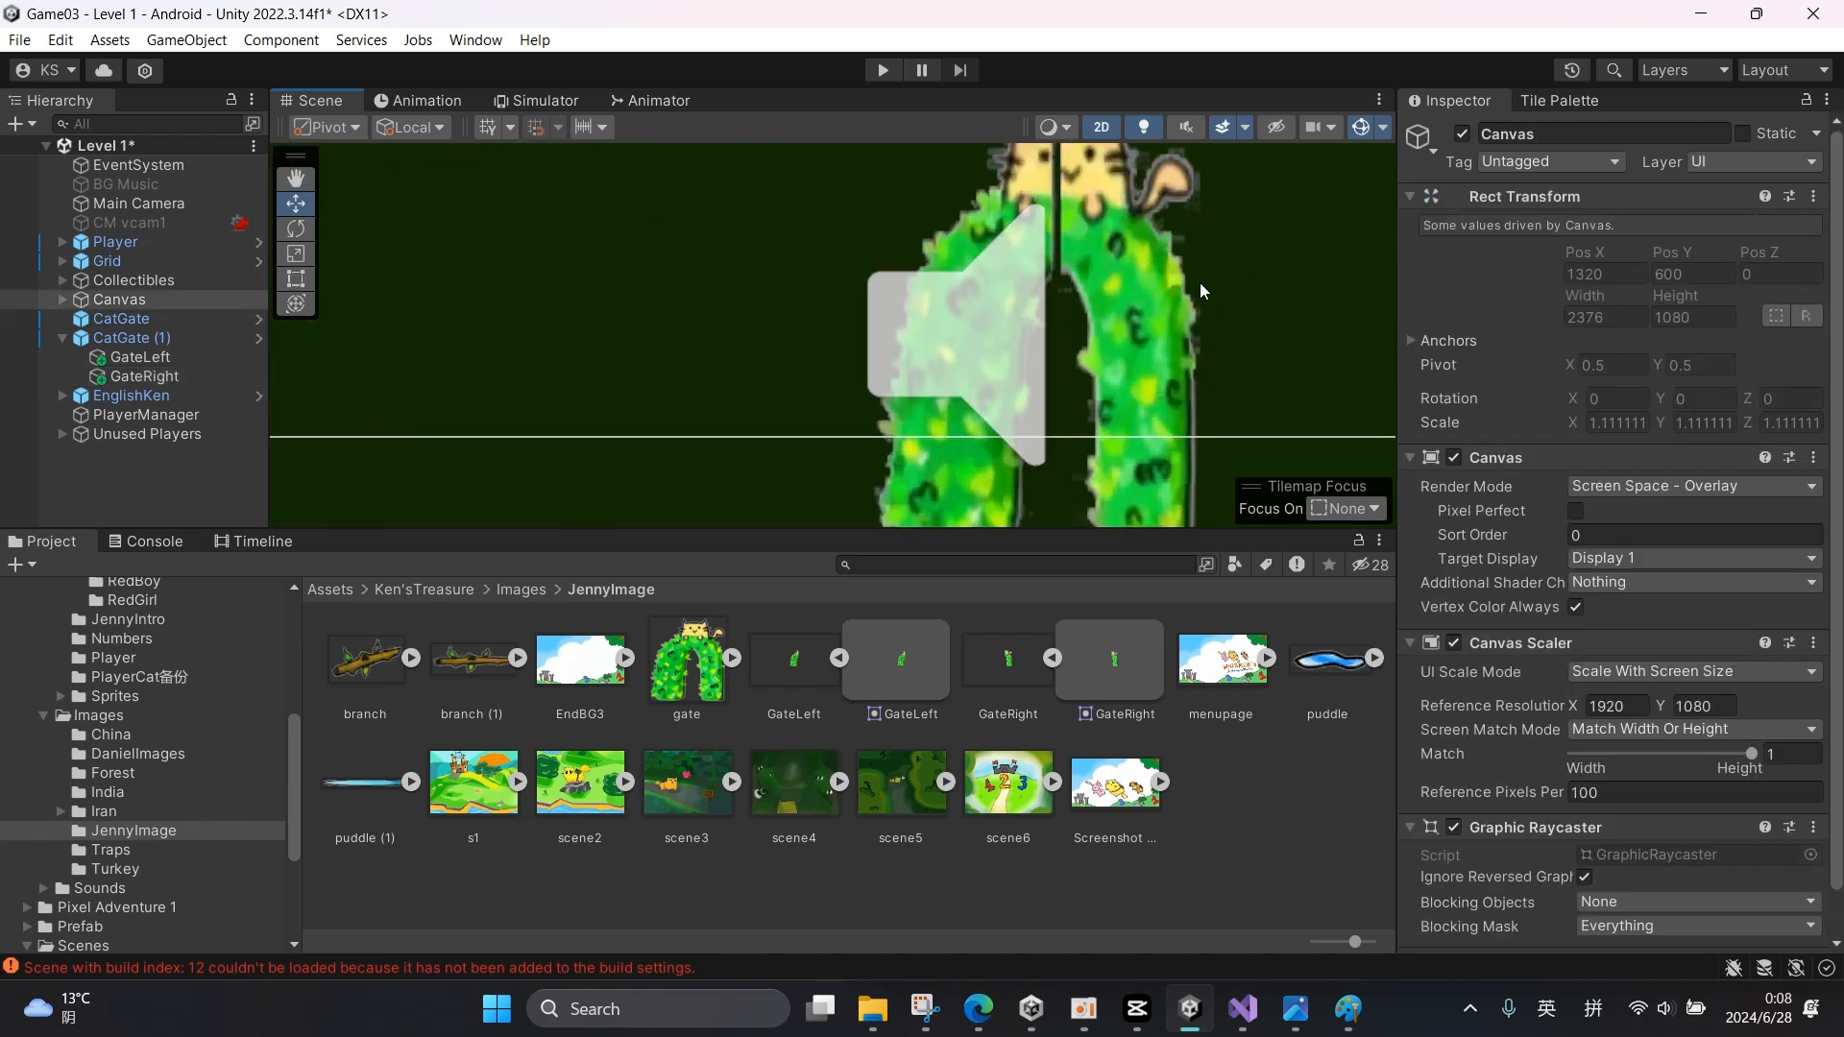
mouse_move(1318, 231)
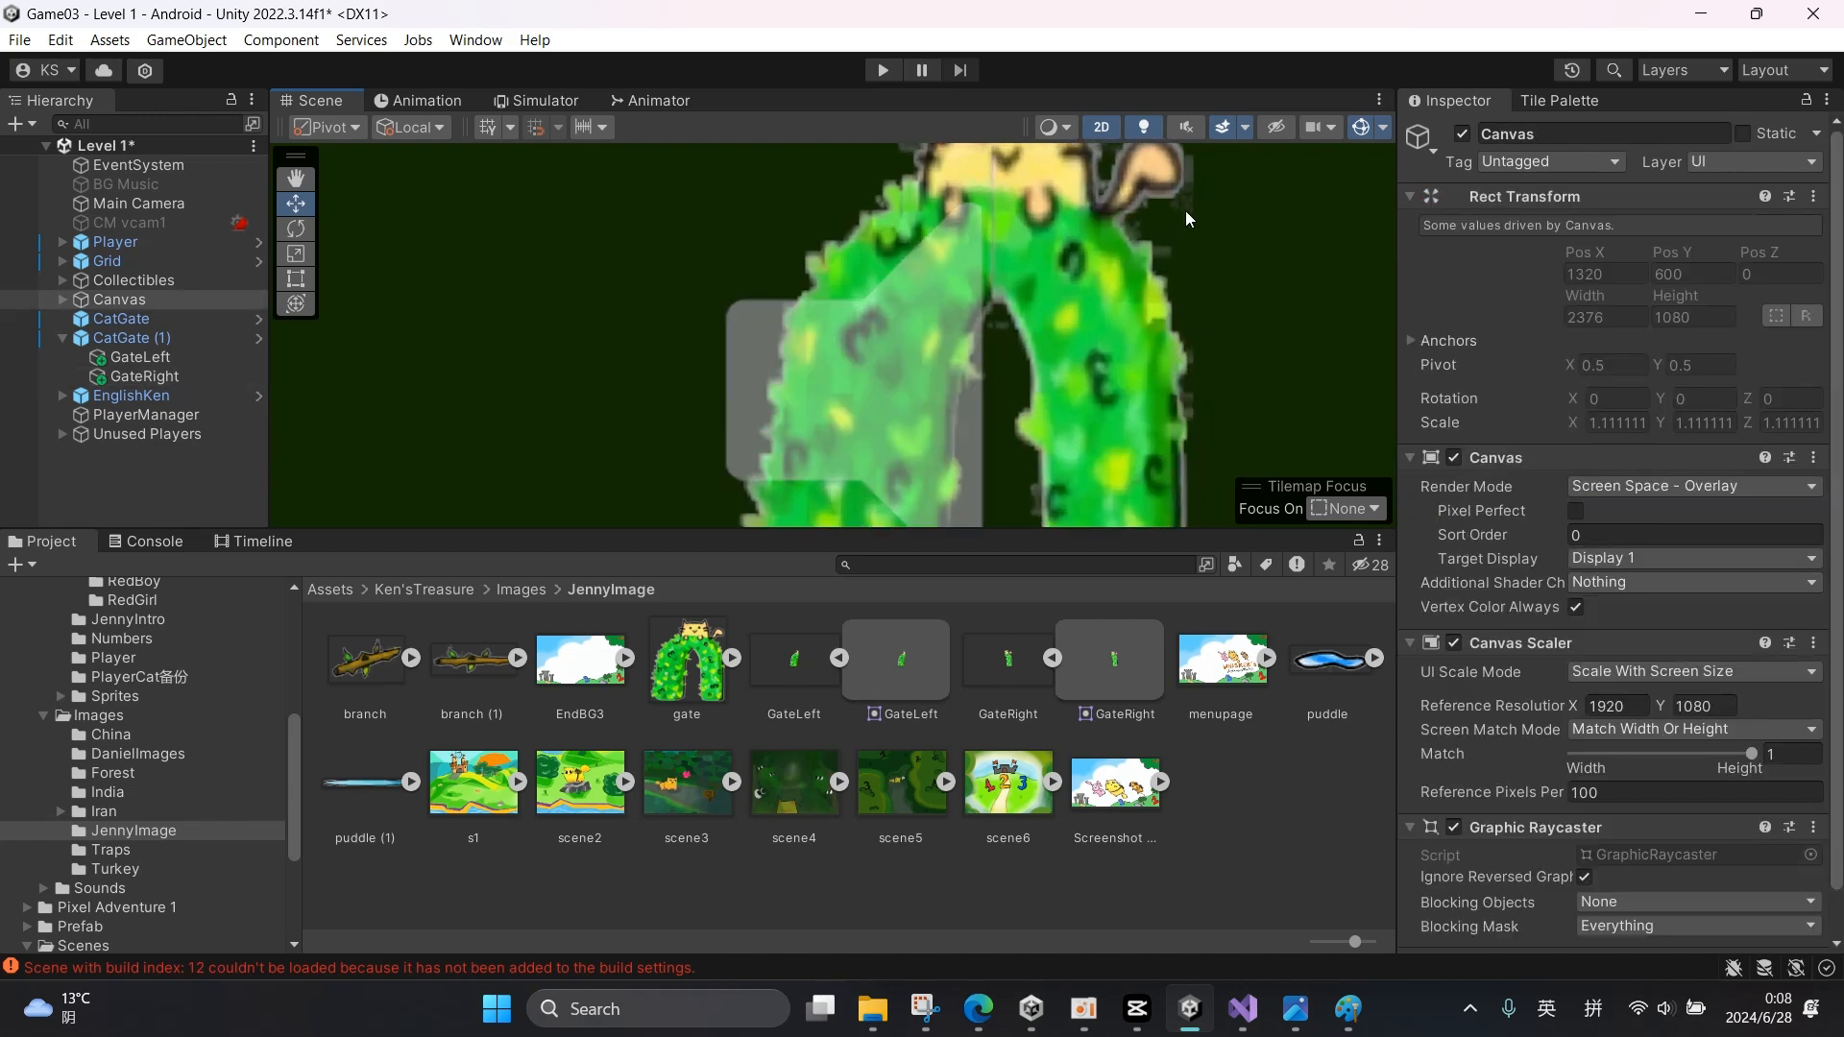
left_click(142, 357)
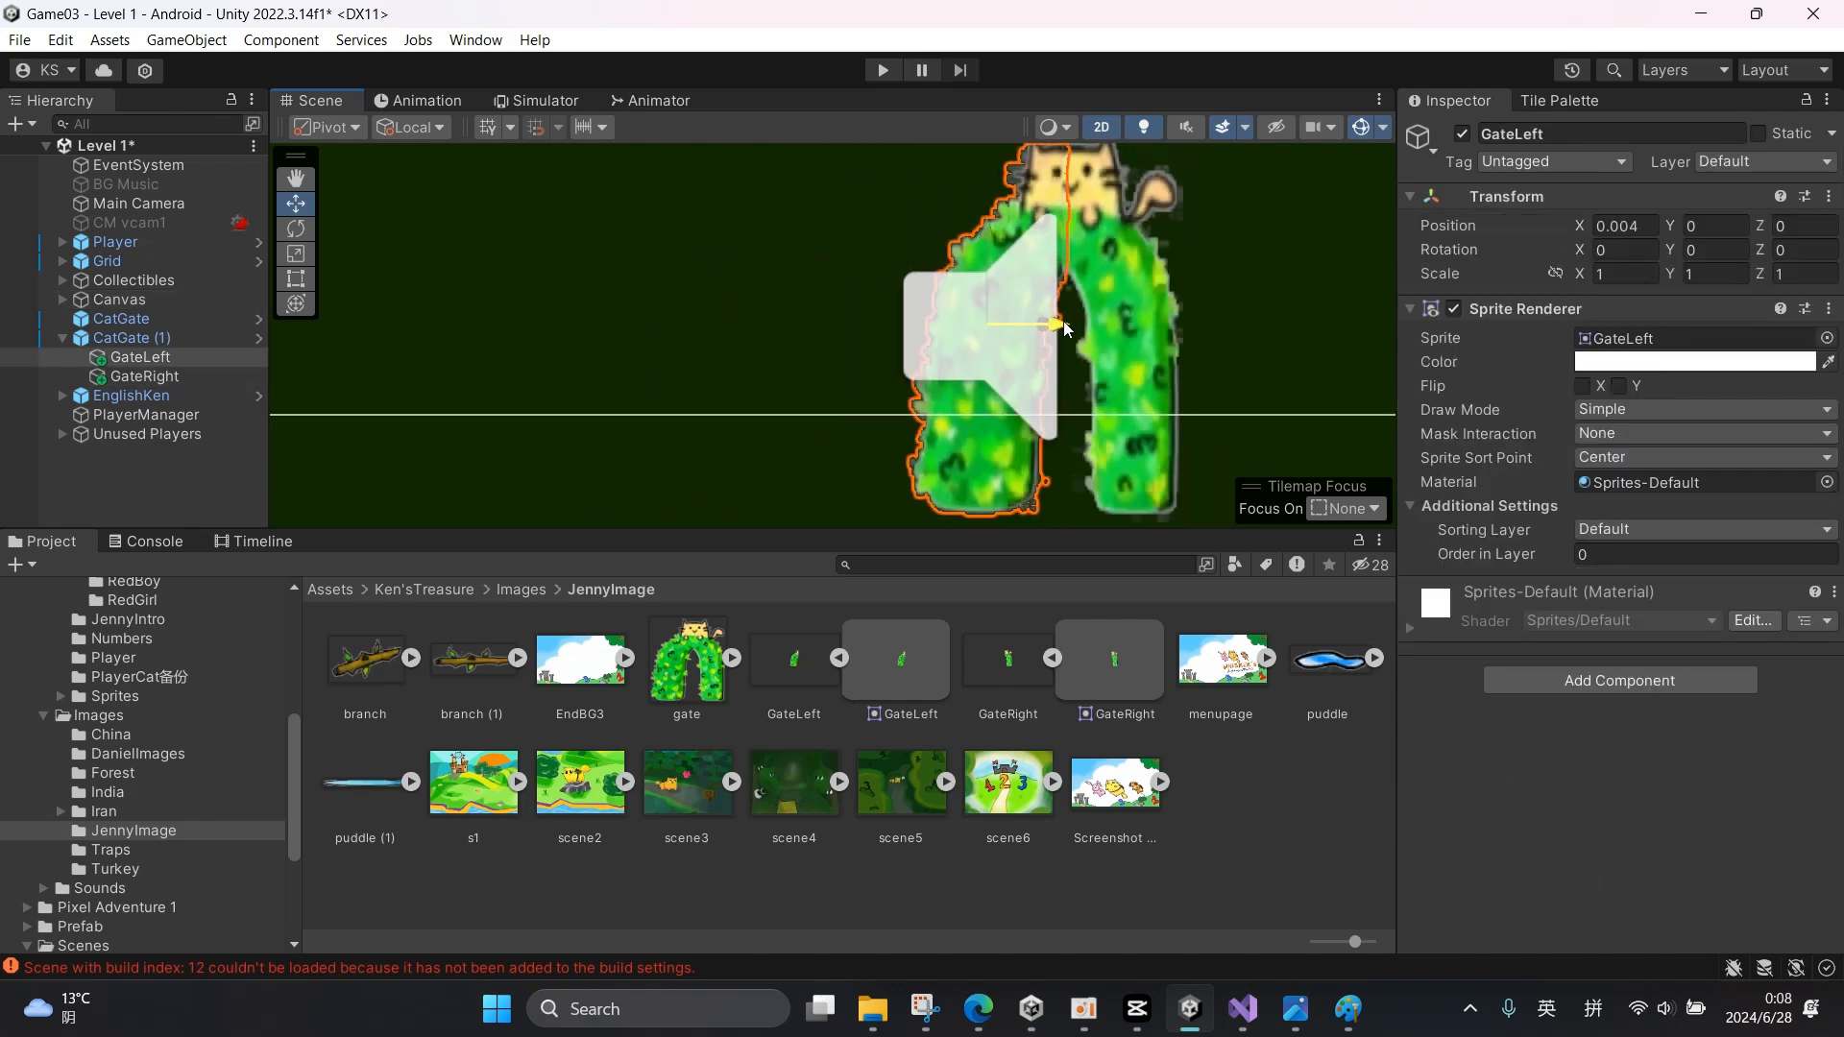
left_click(119, 300)
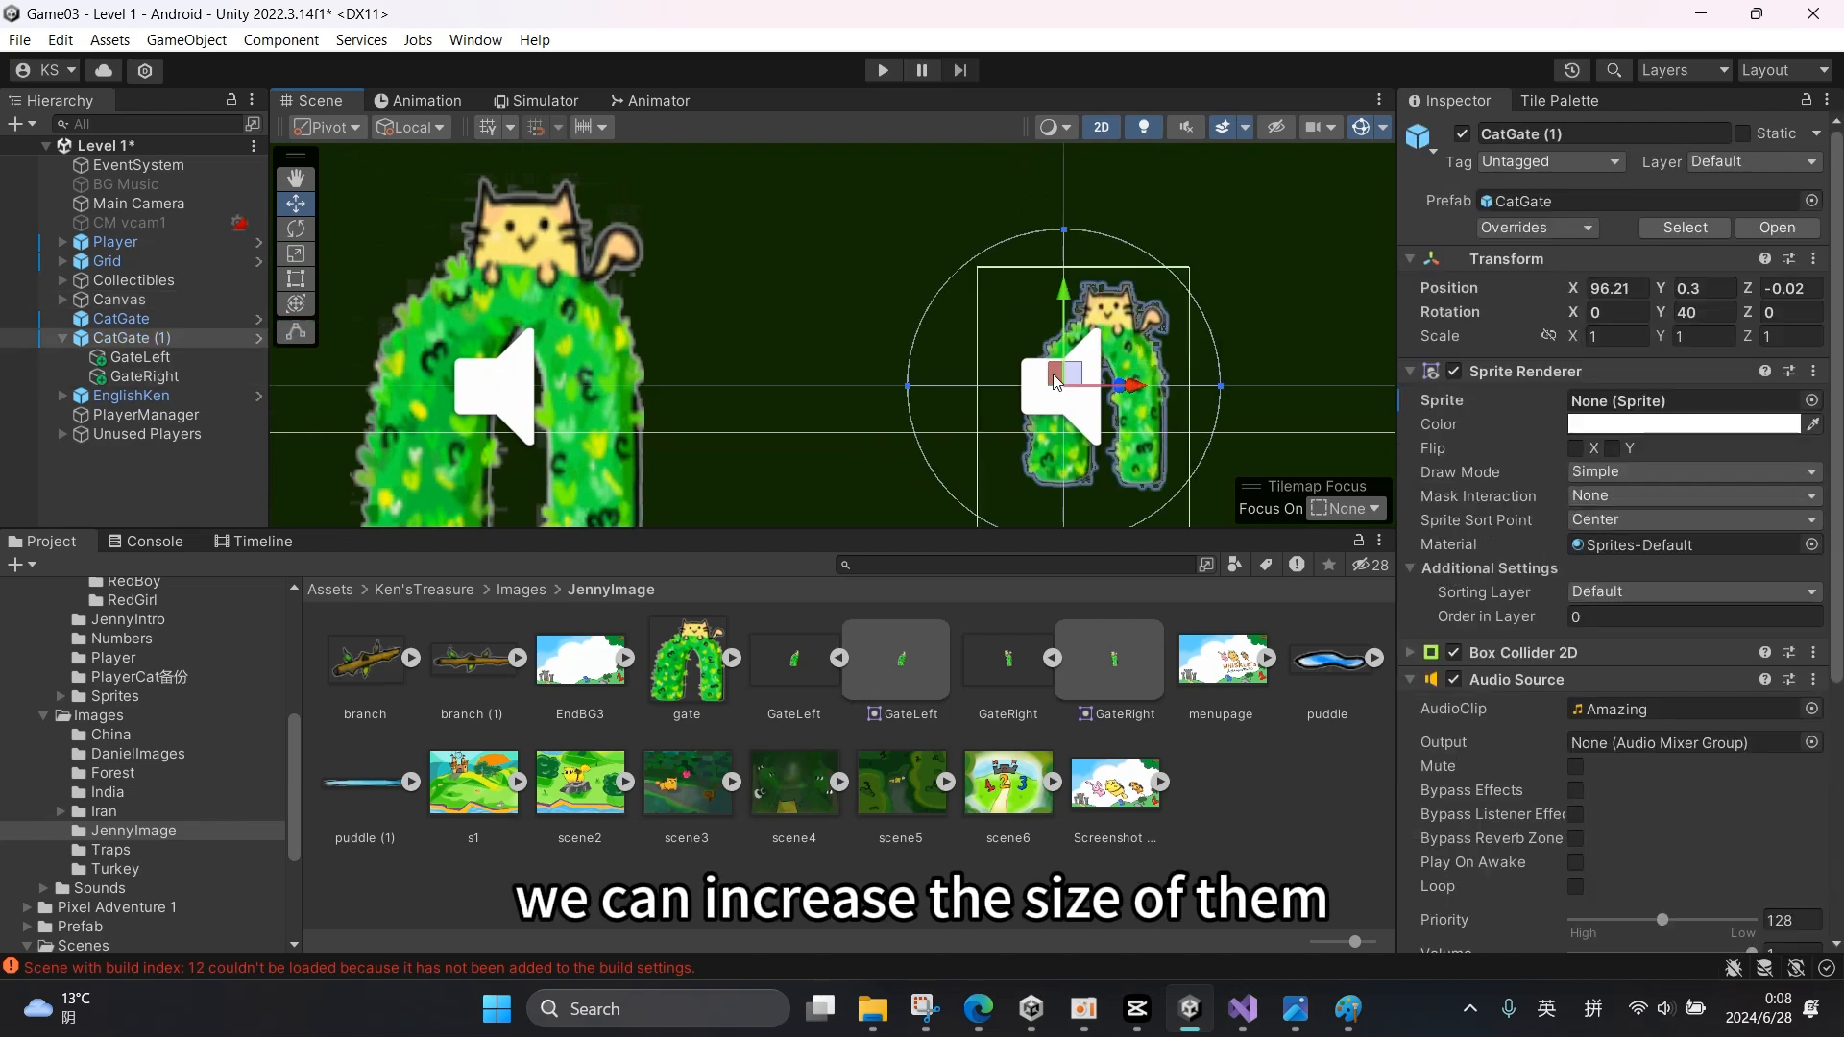
- Scale the gate halves to 2 and reposition them to match the original cat gate
left_click(141, 357)
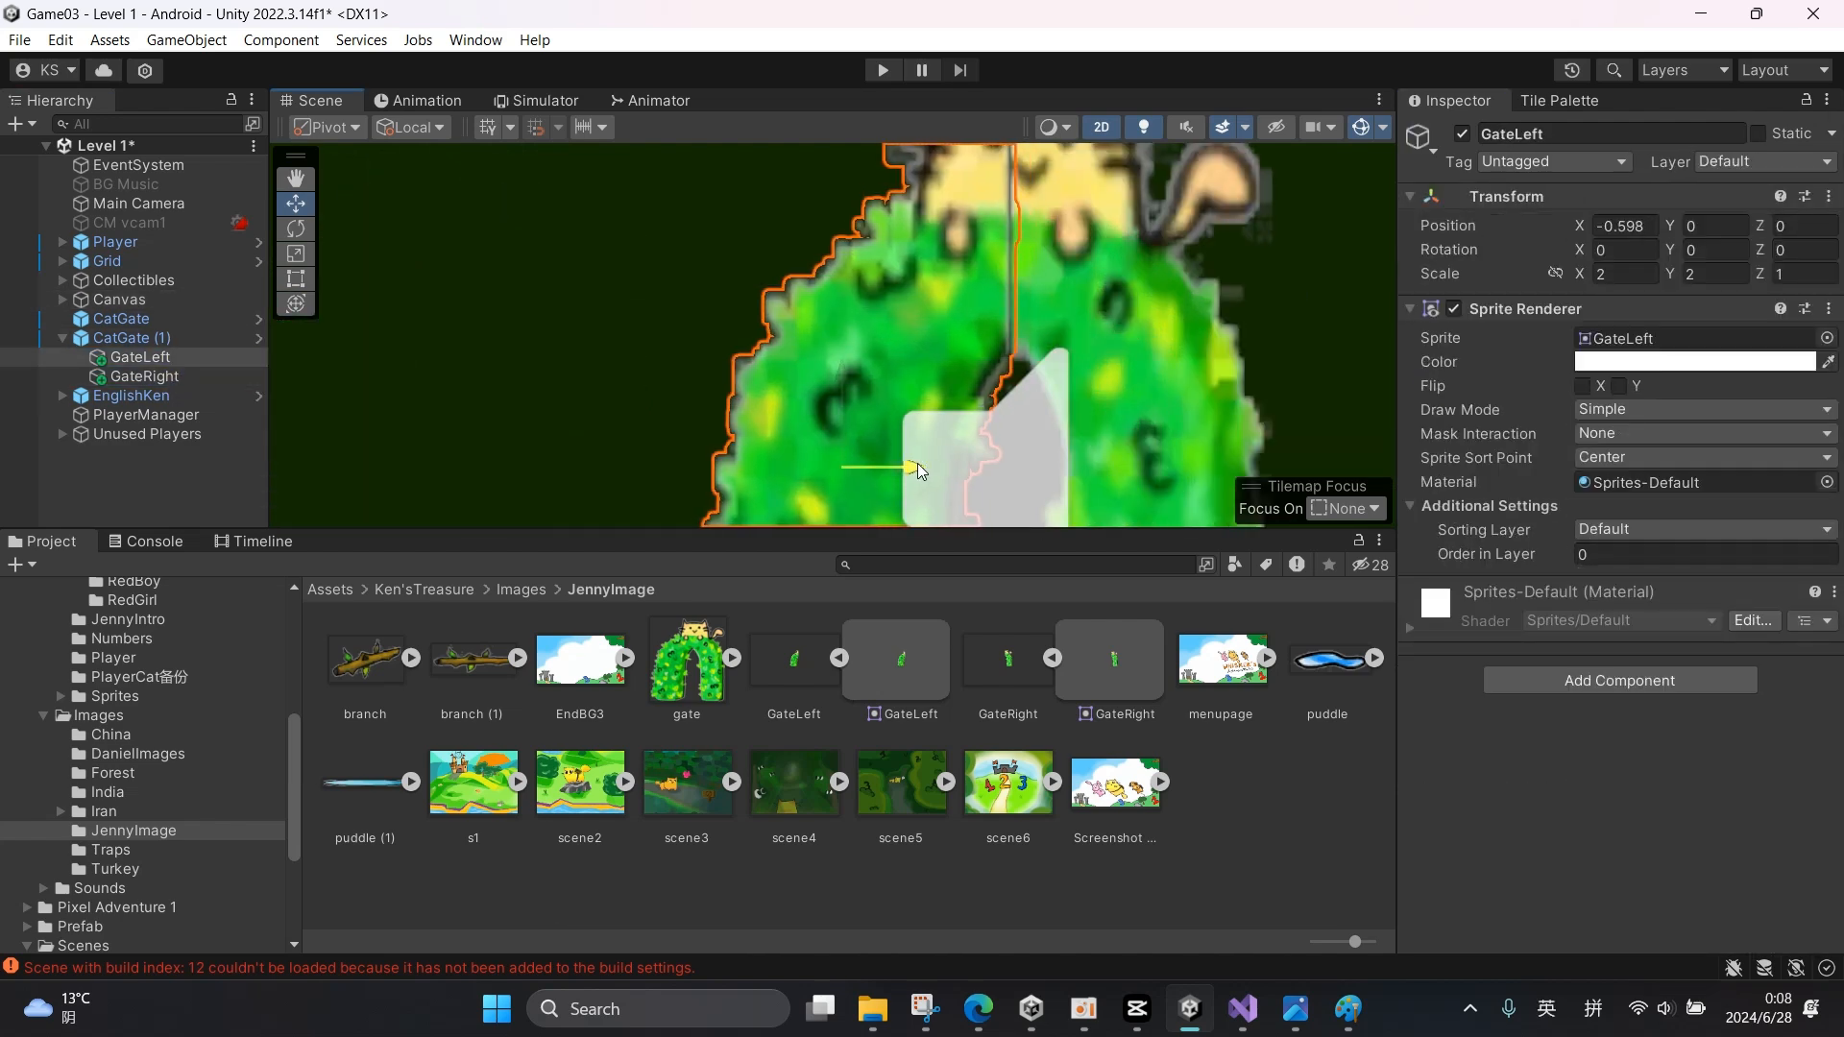
left_click(123, 298)
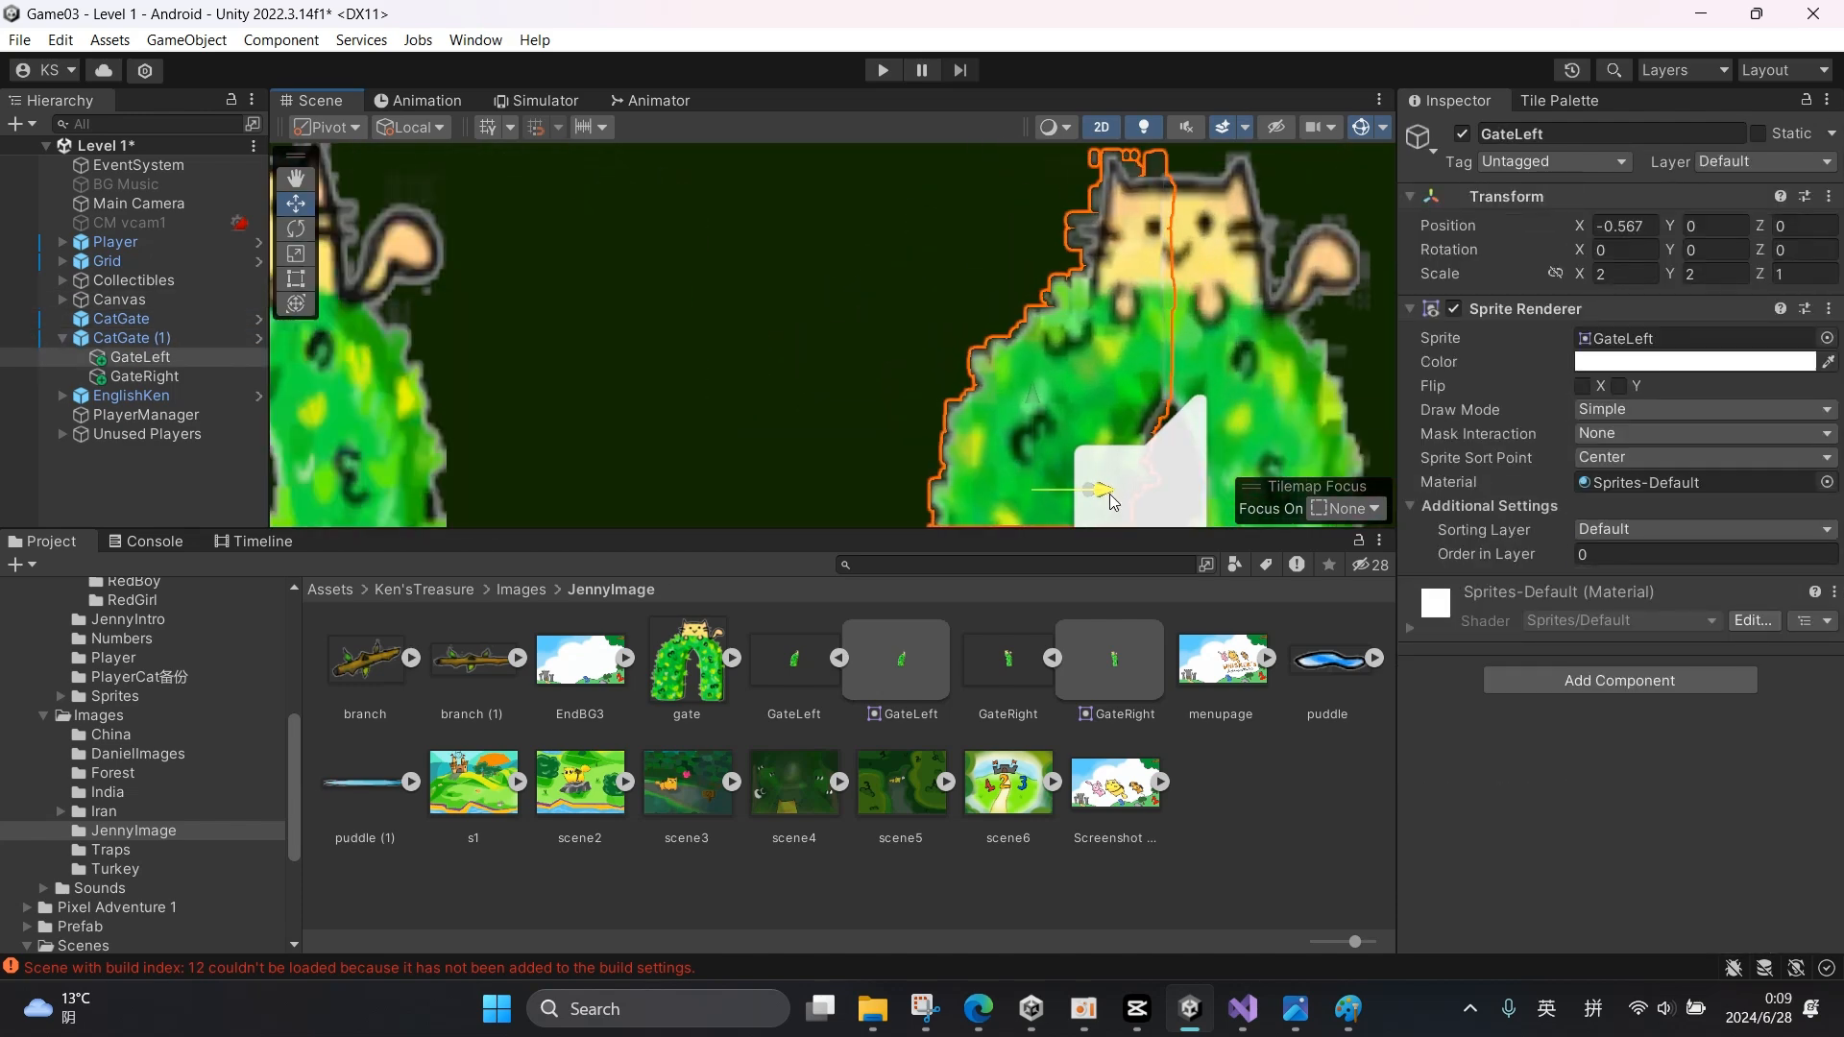
left_click(133, 337)
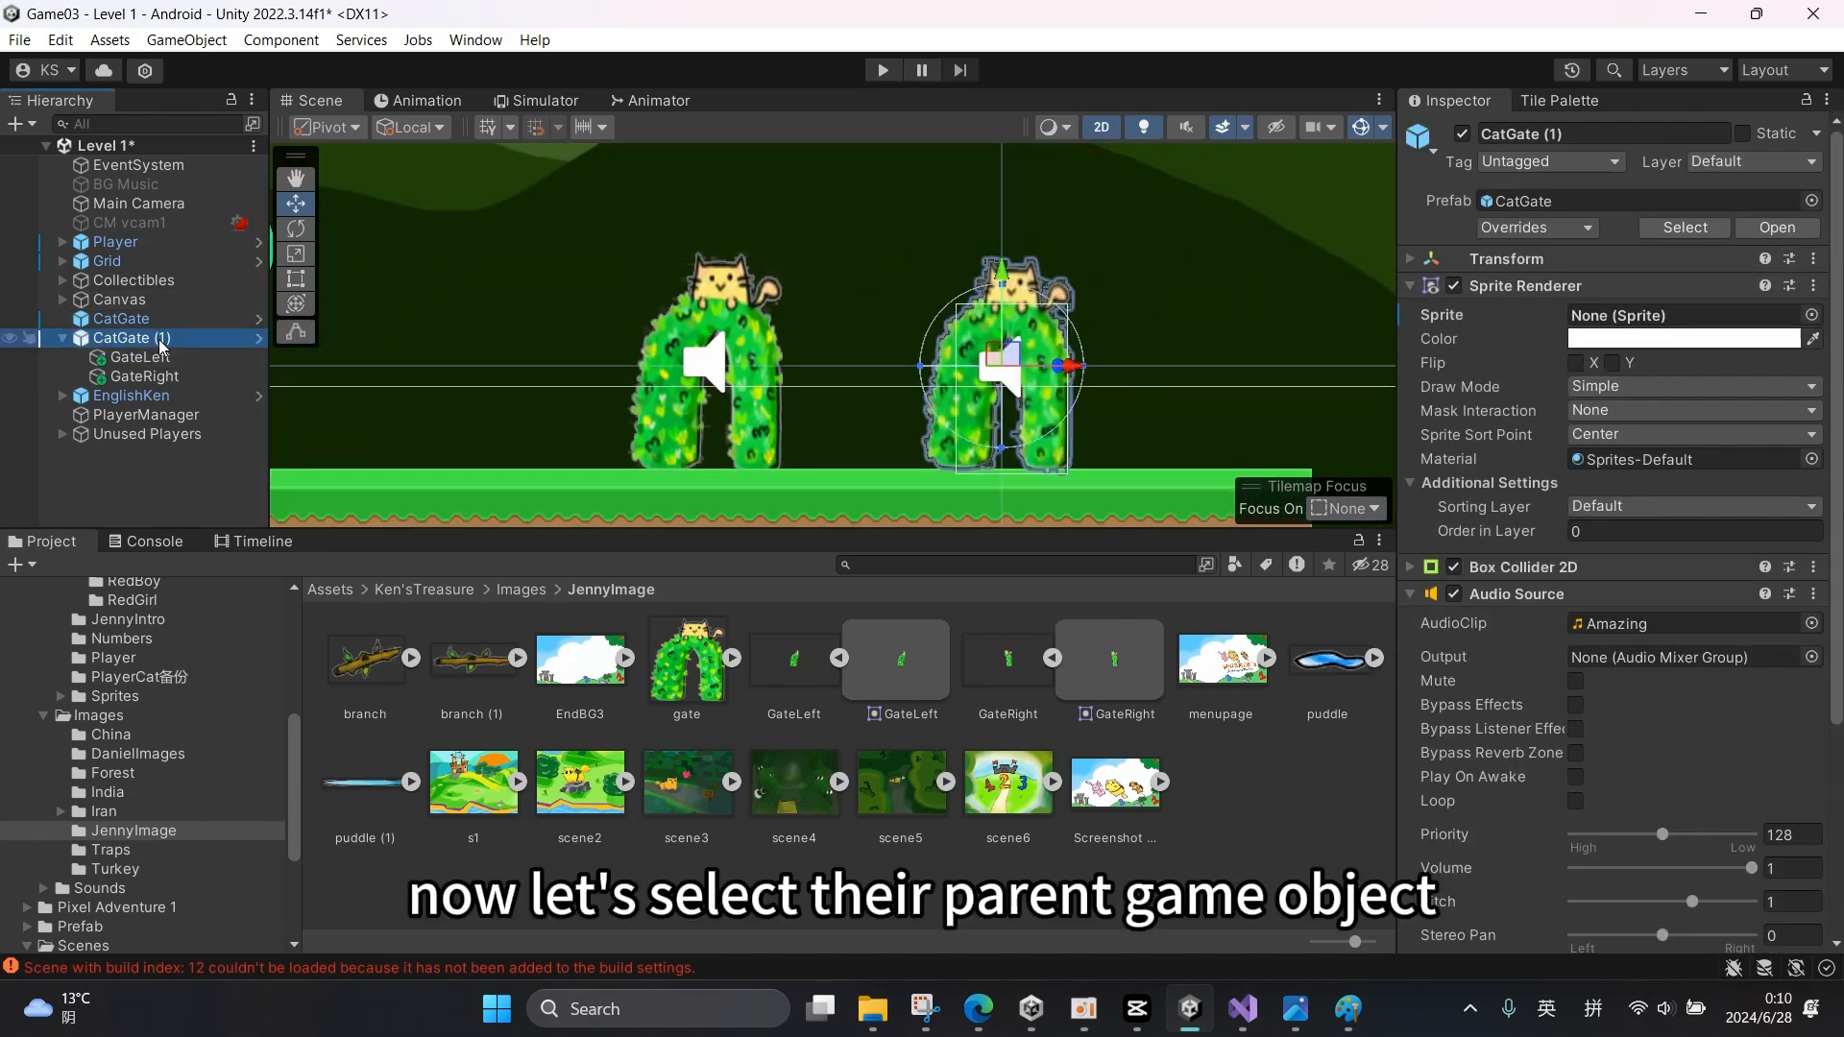
- Assign CatGate (1) to the Ground layer, applying it to both gate-half children
left_click(1752, 161)
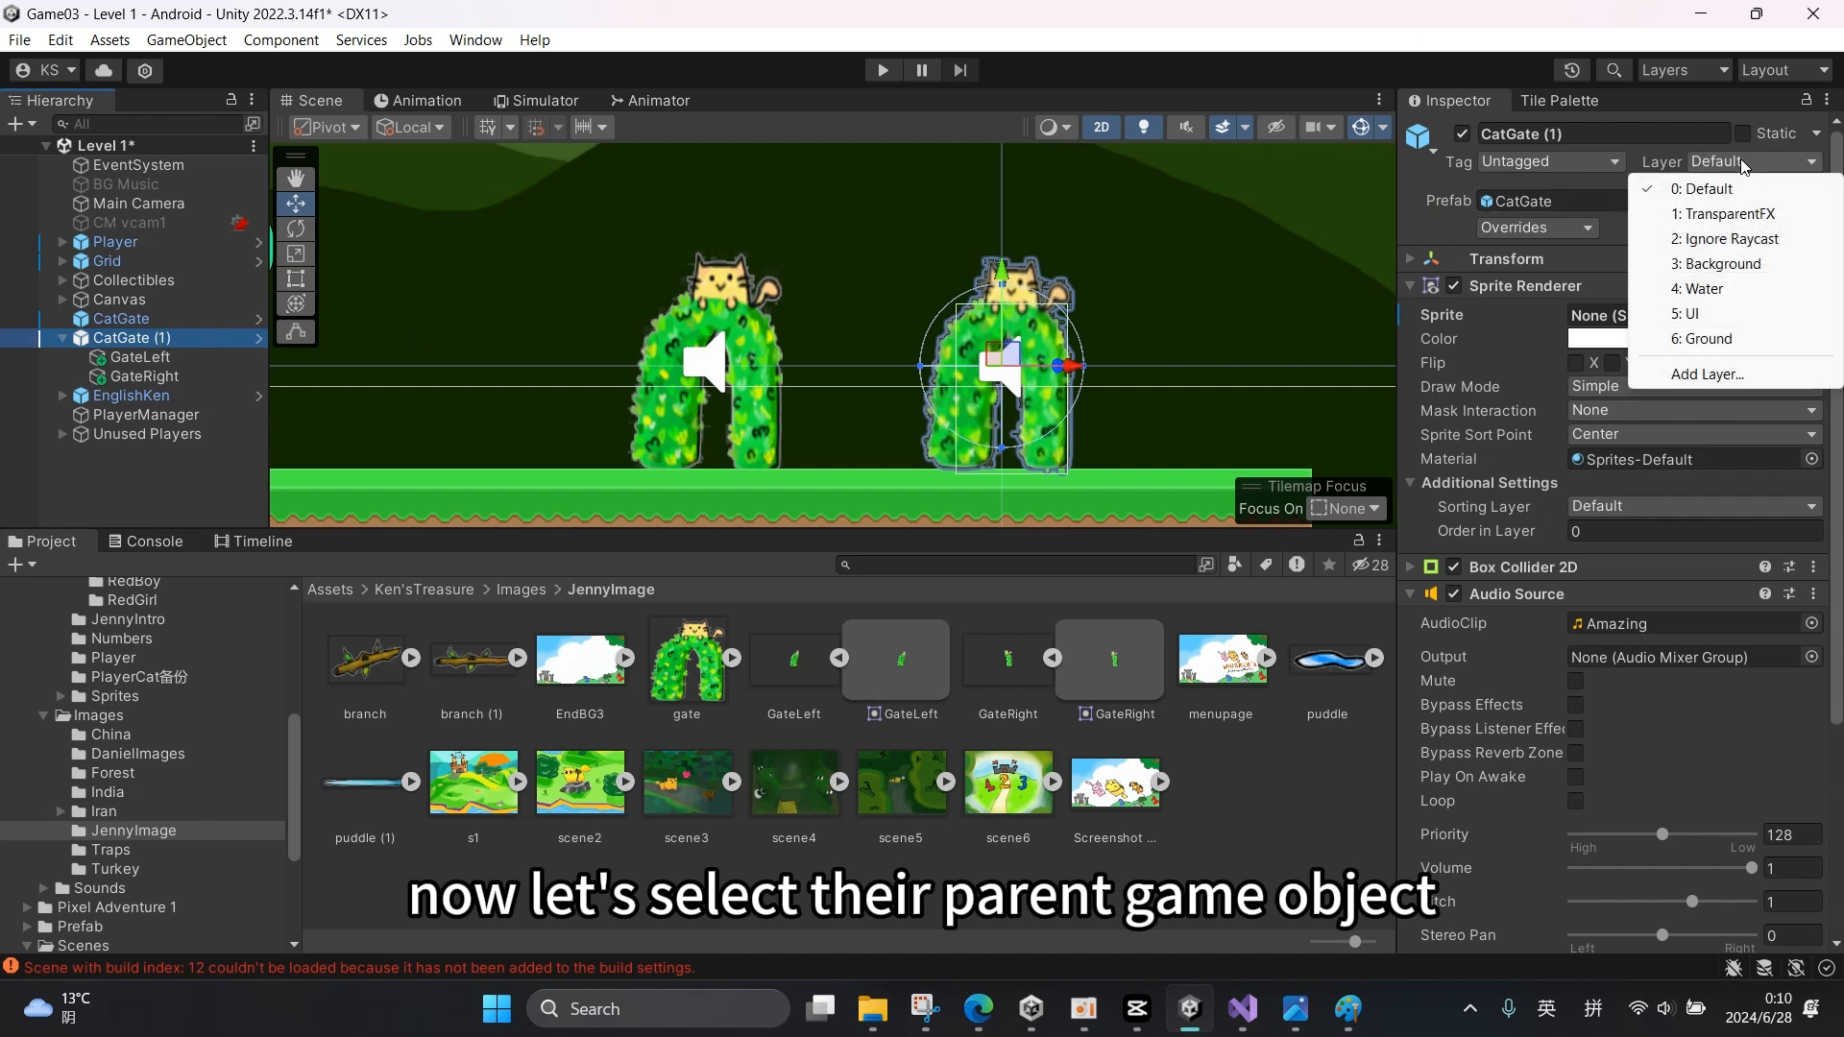
left_click(1700, 338)
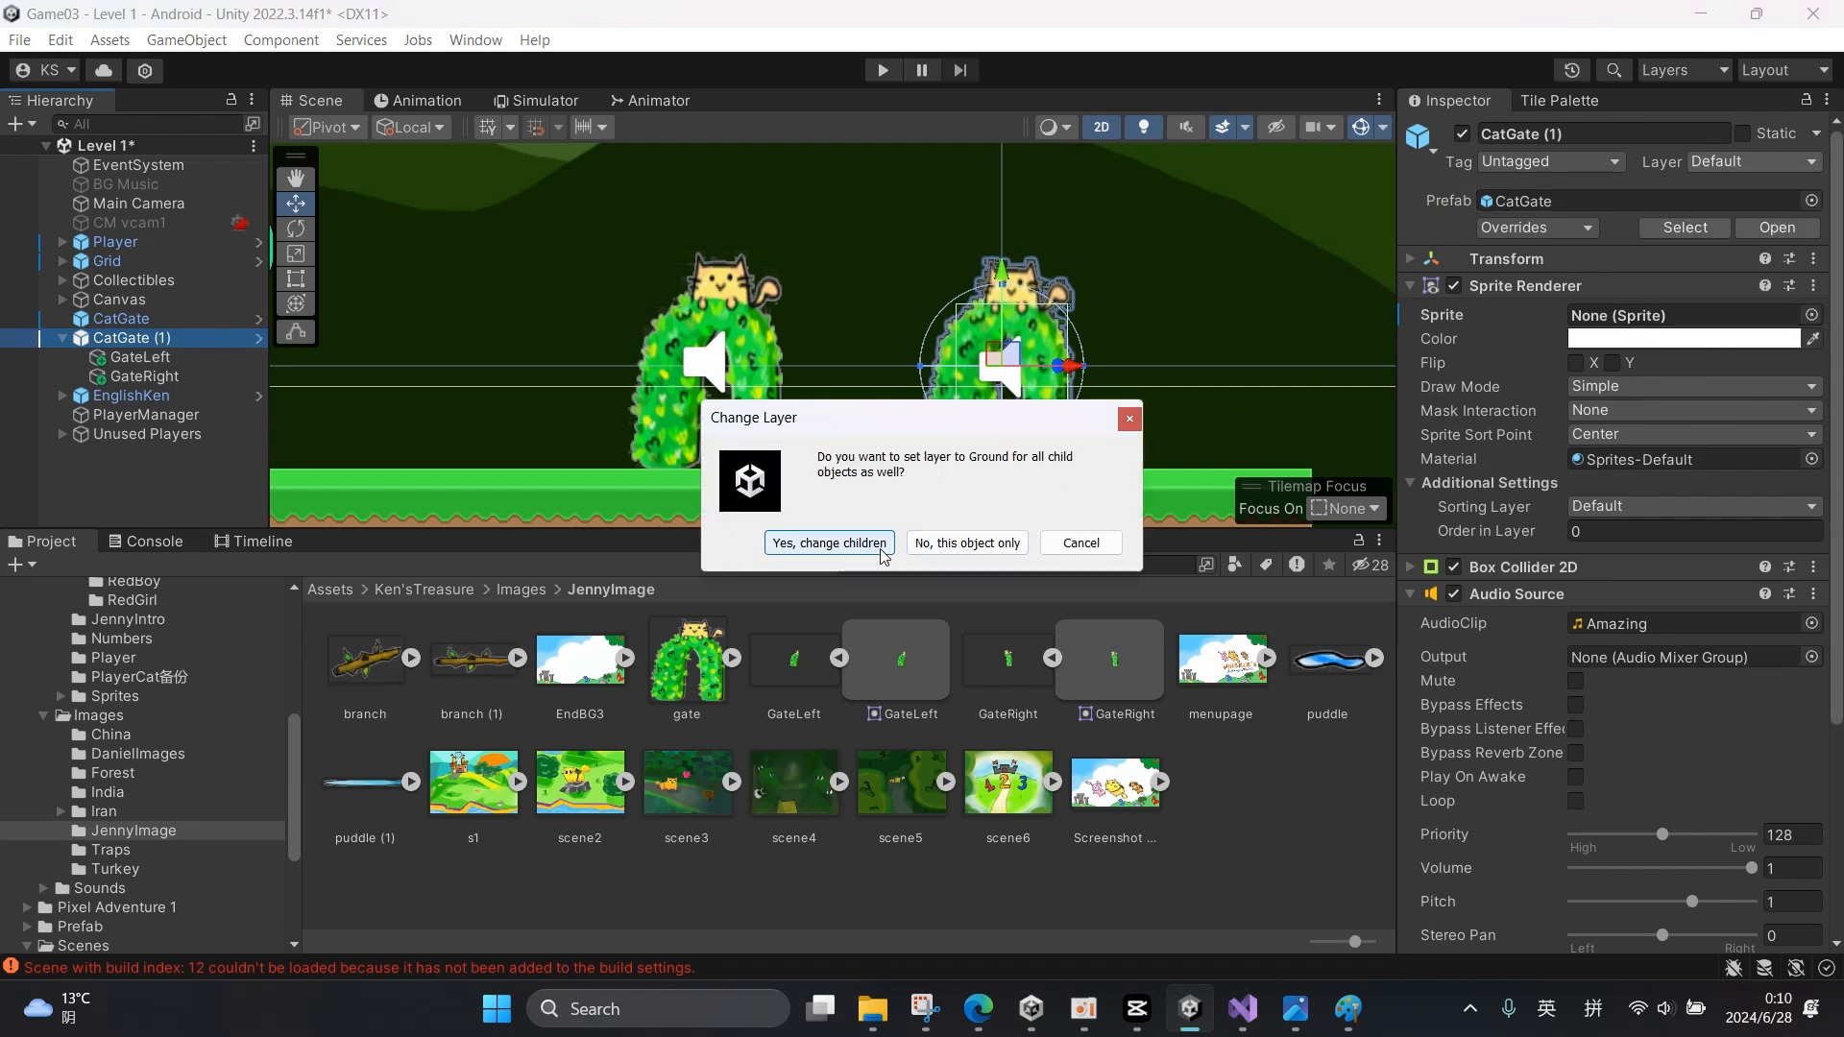
left_click(830, 541)
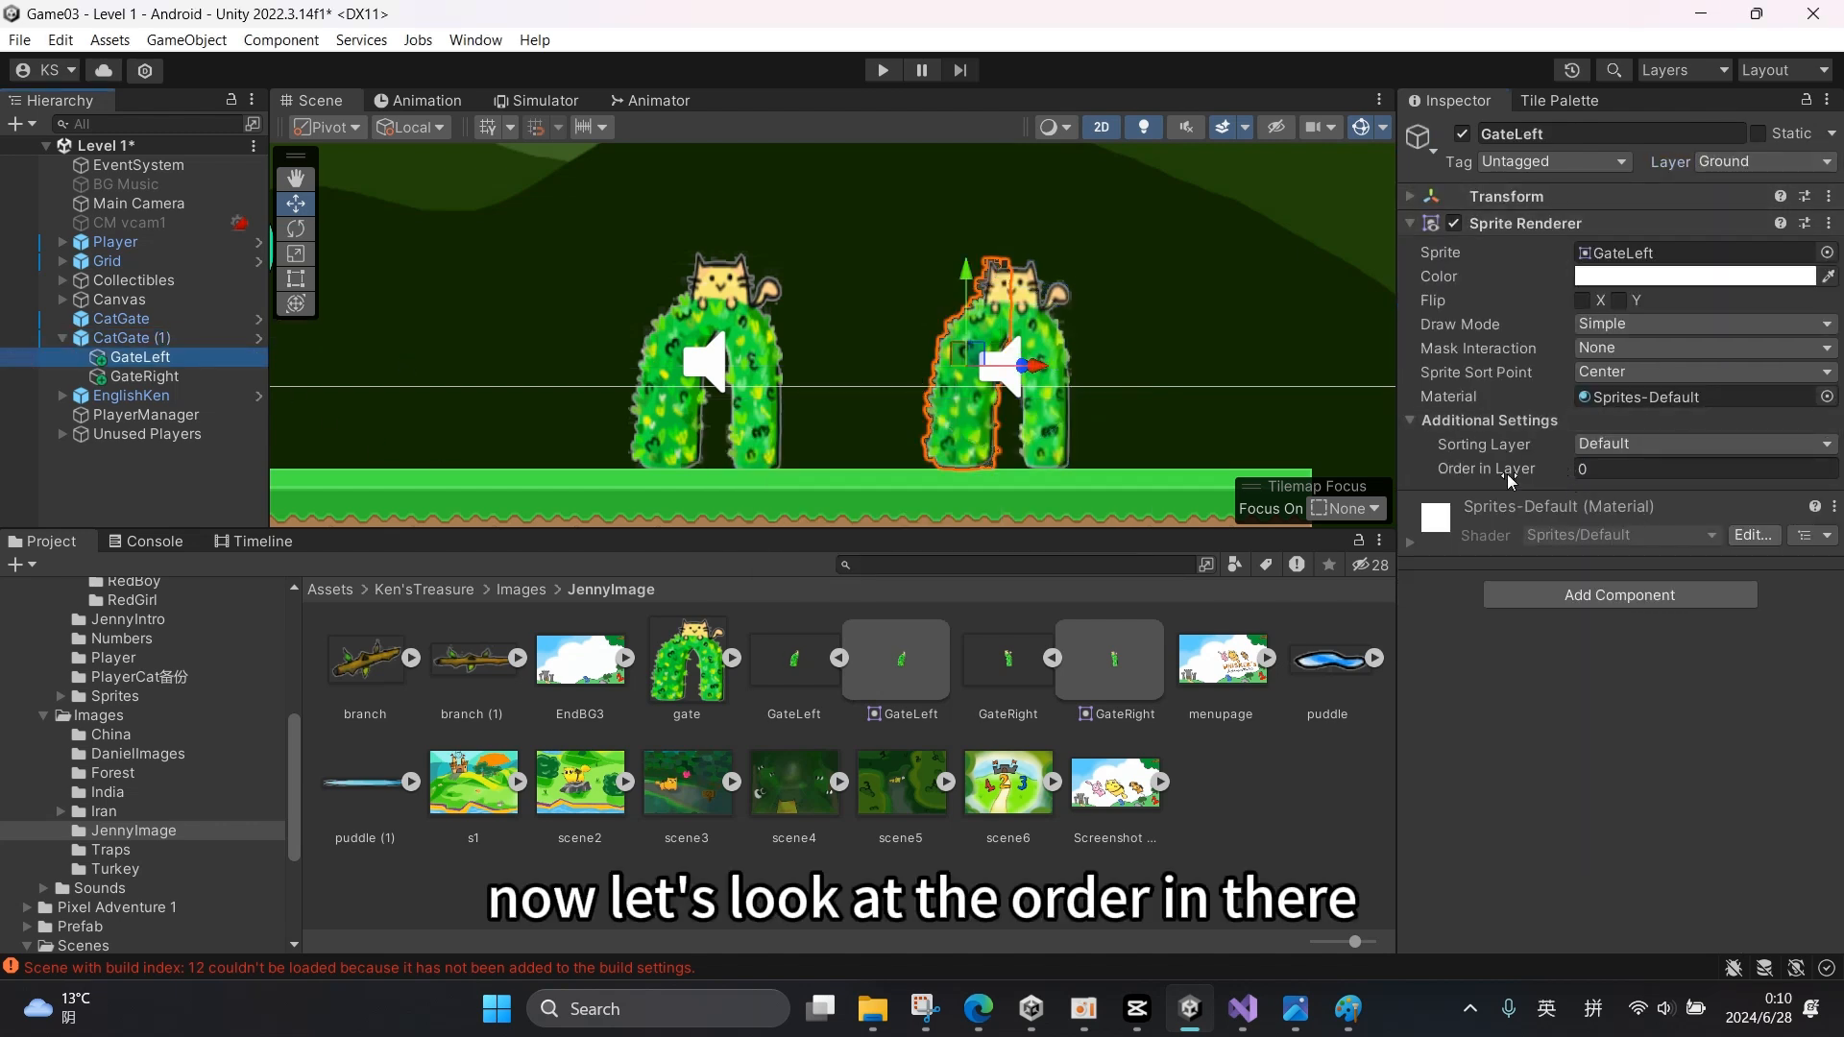
- Set GateLeft's Order in Layer to 1 and GateRight's to -1, then enter Play mode
left_click(1702, 469)
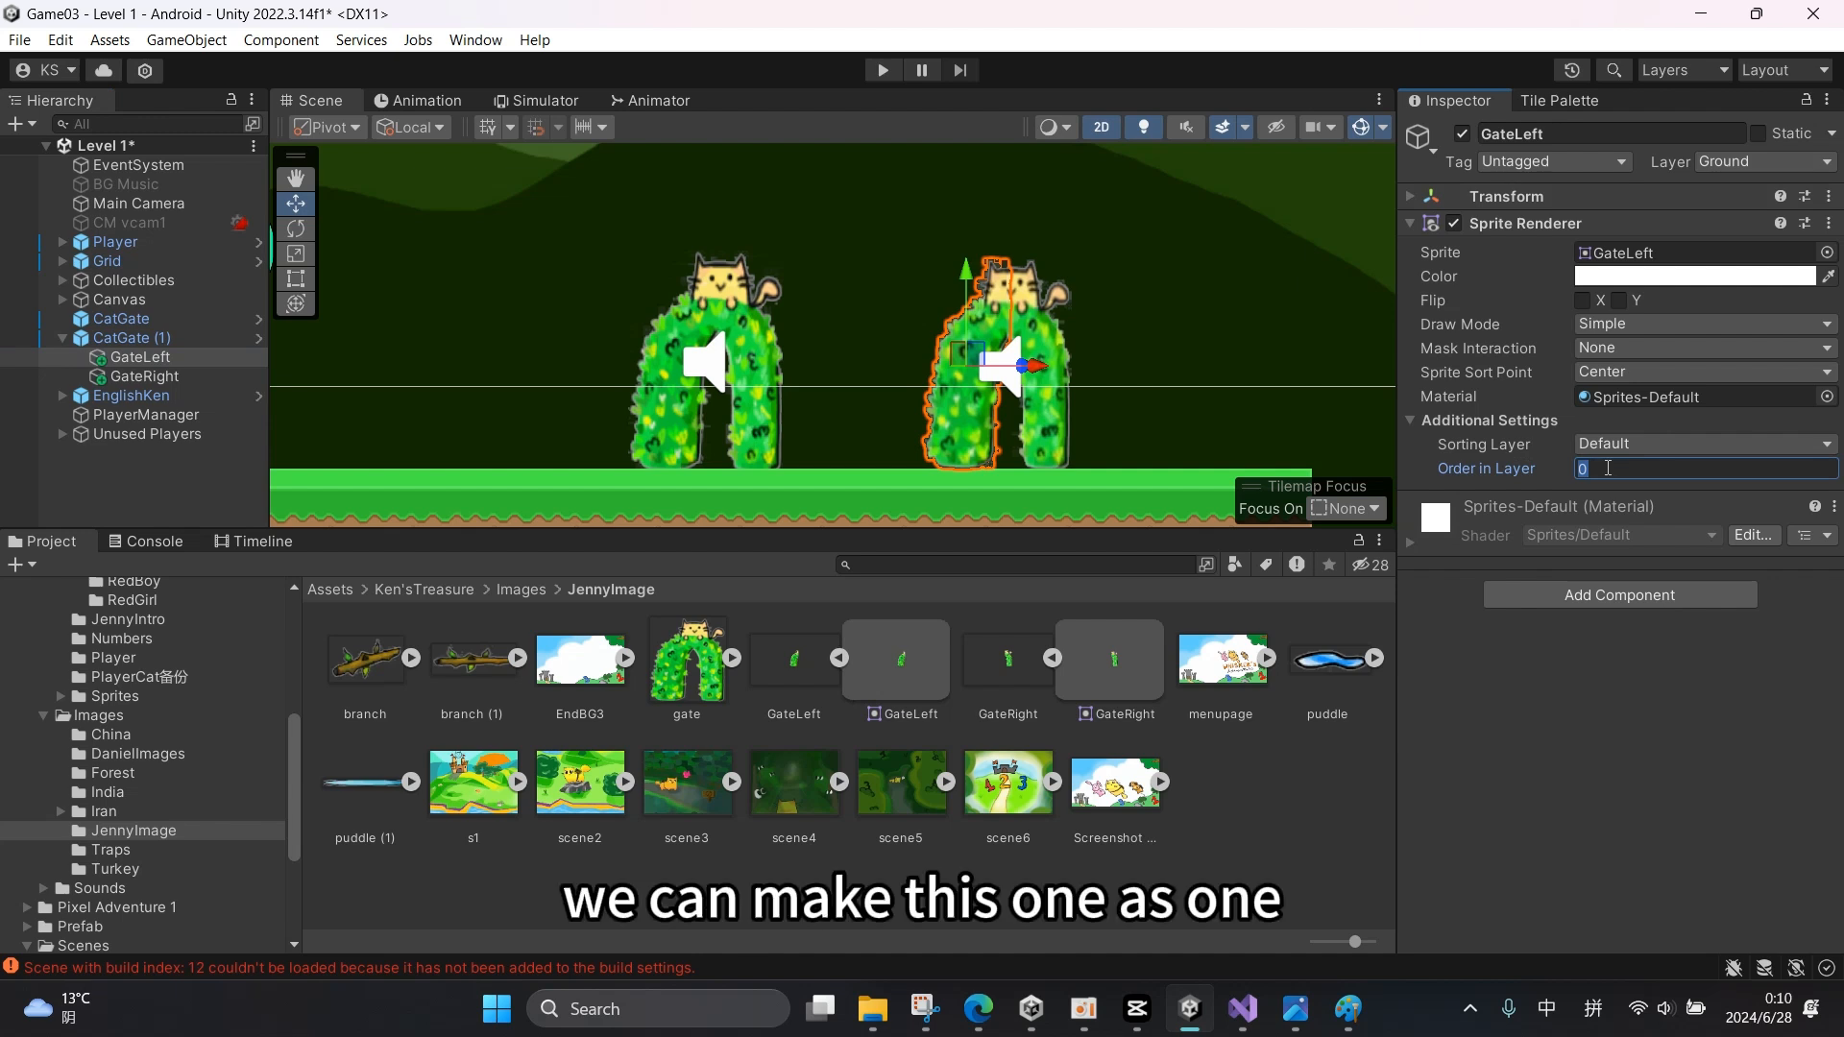
type("1")
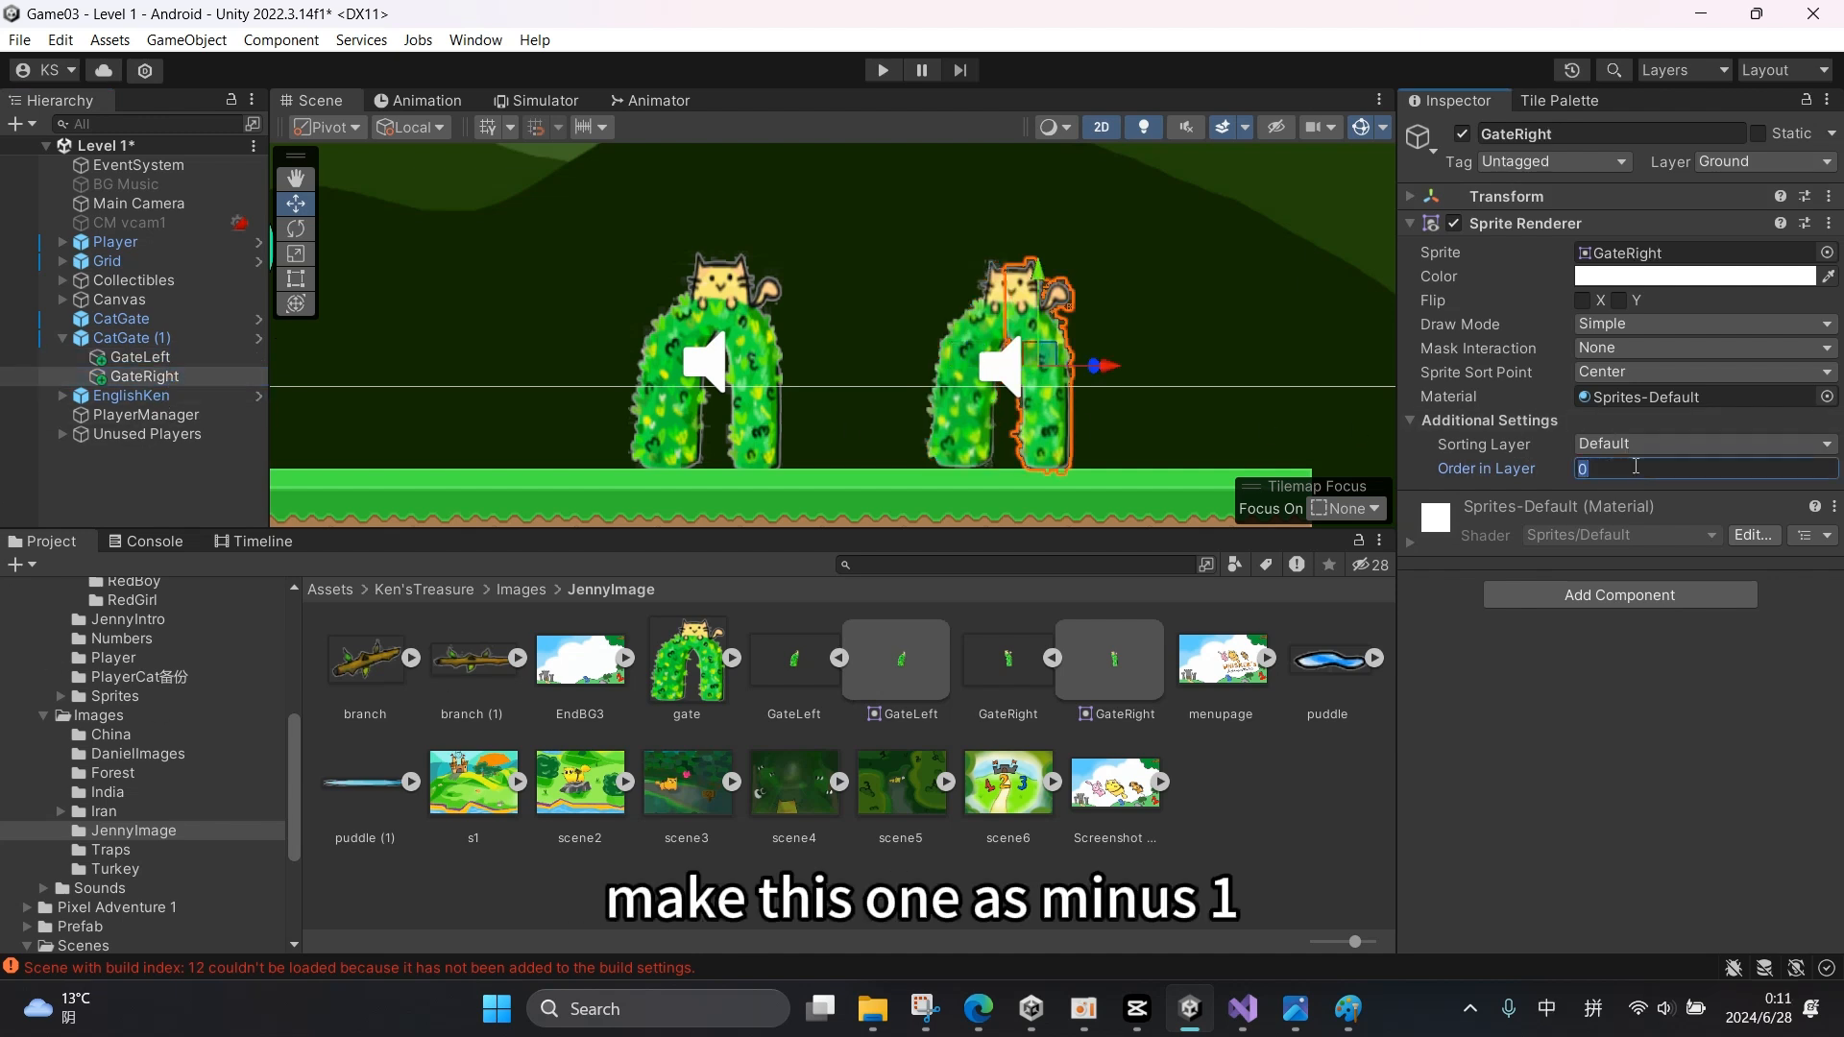
type("-1")
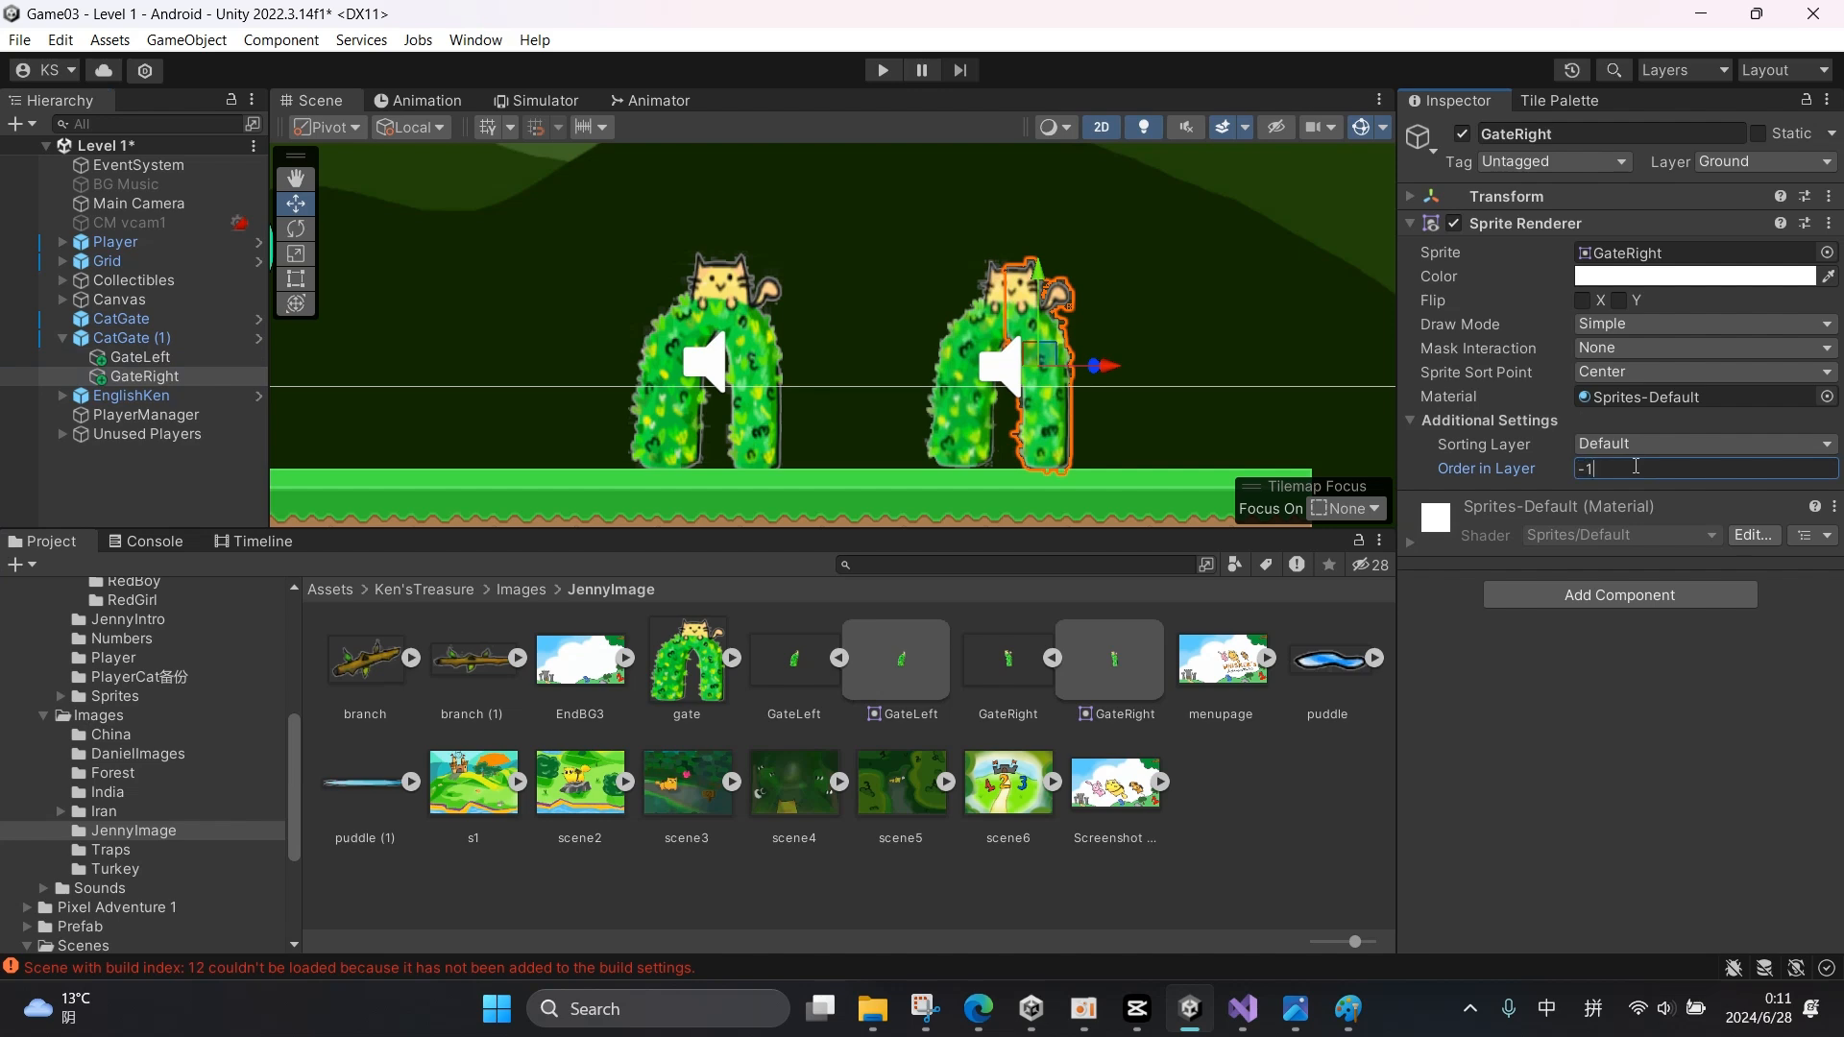
left_click(883, 69)
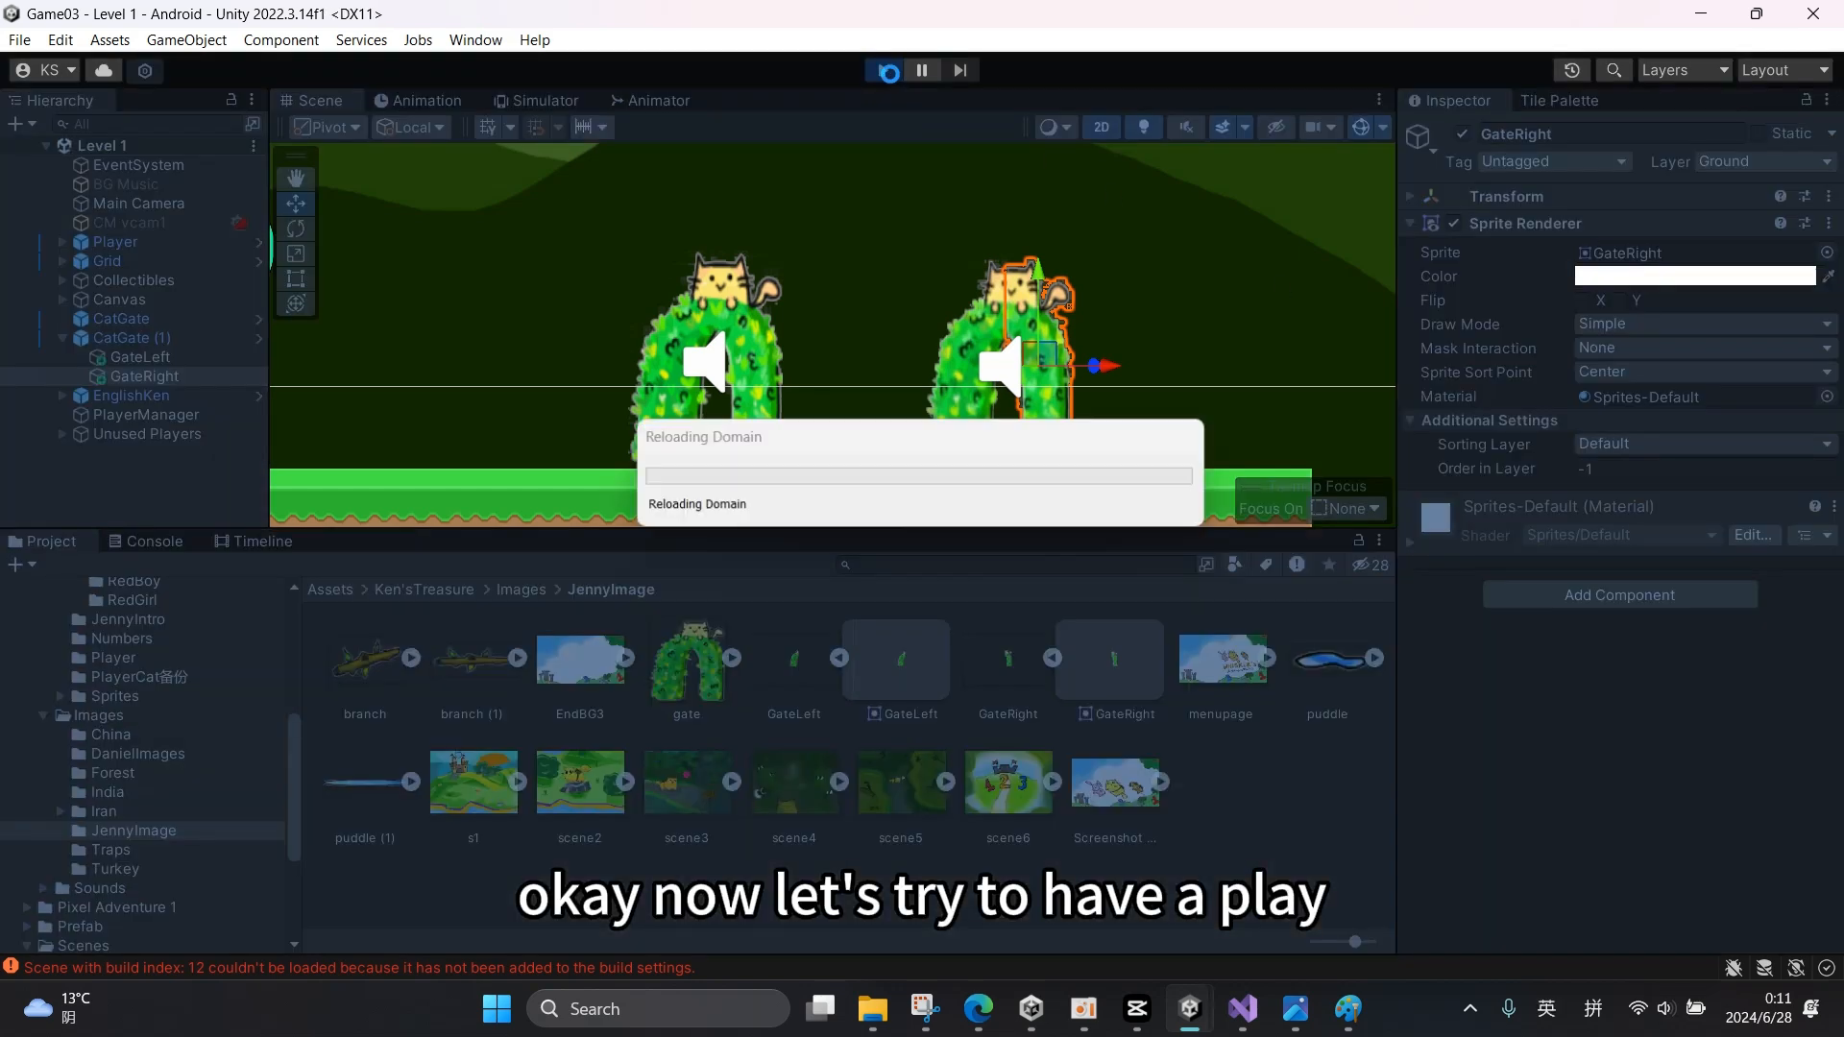
left_click(884, 69)
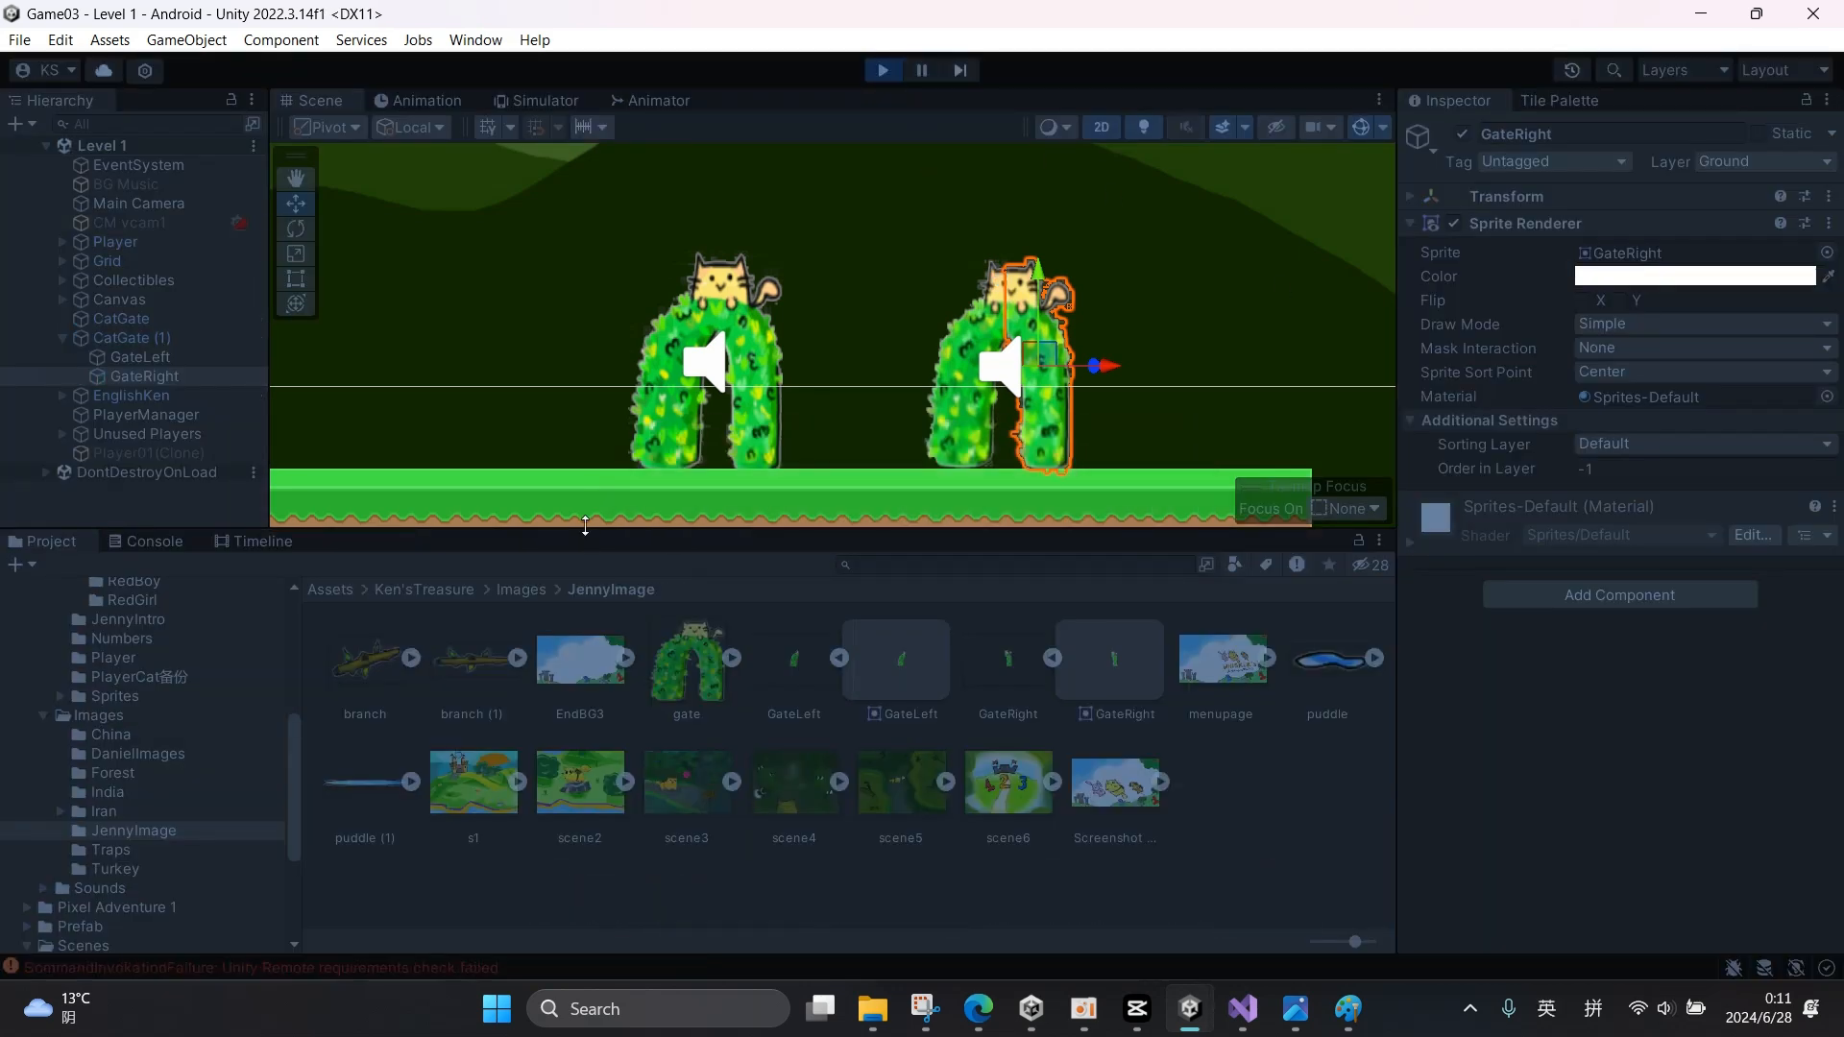
left_click(536, 100)
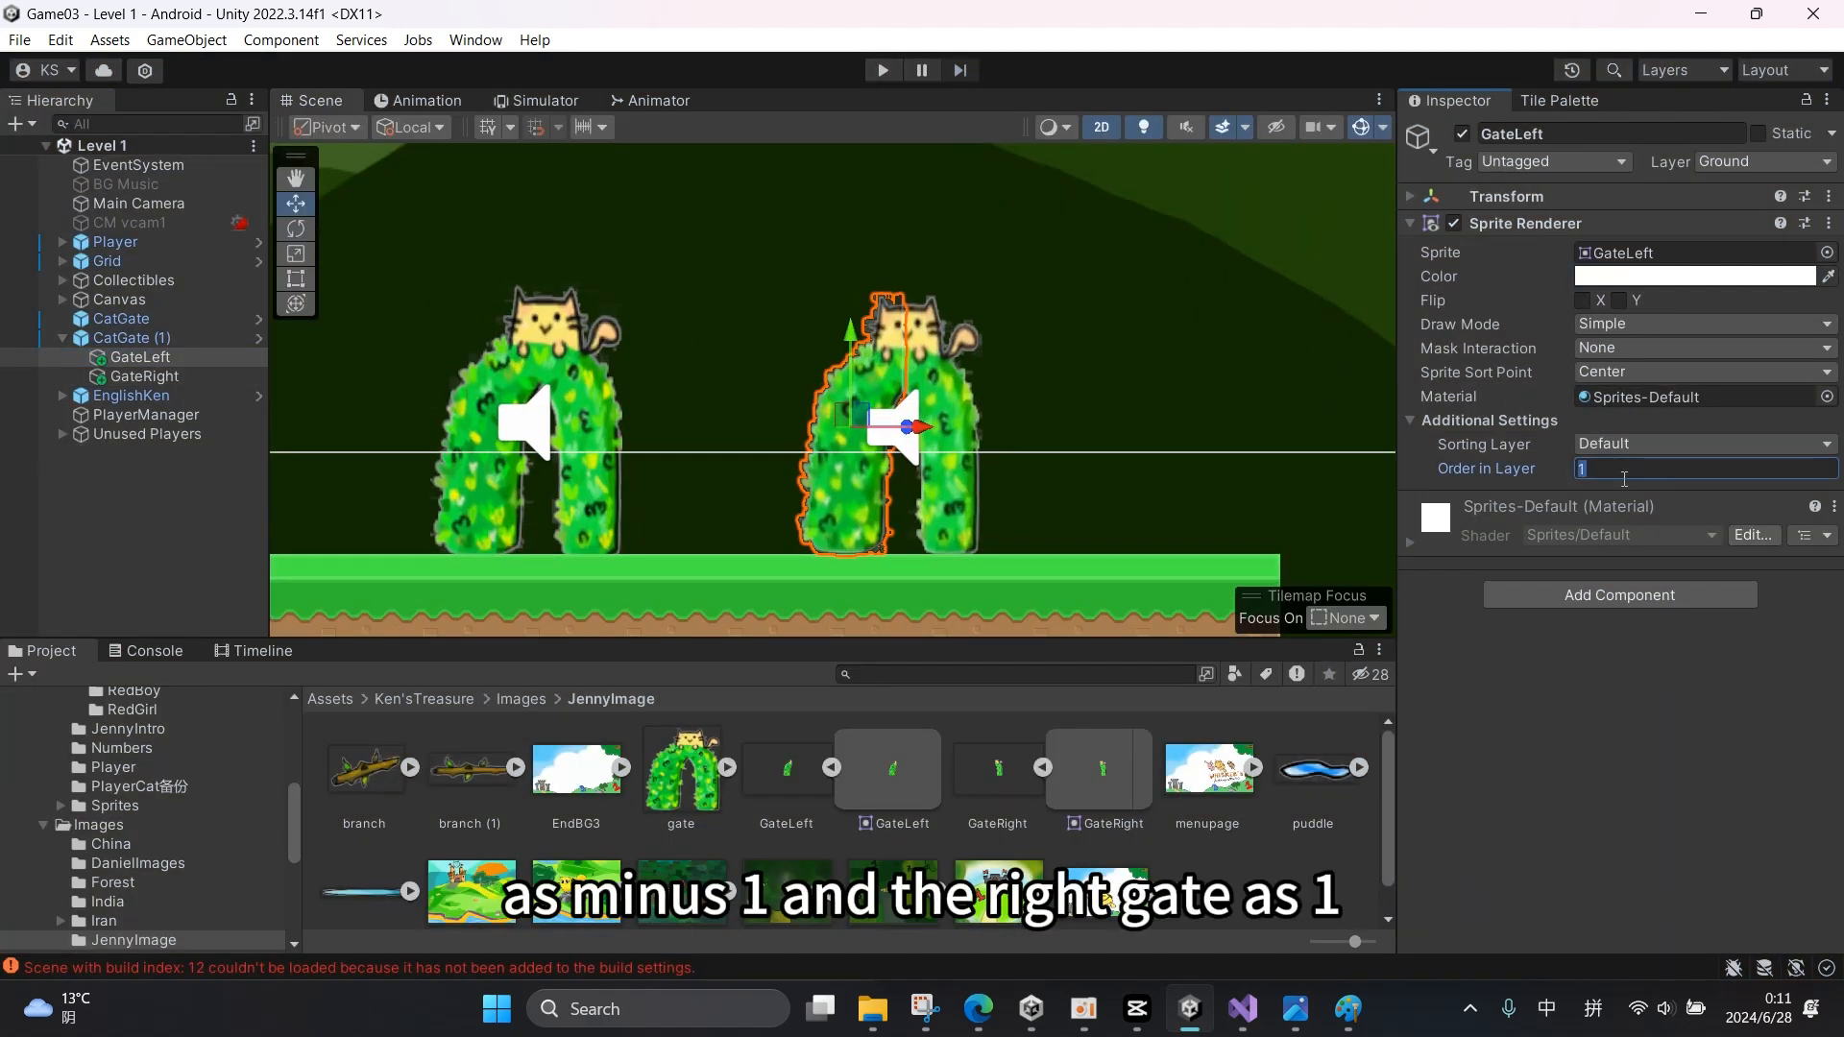
- Swap the orders to GateLeft -1 and GateRight 1, then enter Play mode again
type("-1")
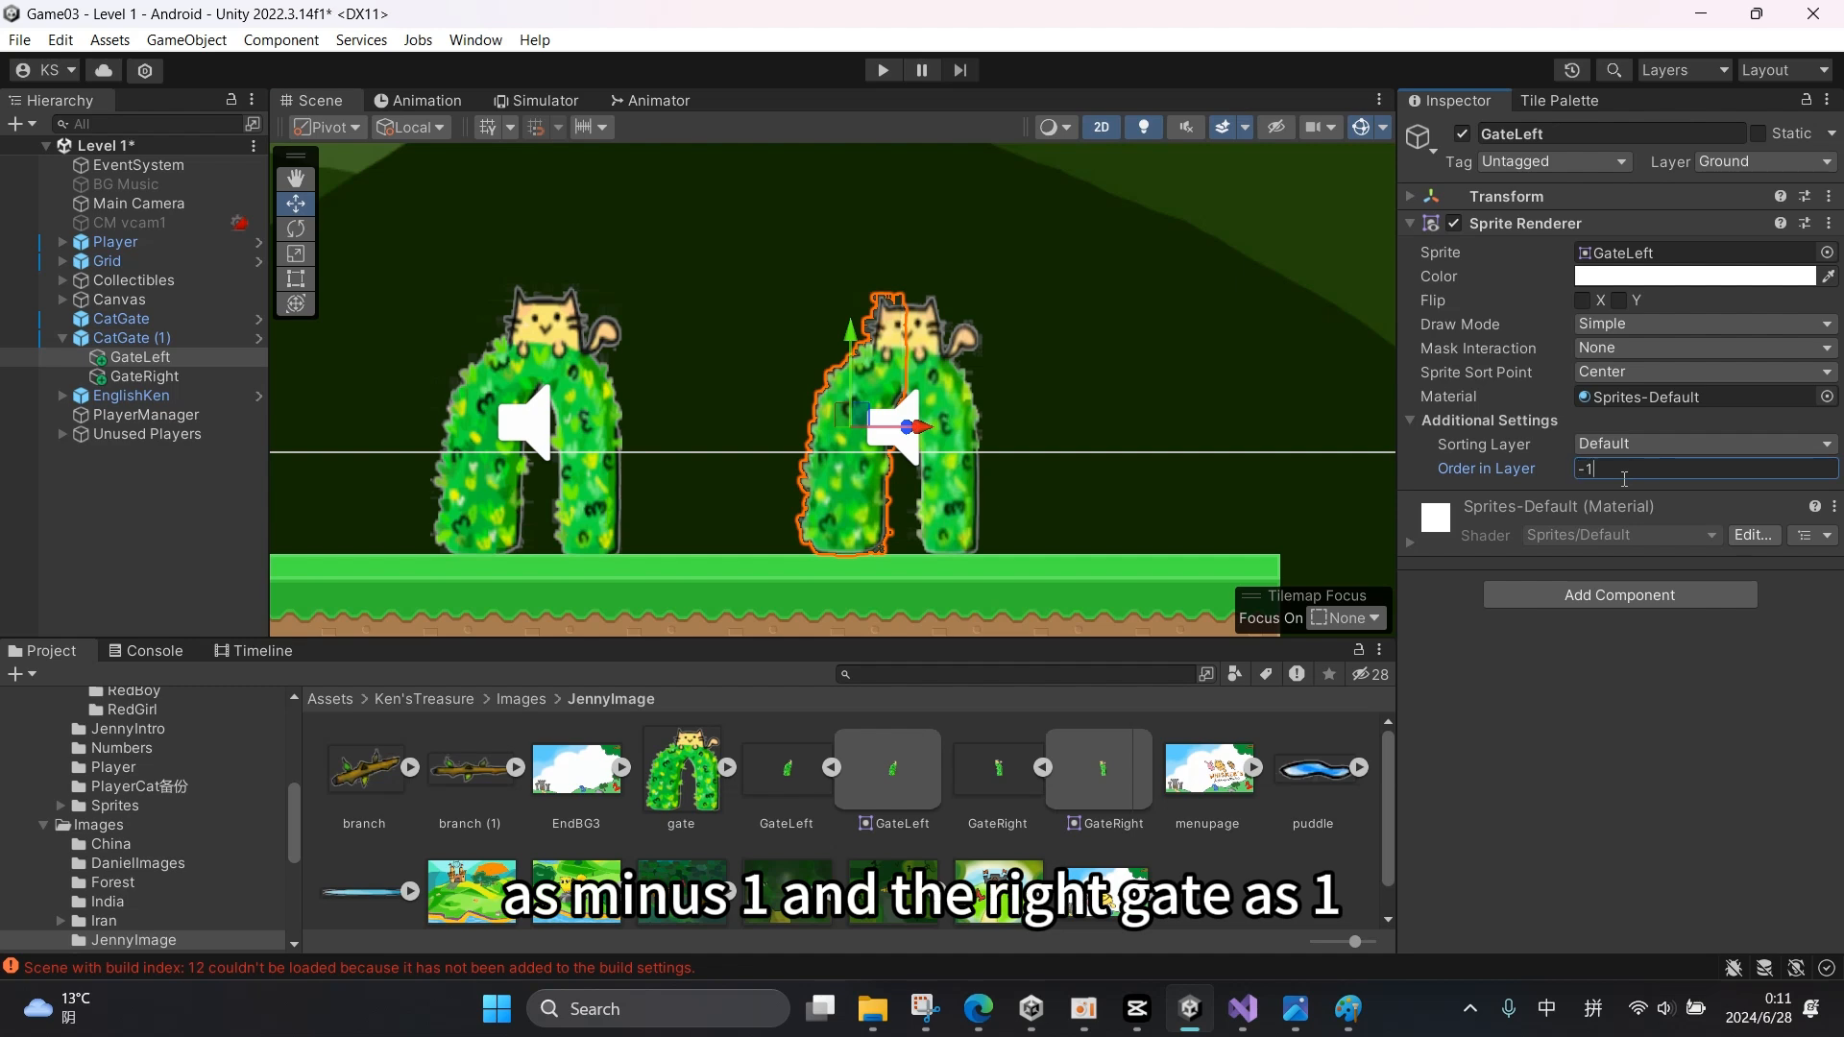
left_click(884, 69)
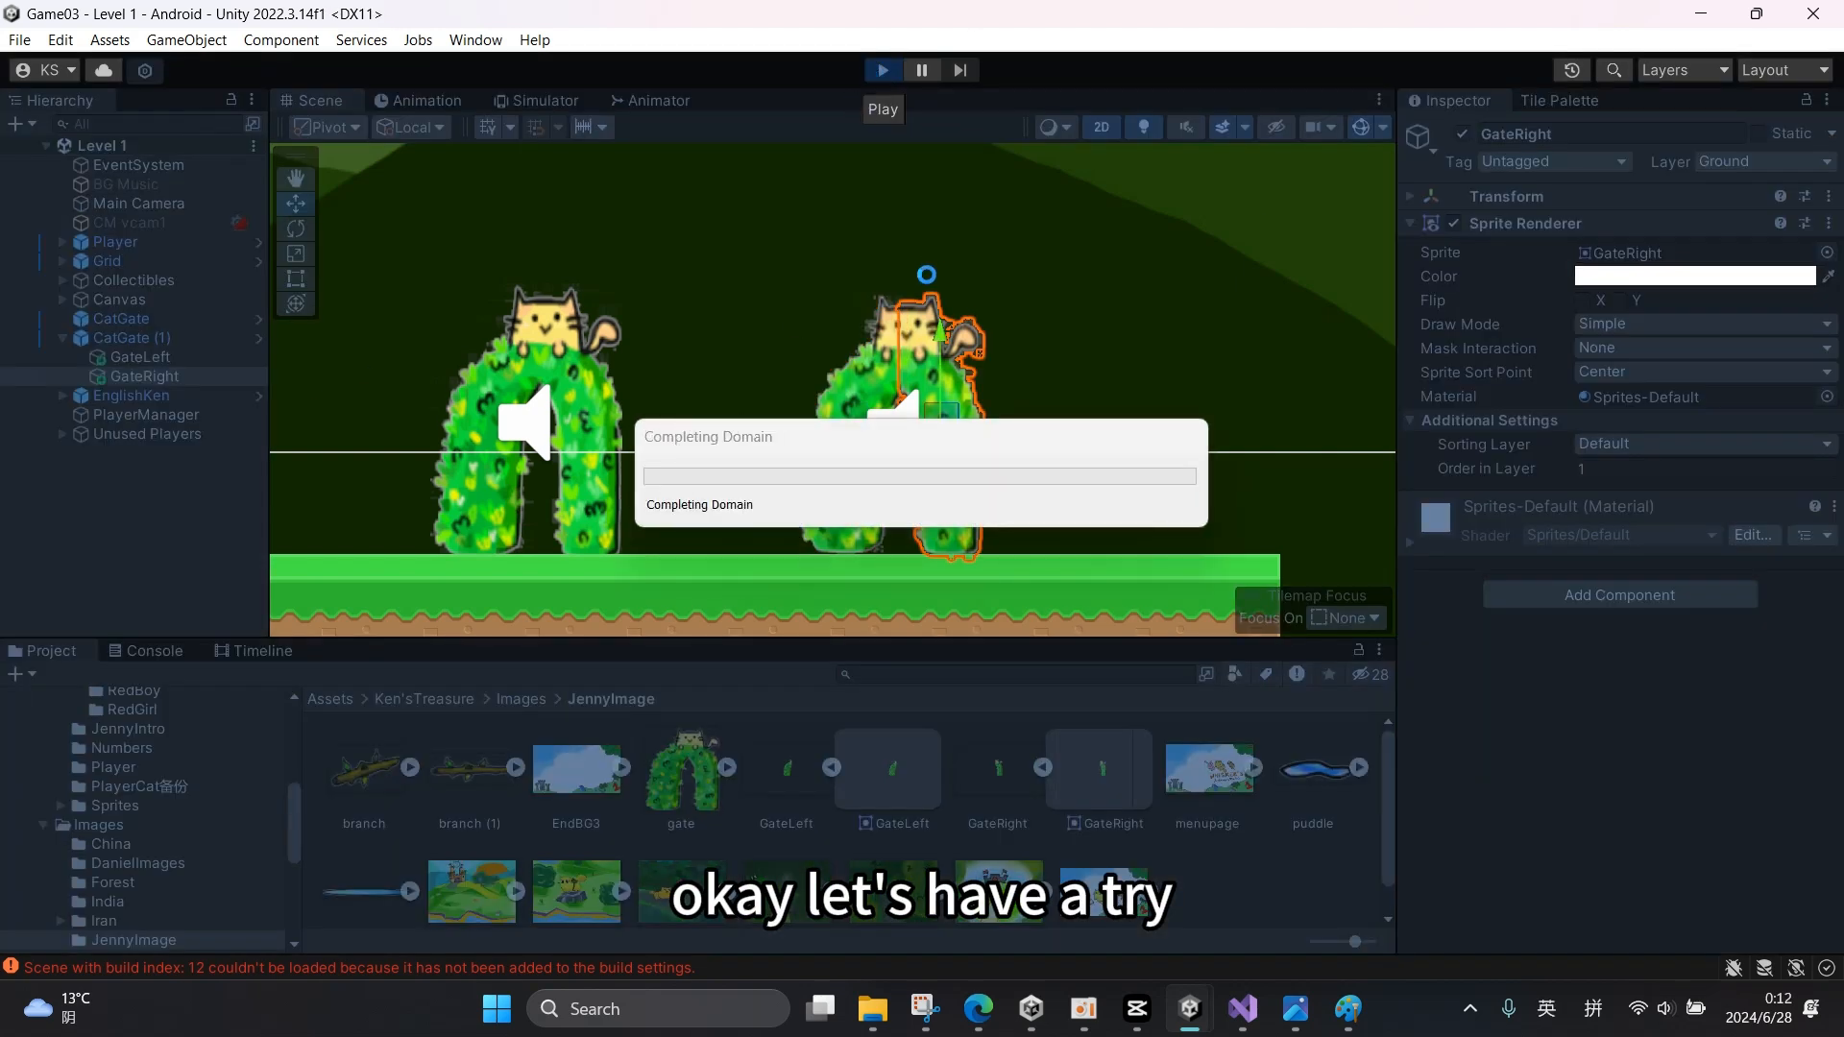